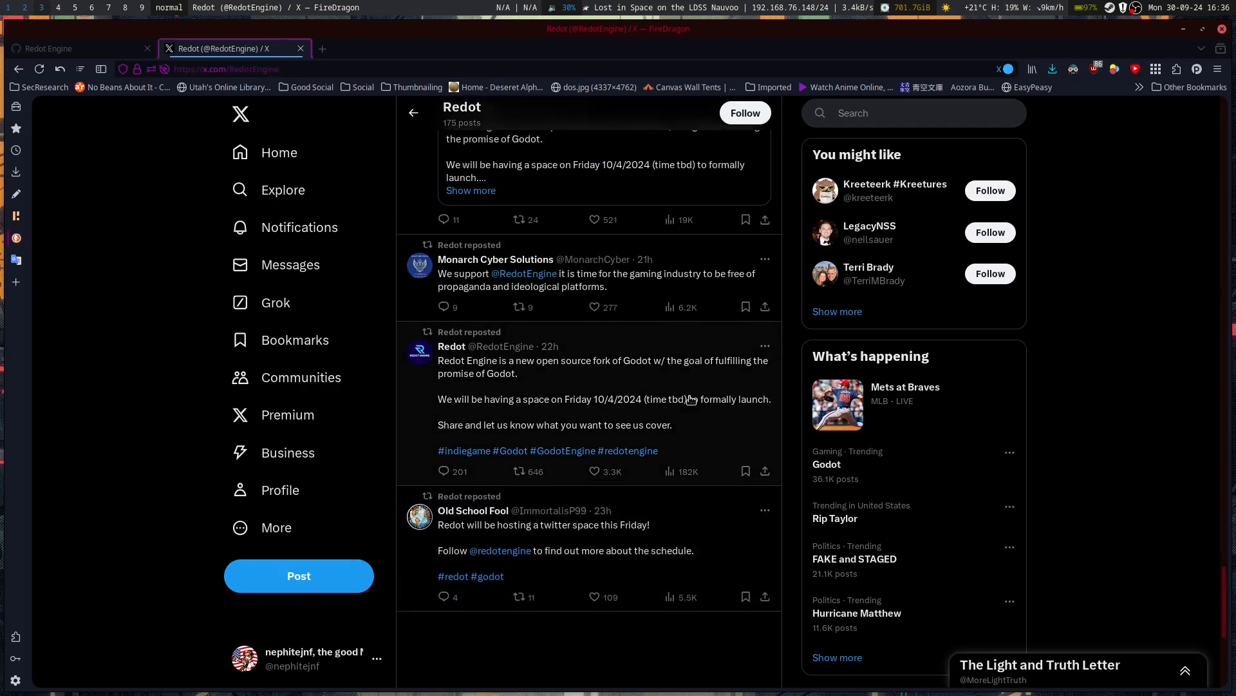
pyautogui.moveTo(640, 282)
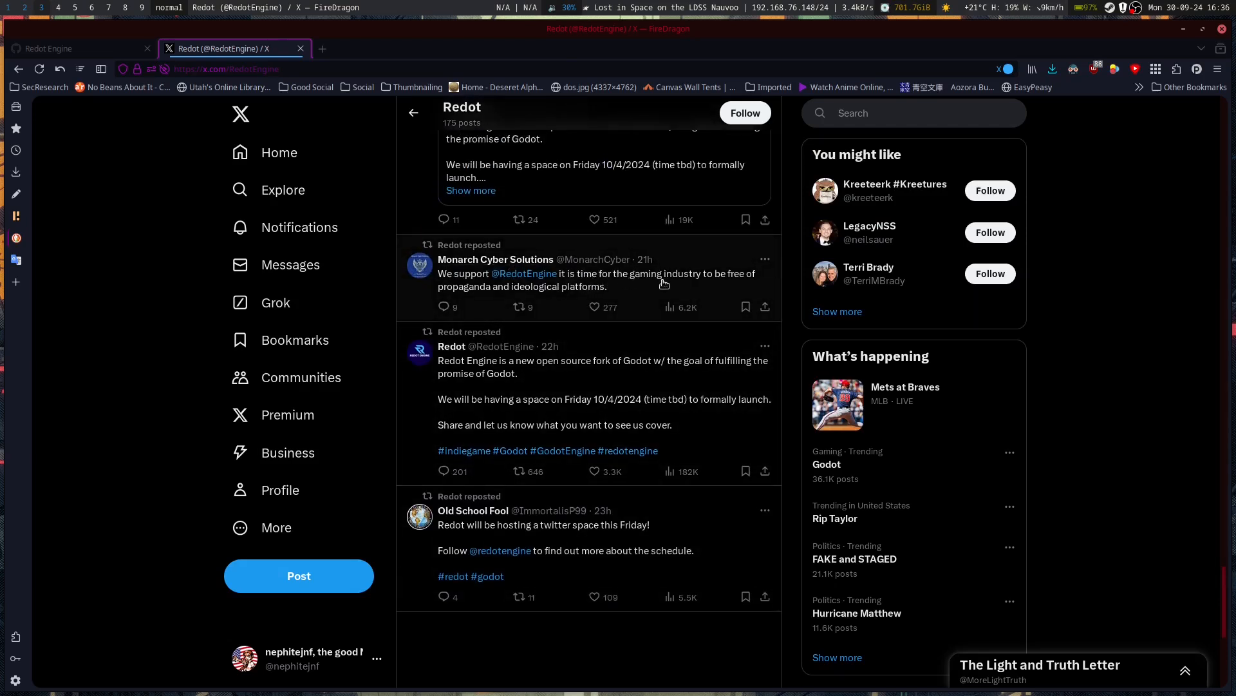
pyautogui.moveTo(493, 310)
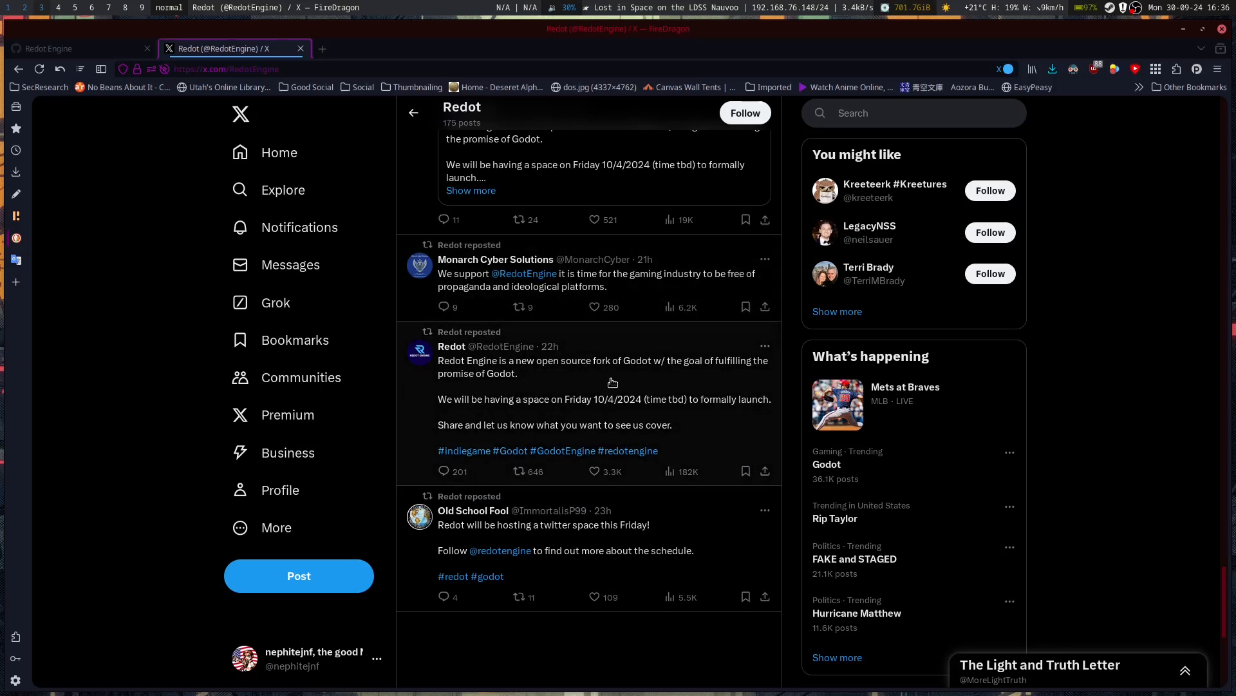
pyautogui.moveTo(517, 387)
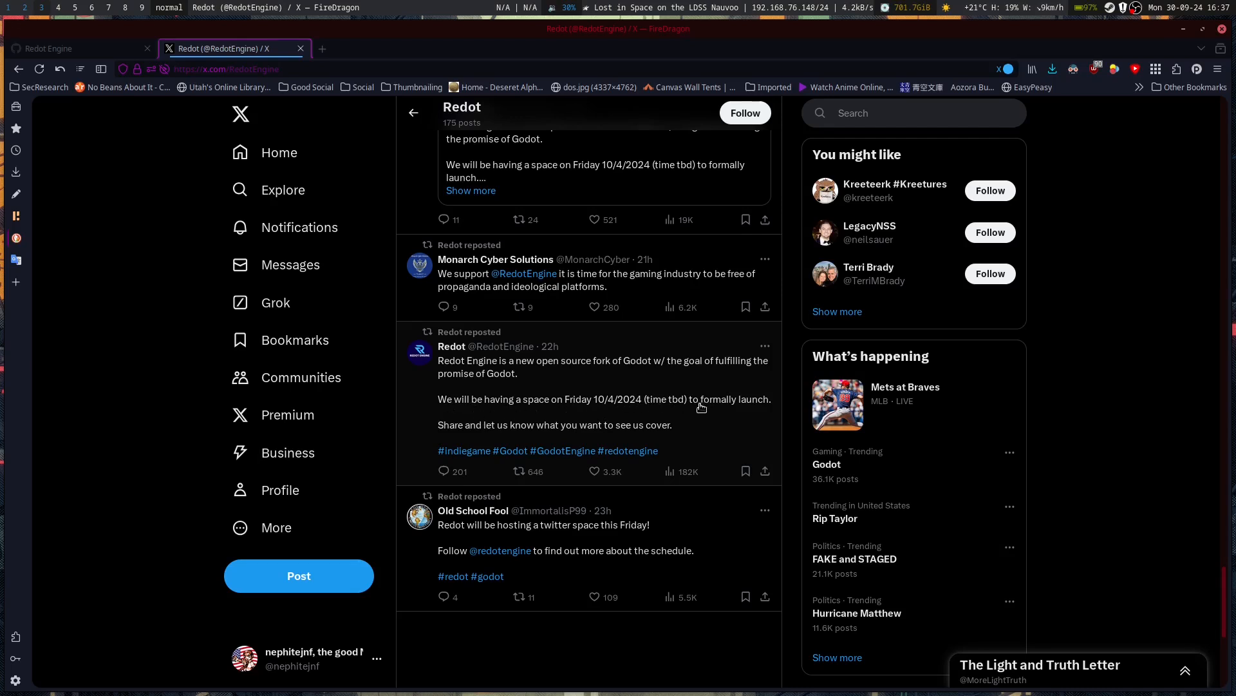
pyautogui.moveTo(495, 435)
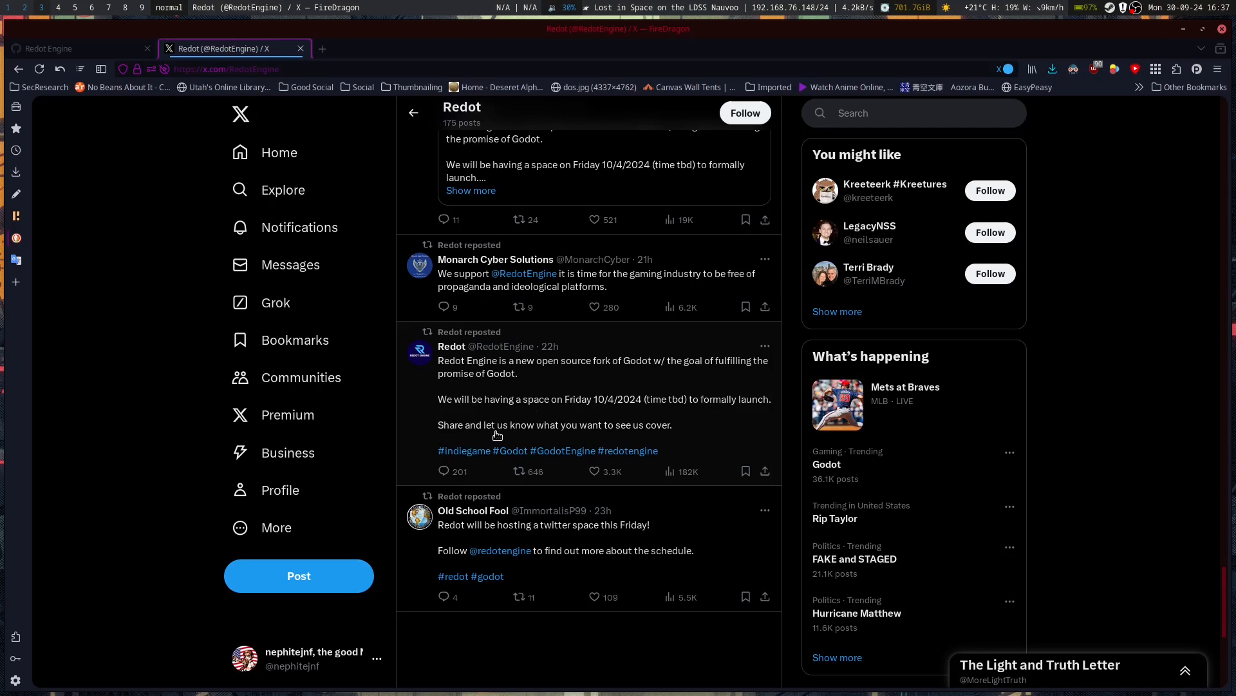
pyautogui.moveTo(691, 435)
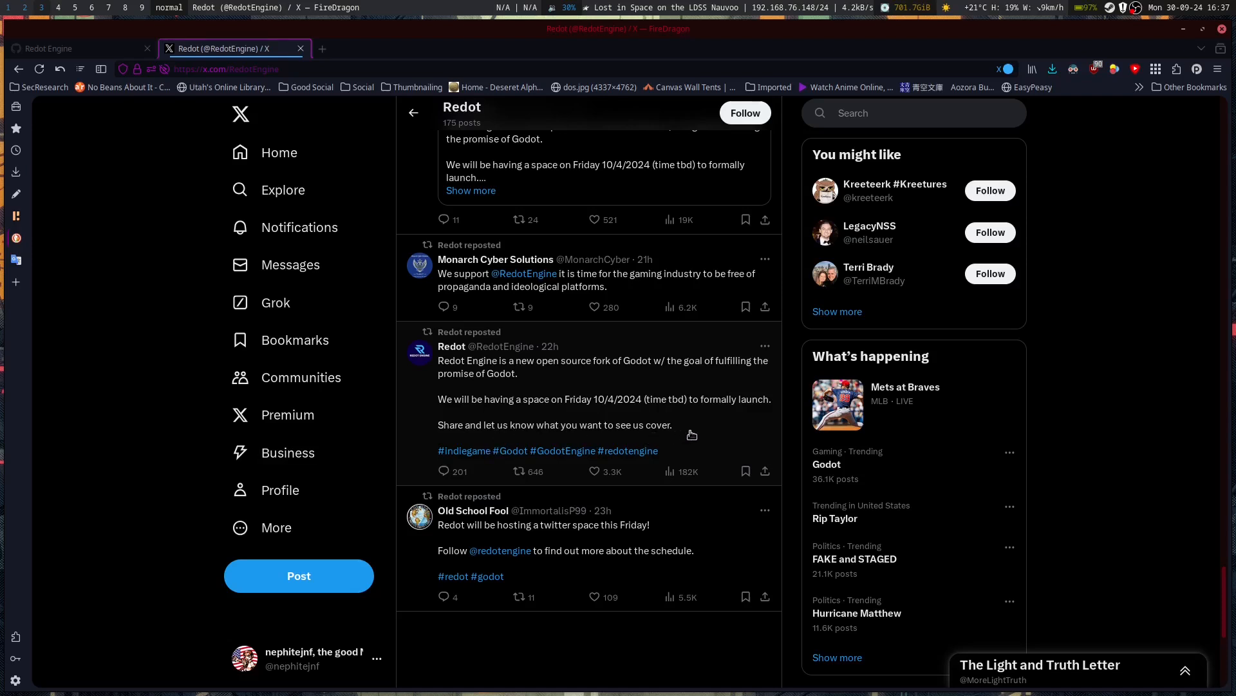
# Scroll the Redot timeline up to the 'Thank you all' post and fork replies, then back.
pyautogui.scroll(3)
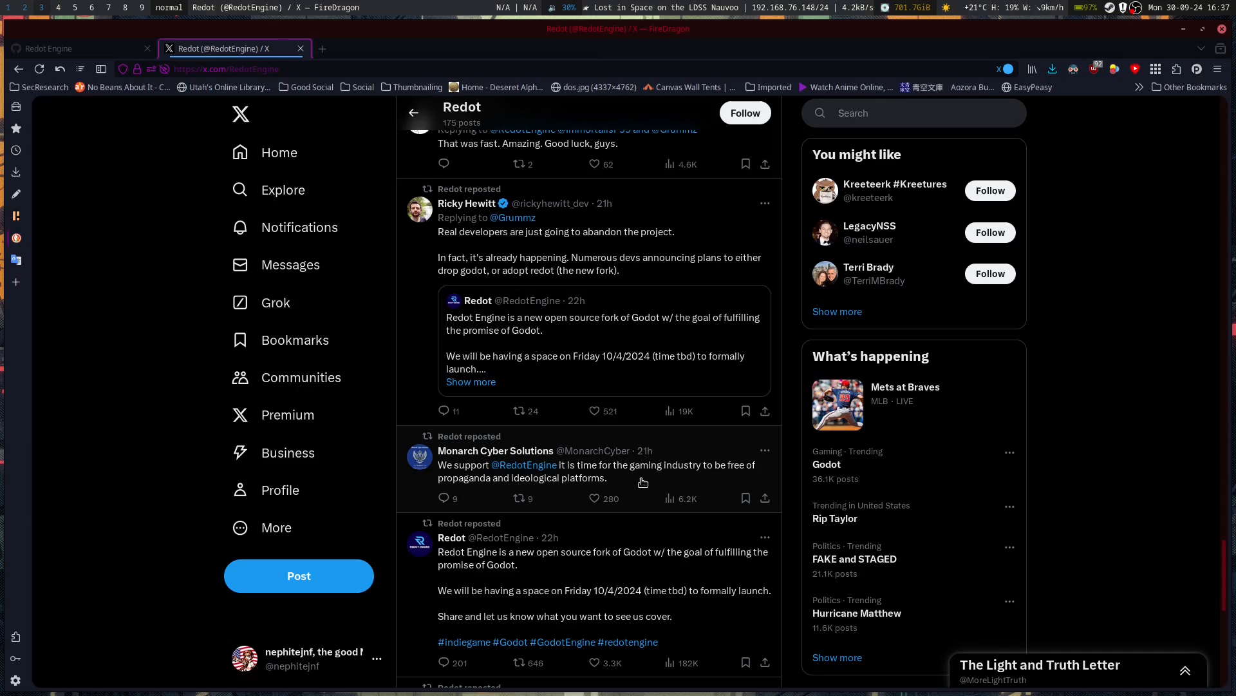
pyautogui.moveTo(626, 476)
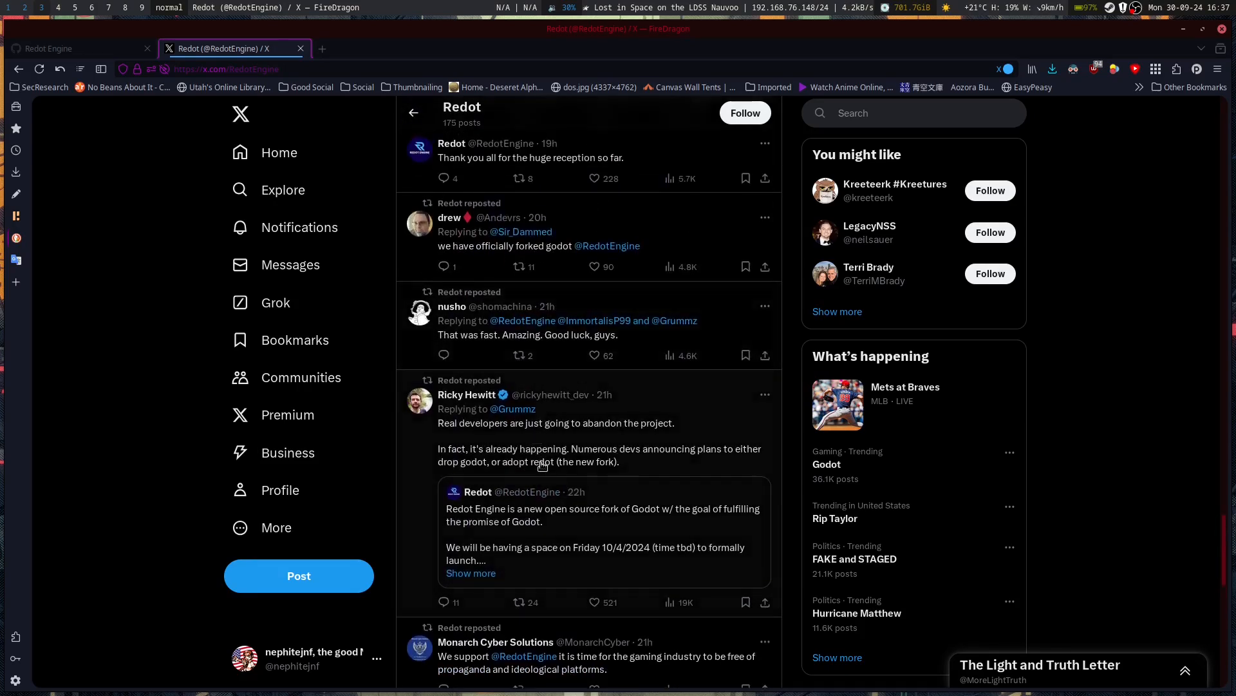
pyautogui.moveTo(495, 436)
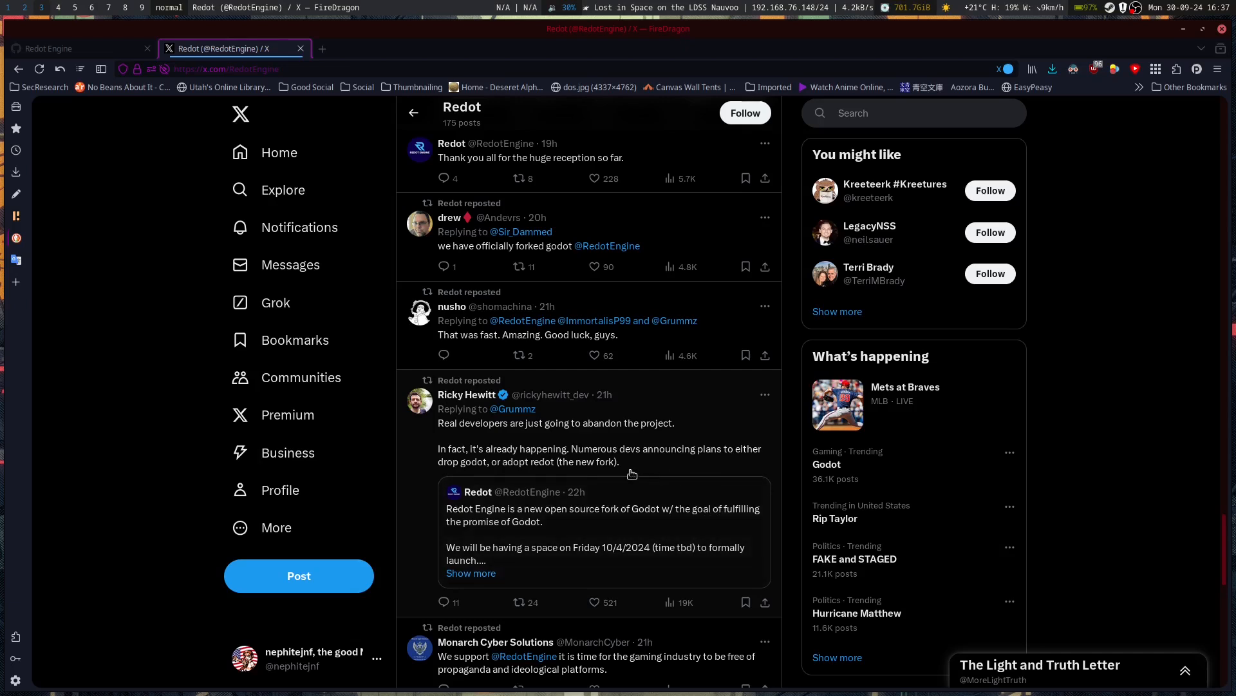
pyautogui.moveTo(671, 473)
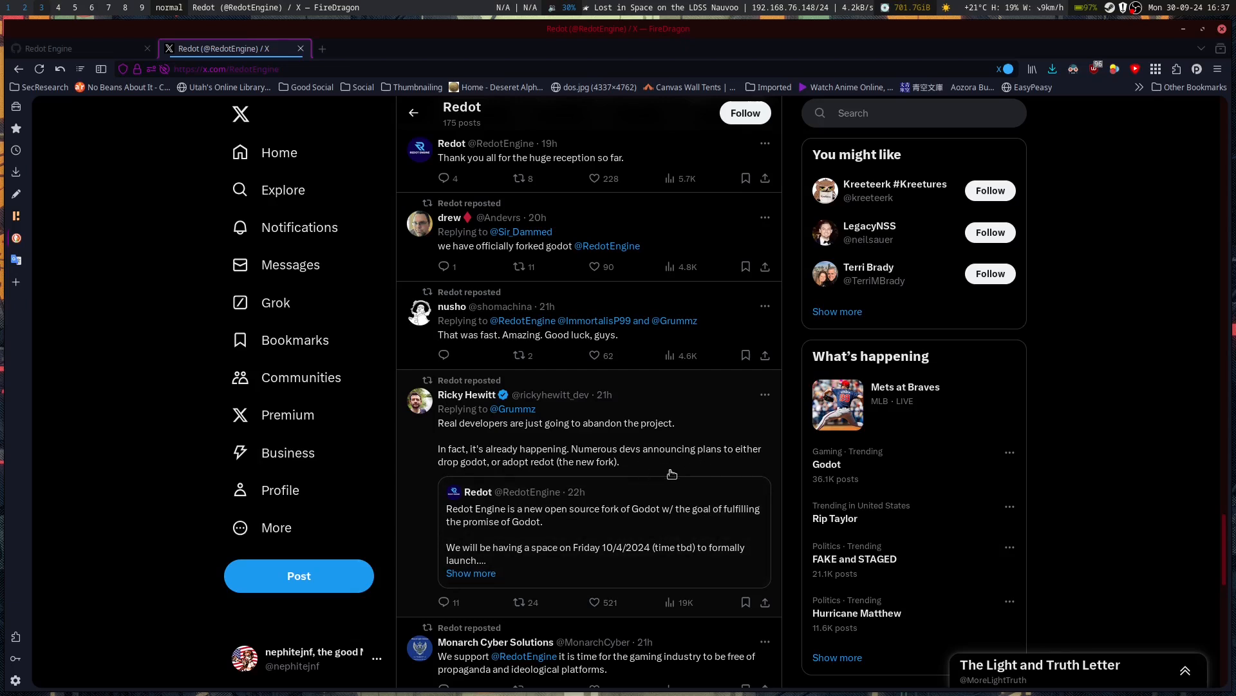
pyautogui.scroll(-3)
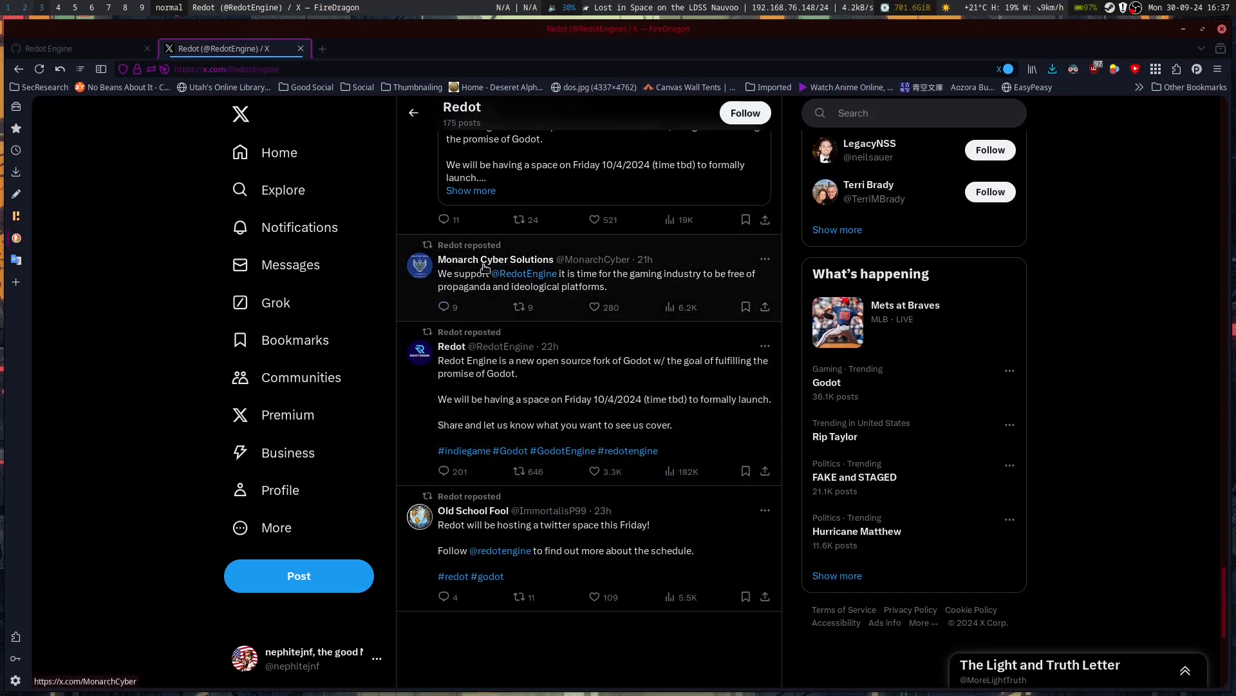
pyautogui.moveTo(495, 259)
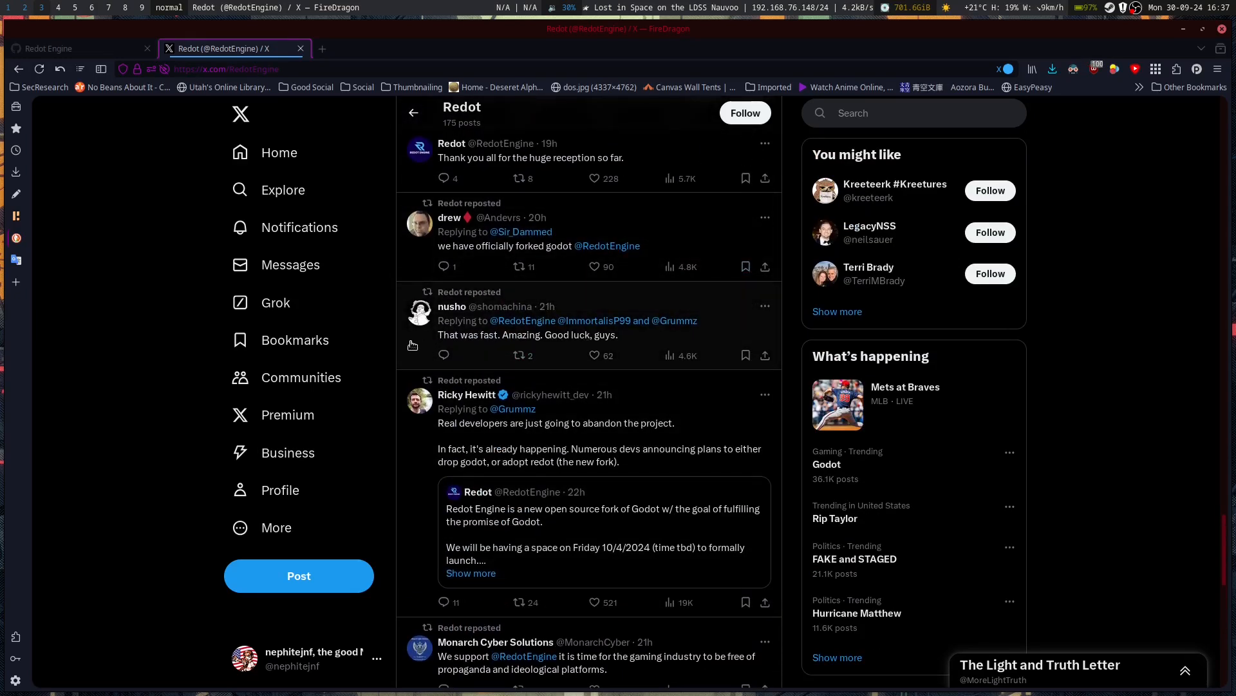
# Scroll up to Redot's source-code review, non-political stance and official-channels posts.
pyautogui.scroll(3)
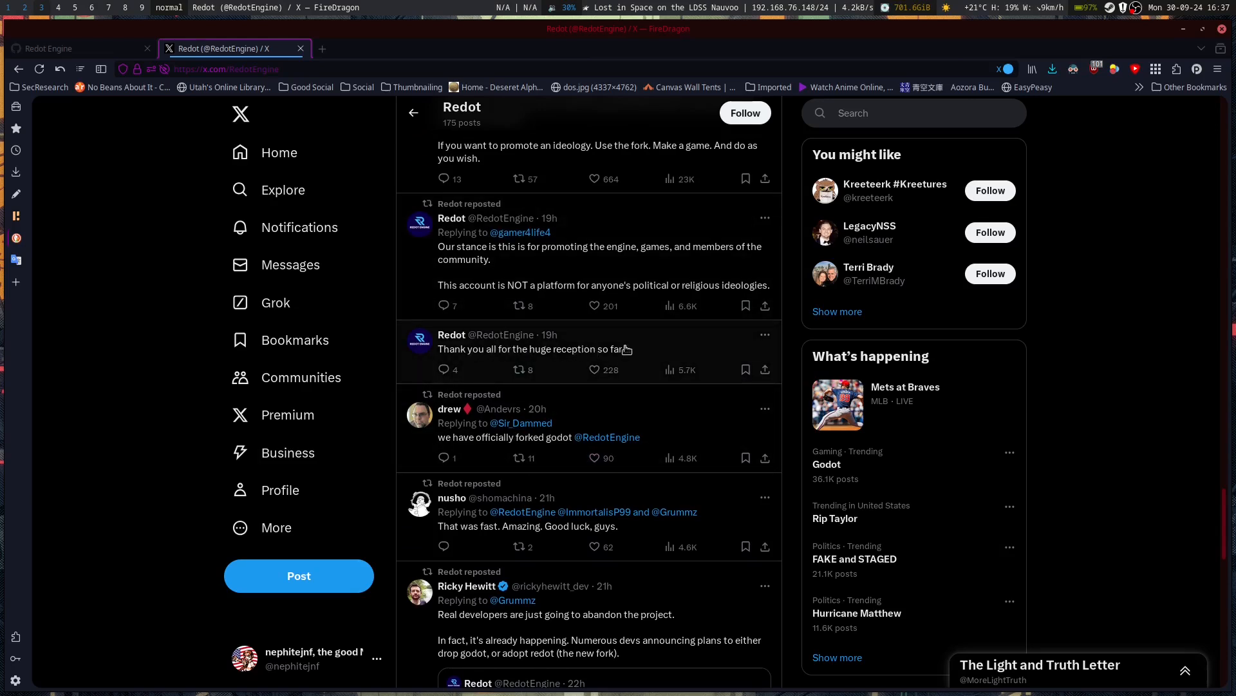
pyautogui.scroll(3)
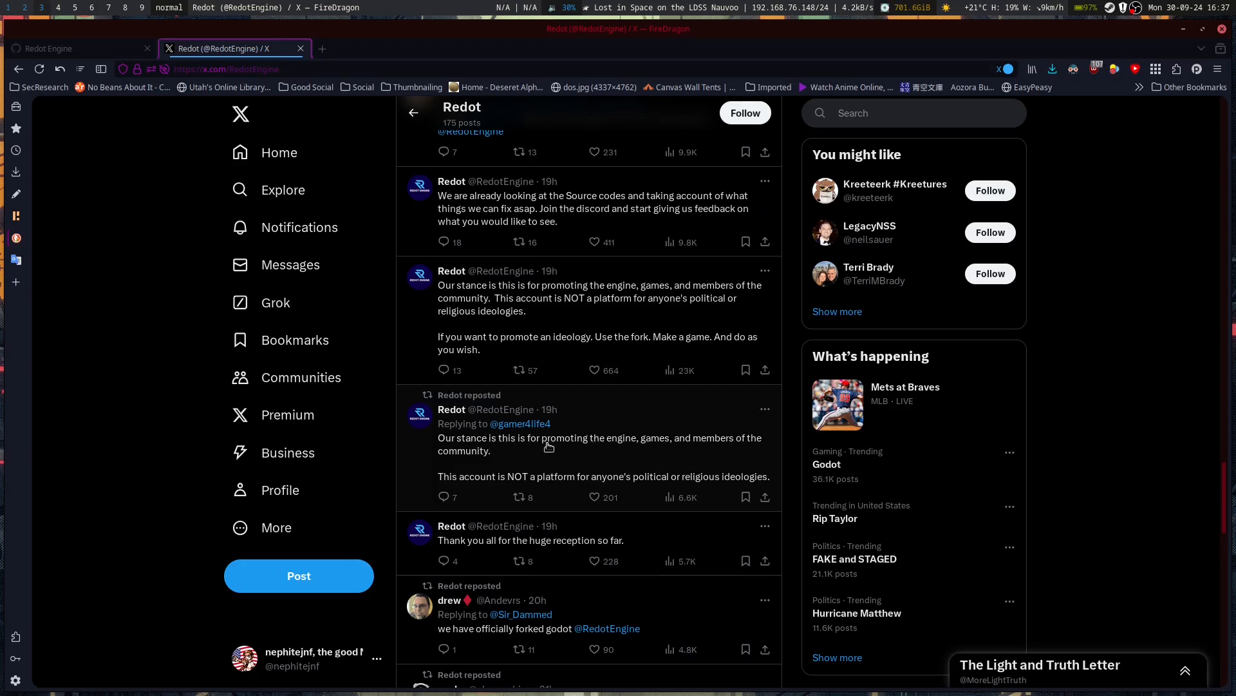
pyautogui.moveTo(639, 450)
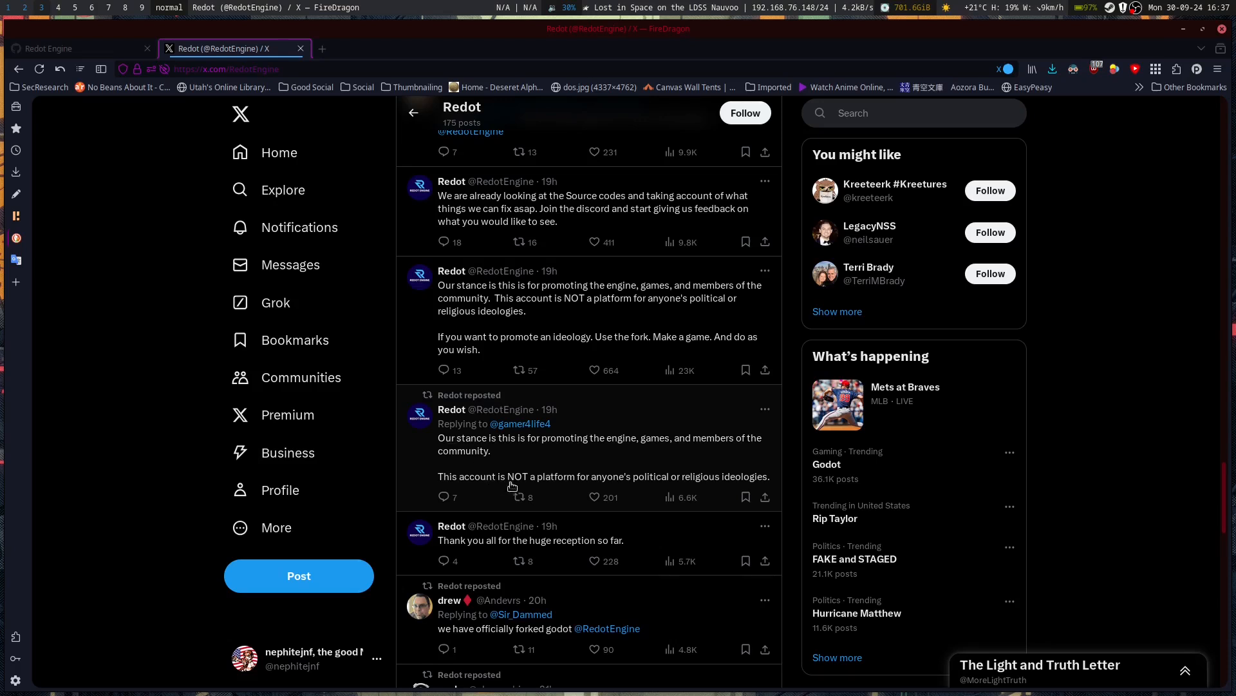
pyautogui.moveTo(734, 485)
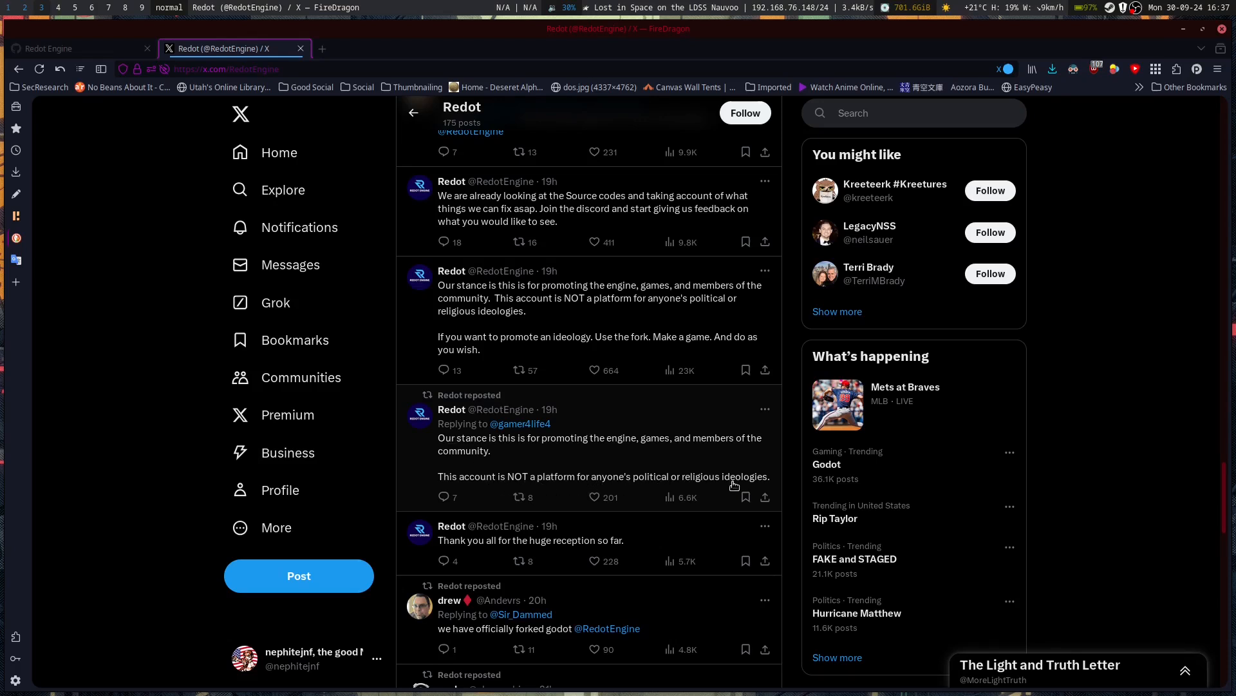
pyautogui.moveTo(474, 303)
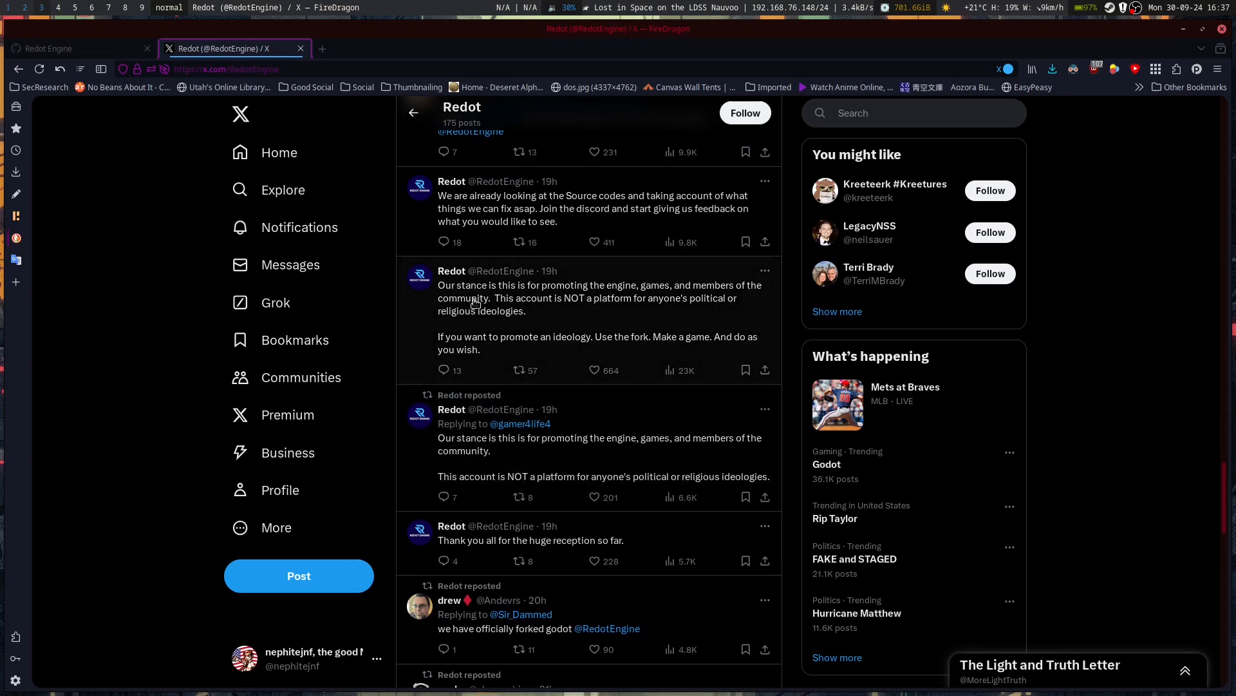
pyautogui.moveTo(554, 351)
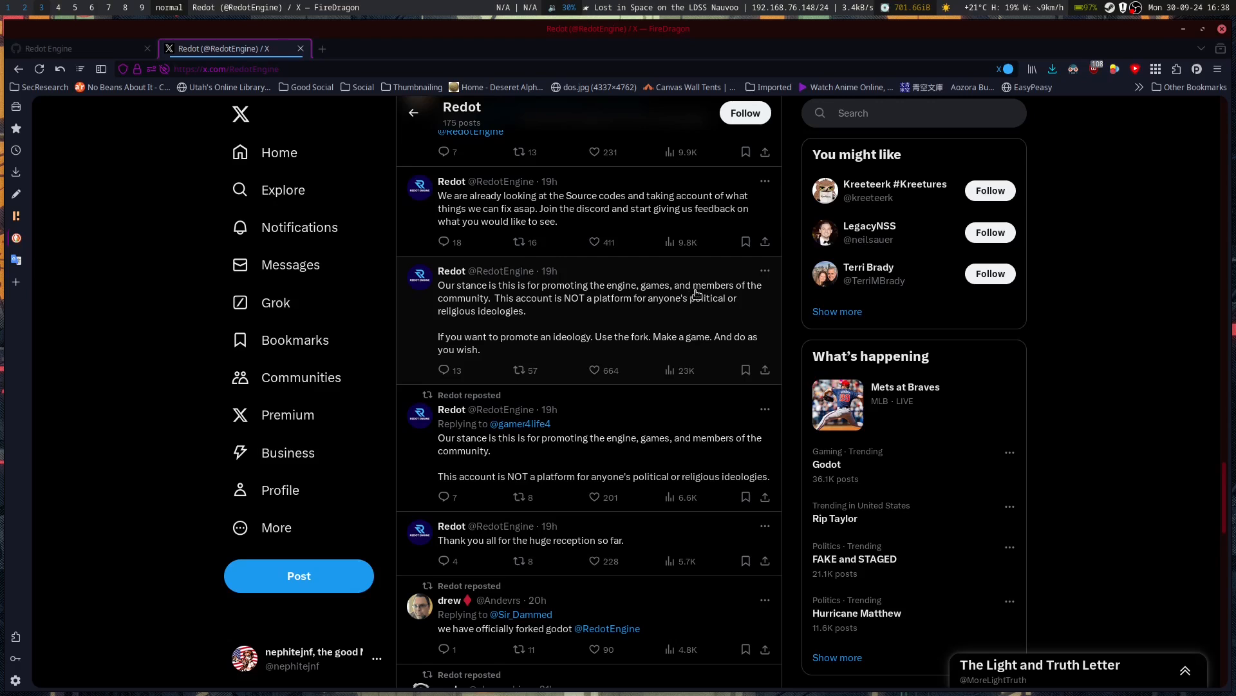
pyautogui.moveTo(540, 308)
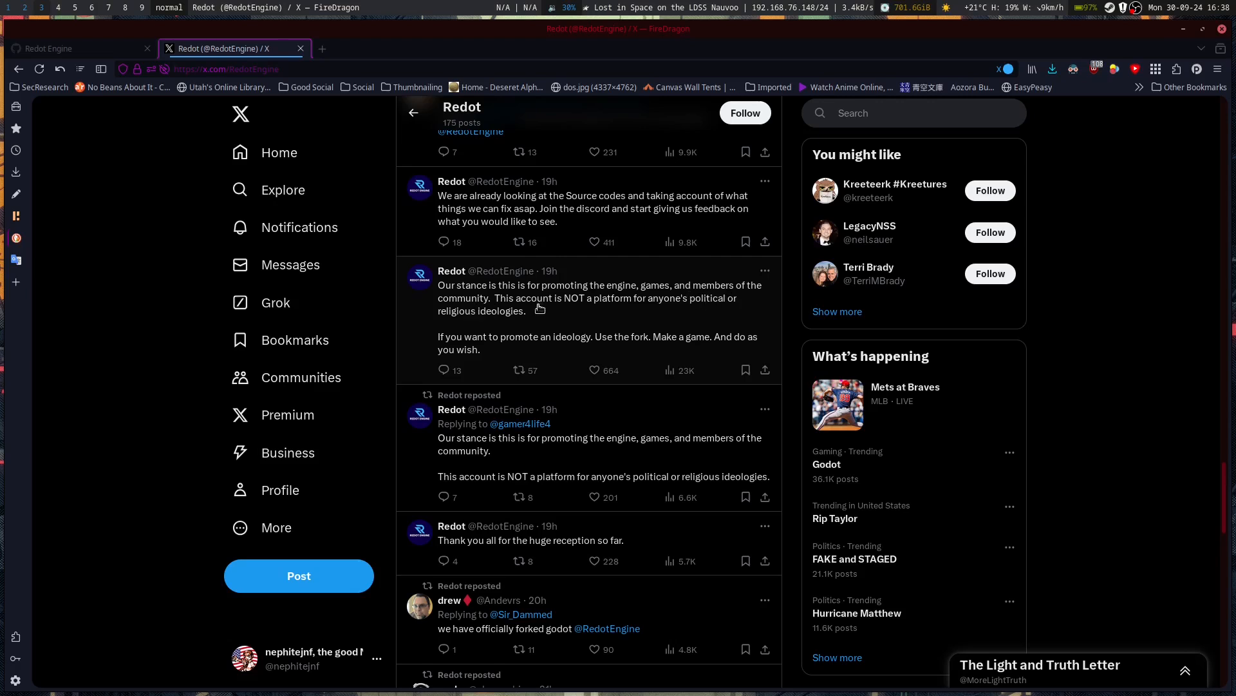
pyautogui.moveTo(477, 327)
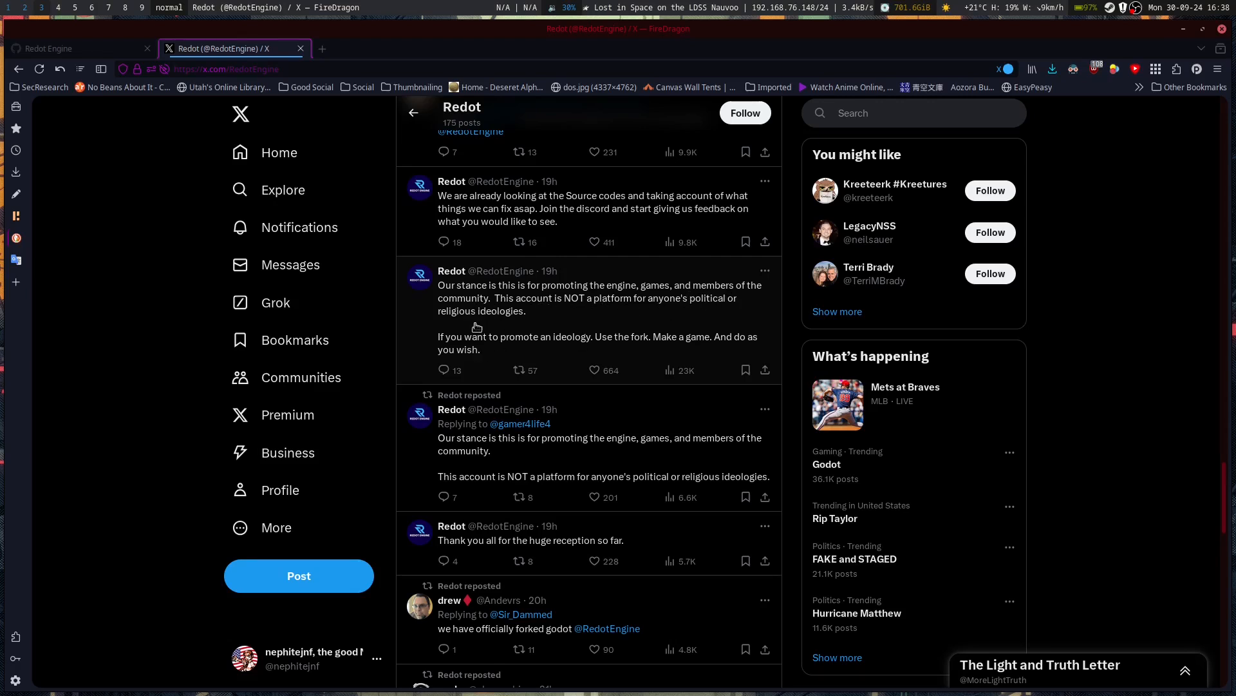
pyautogui.moveTo(576, 358)
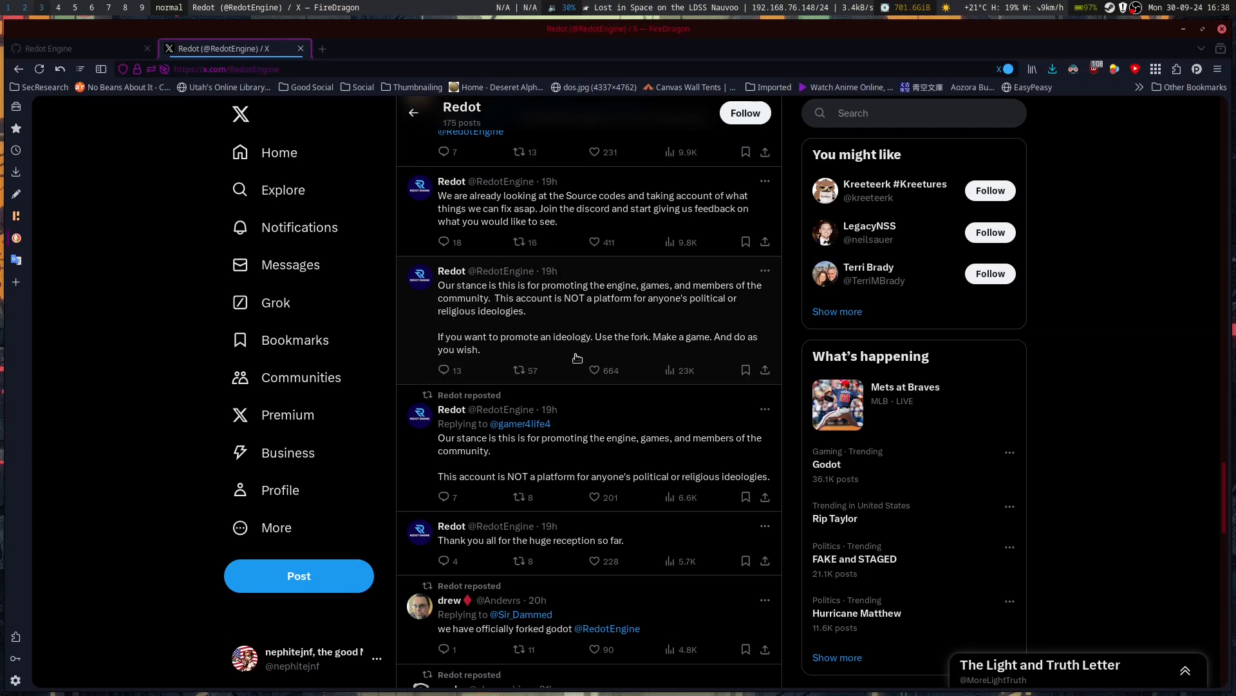
pyautogui.moveTo(644, 350)
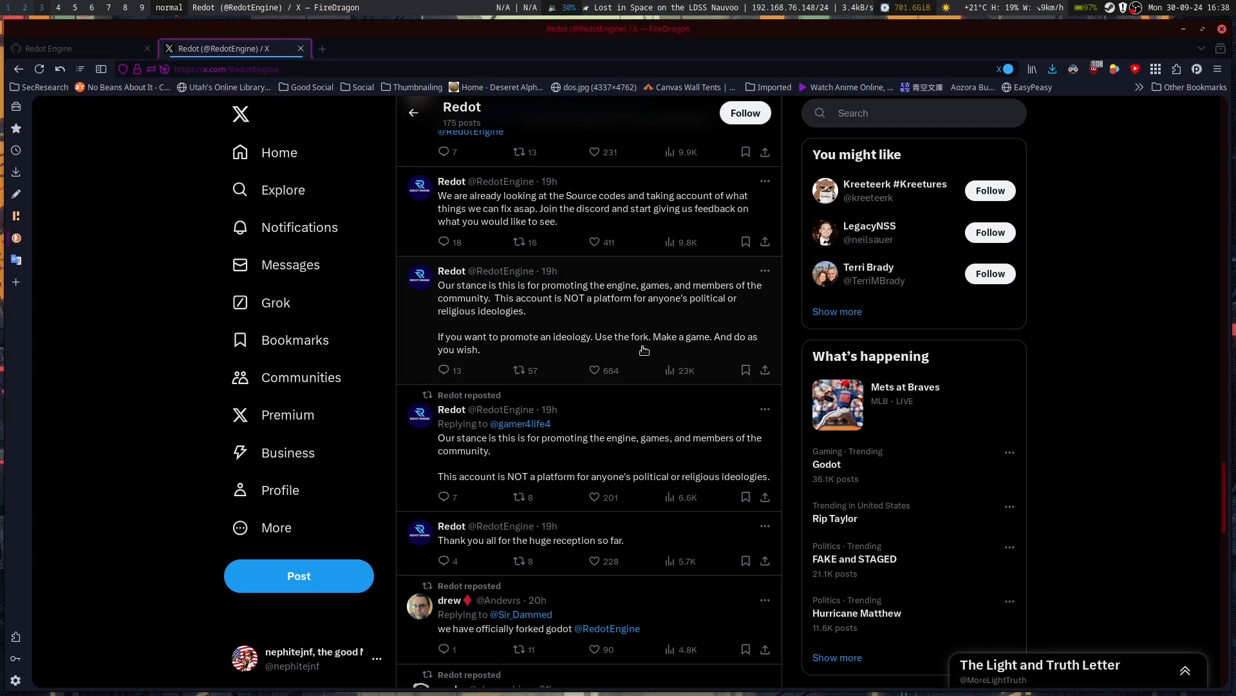
pyautogui.moveTo(670, 349)
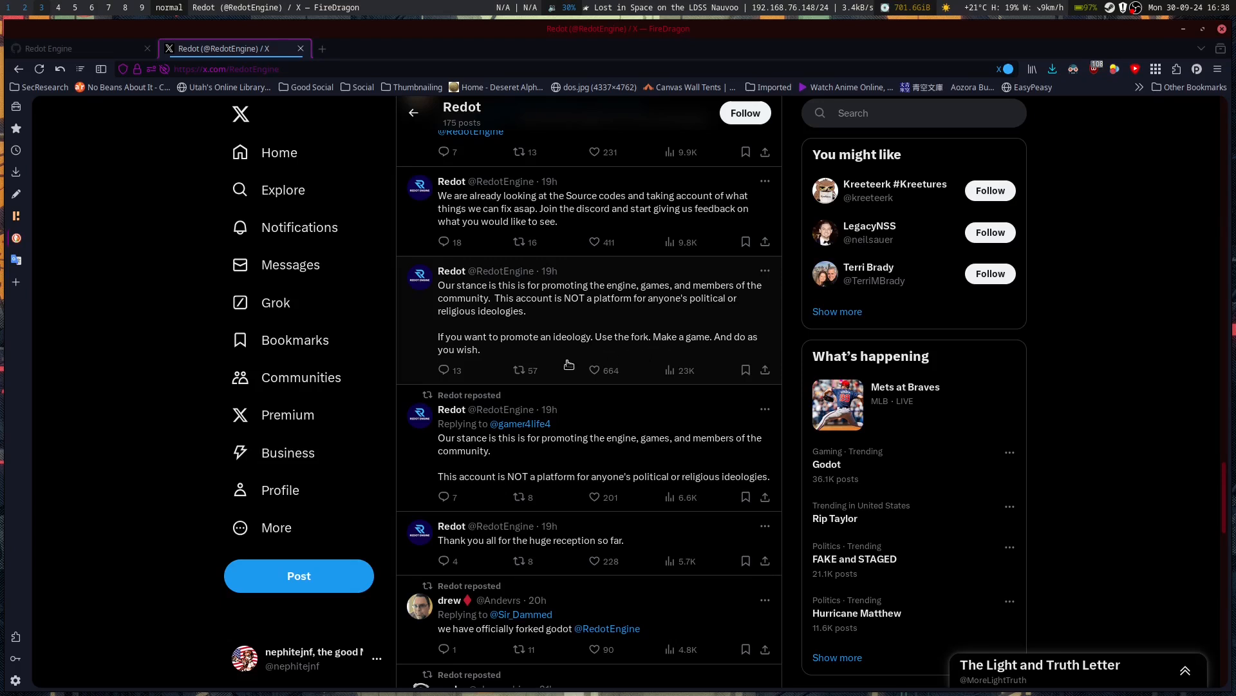
pyautogui.moveTo(595, 346)
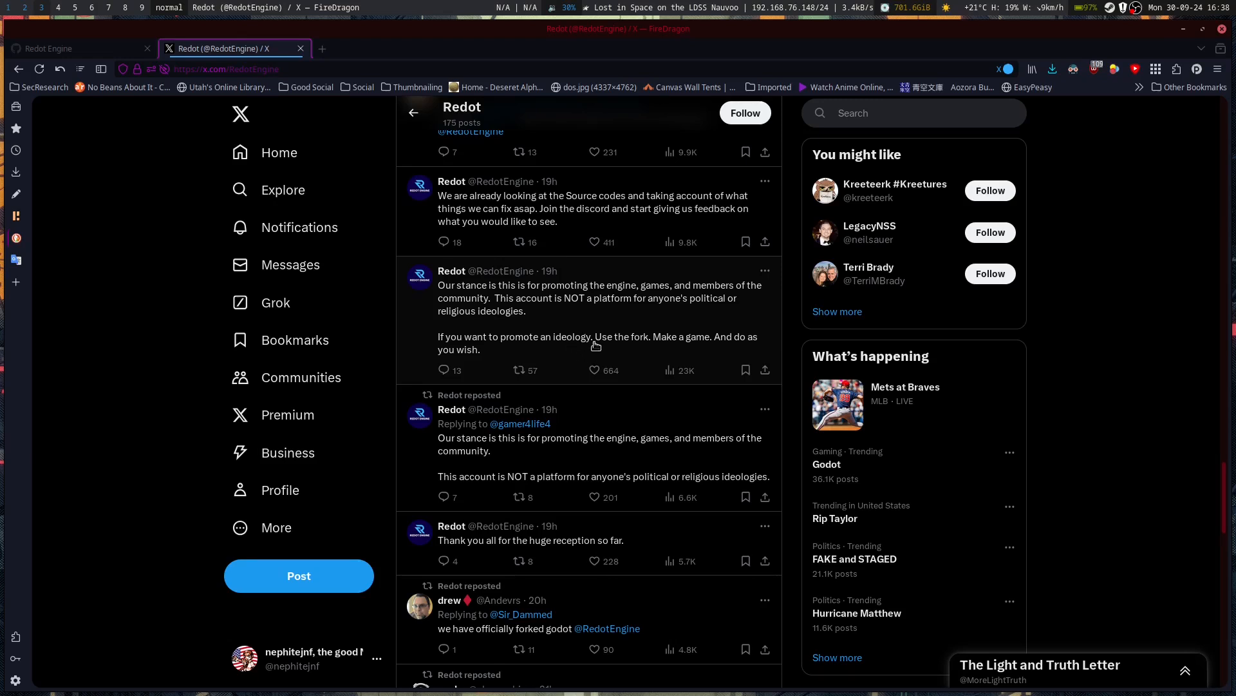
pyautogui.moveTo(606, 349)
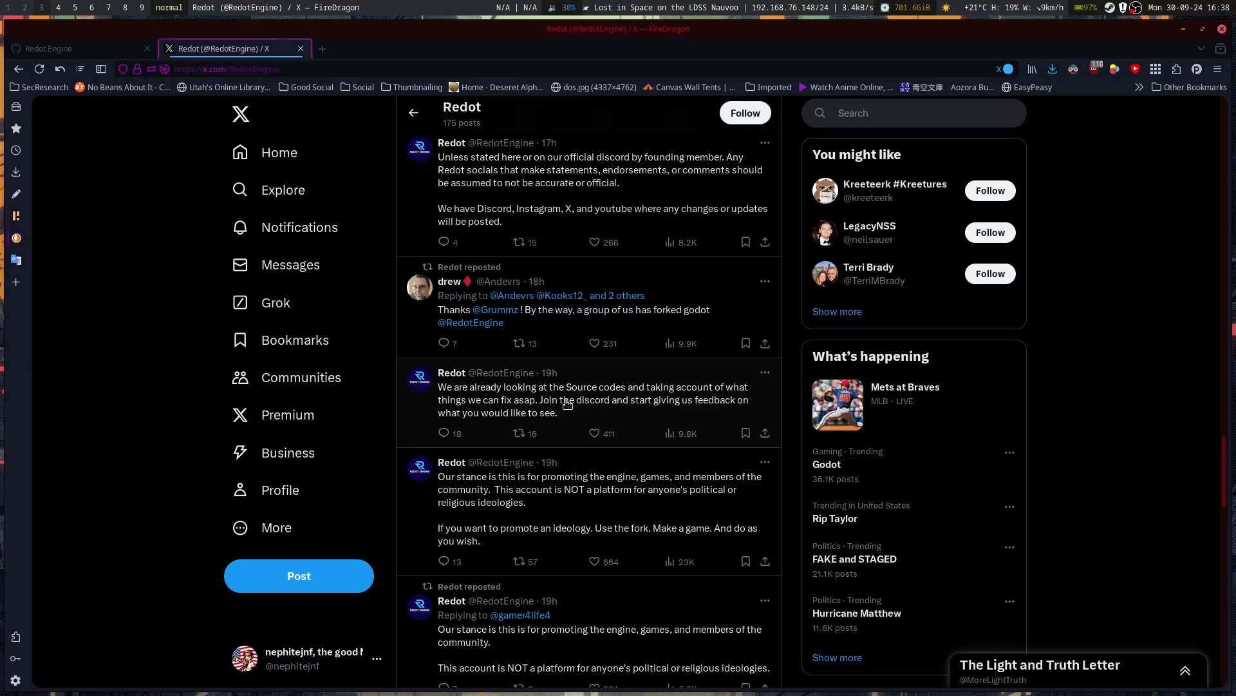
pyautogui.moveTo(569, 414)
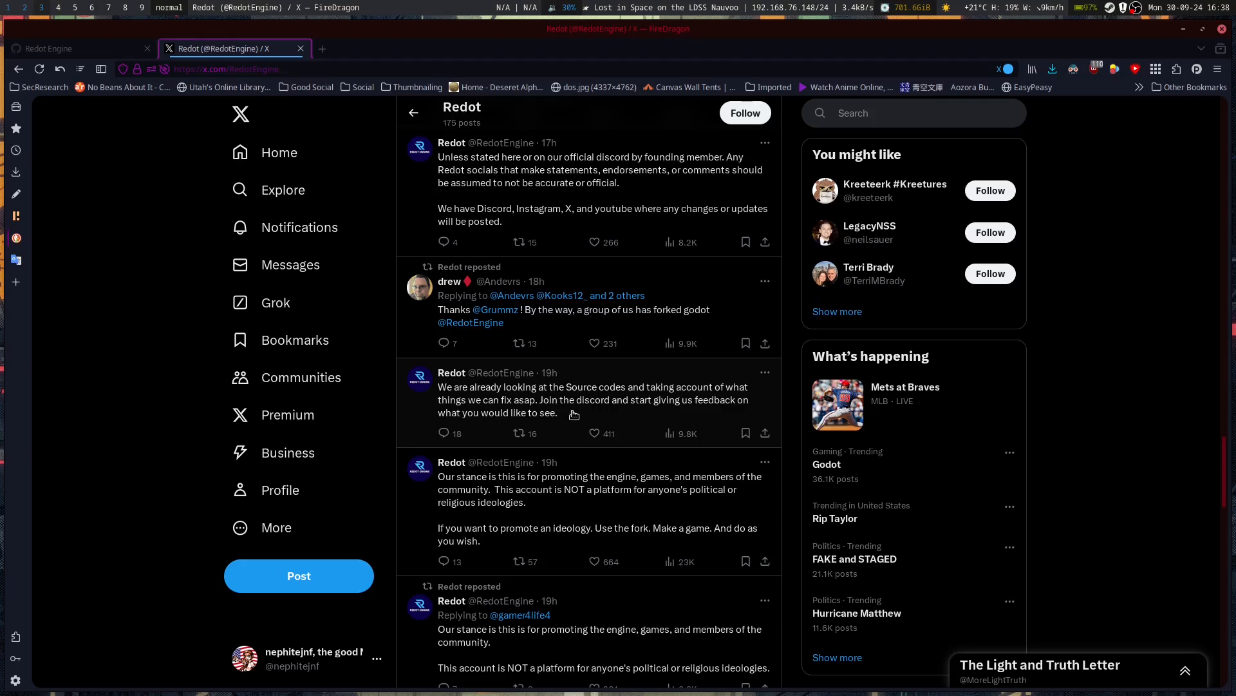
pyautogui.moveTo(594, 418)
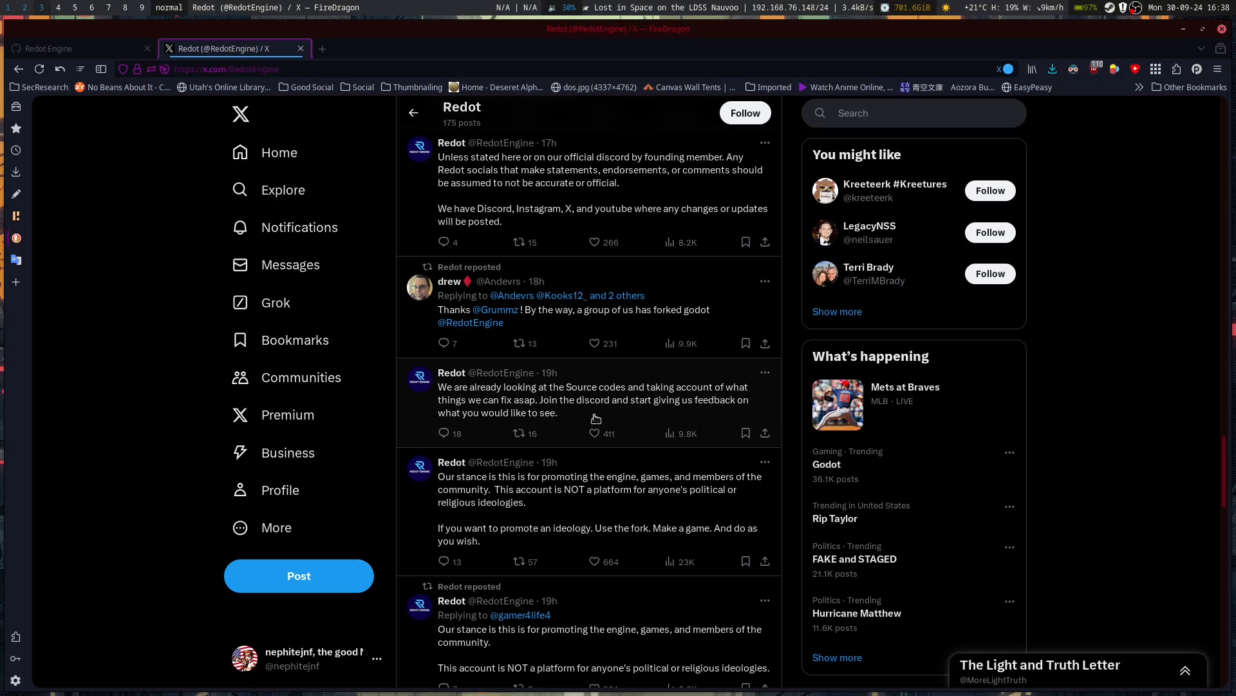
pyautogui.moveTo(597, 417)
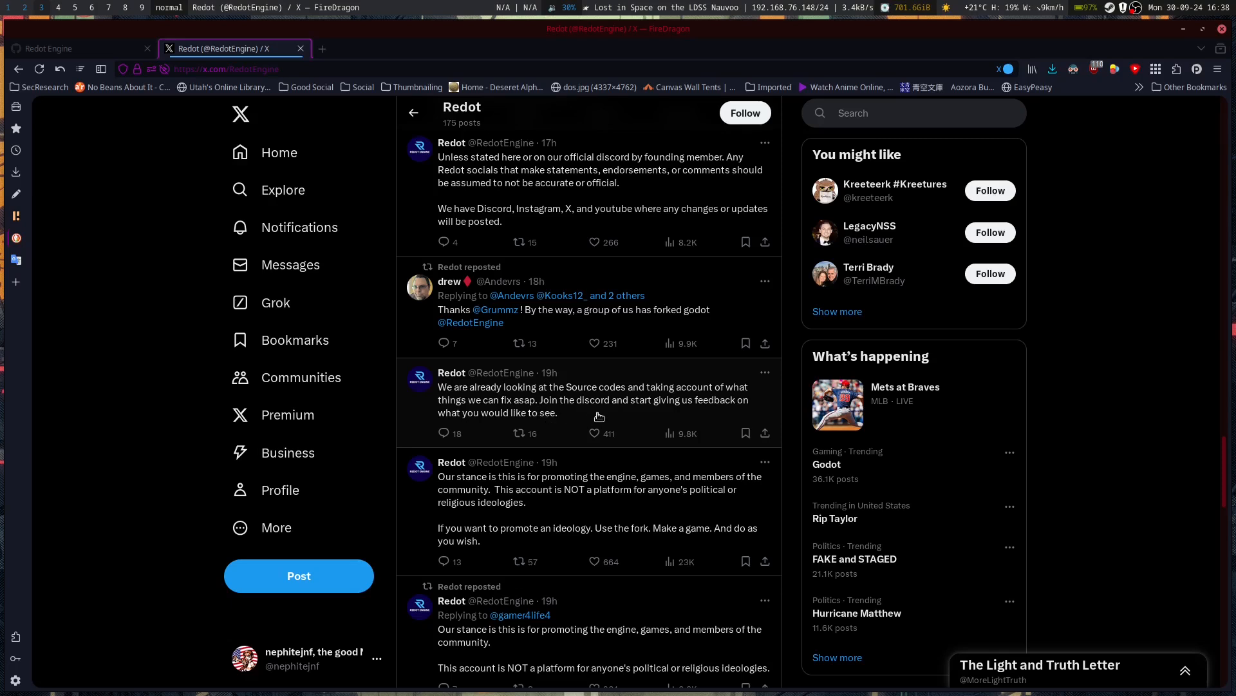
pyautogui.moveTo(588, 420)
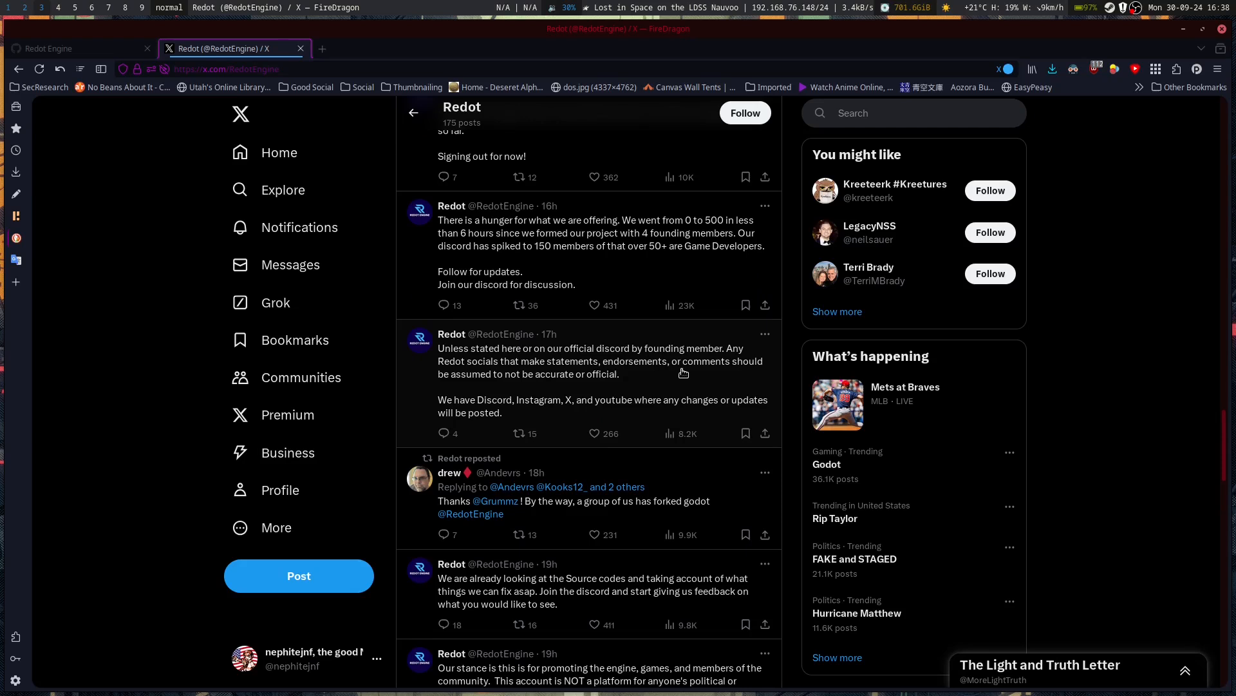
pyautogui.moveTo(653, 378)
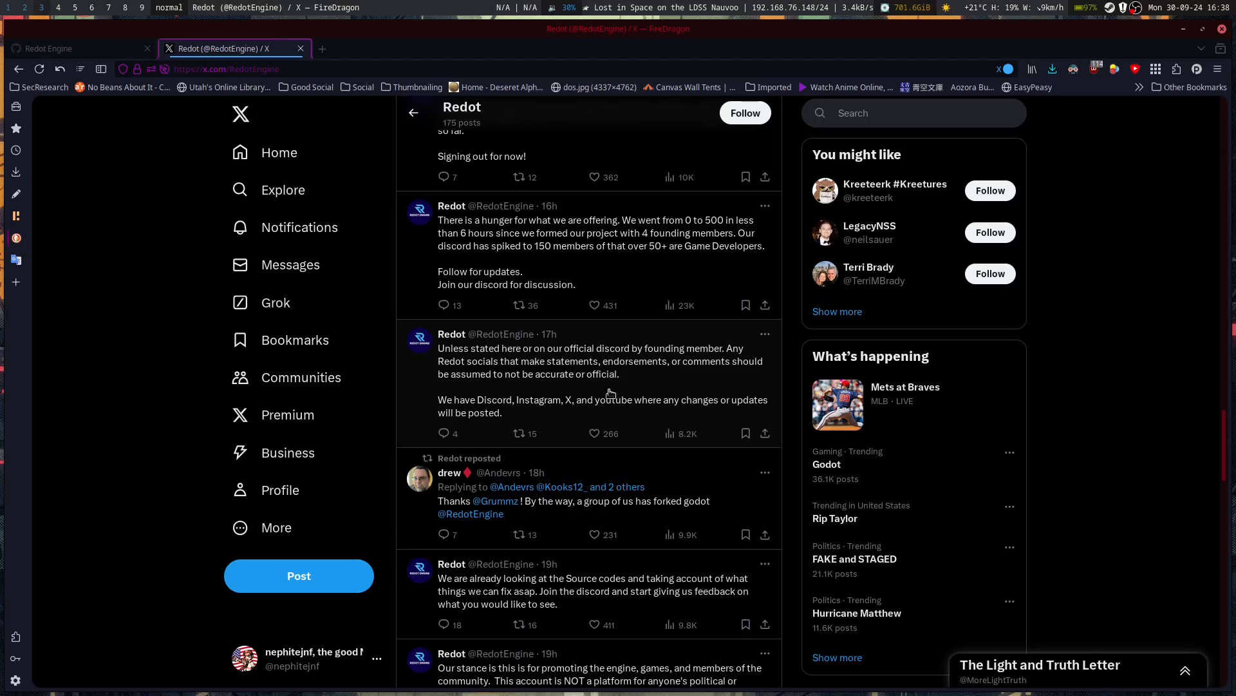
pyautogui.moveTo(585, 411)
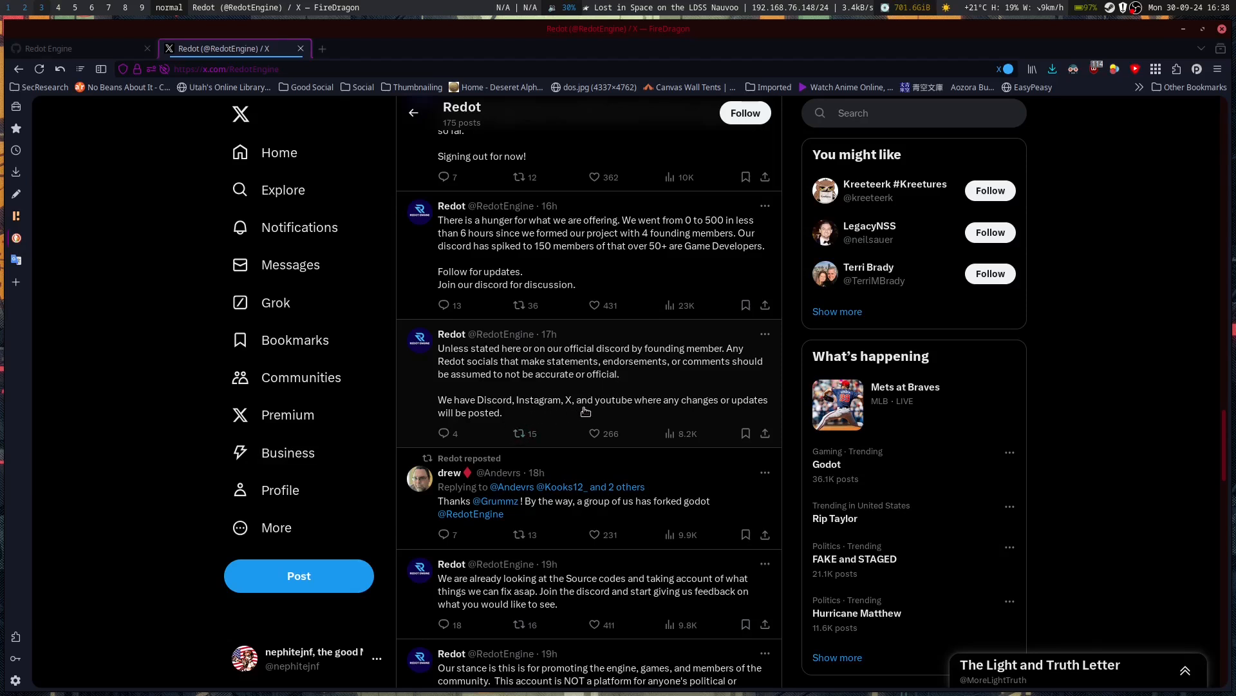
pyautogui.moveTo(569, 444)
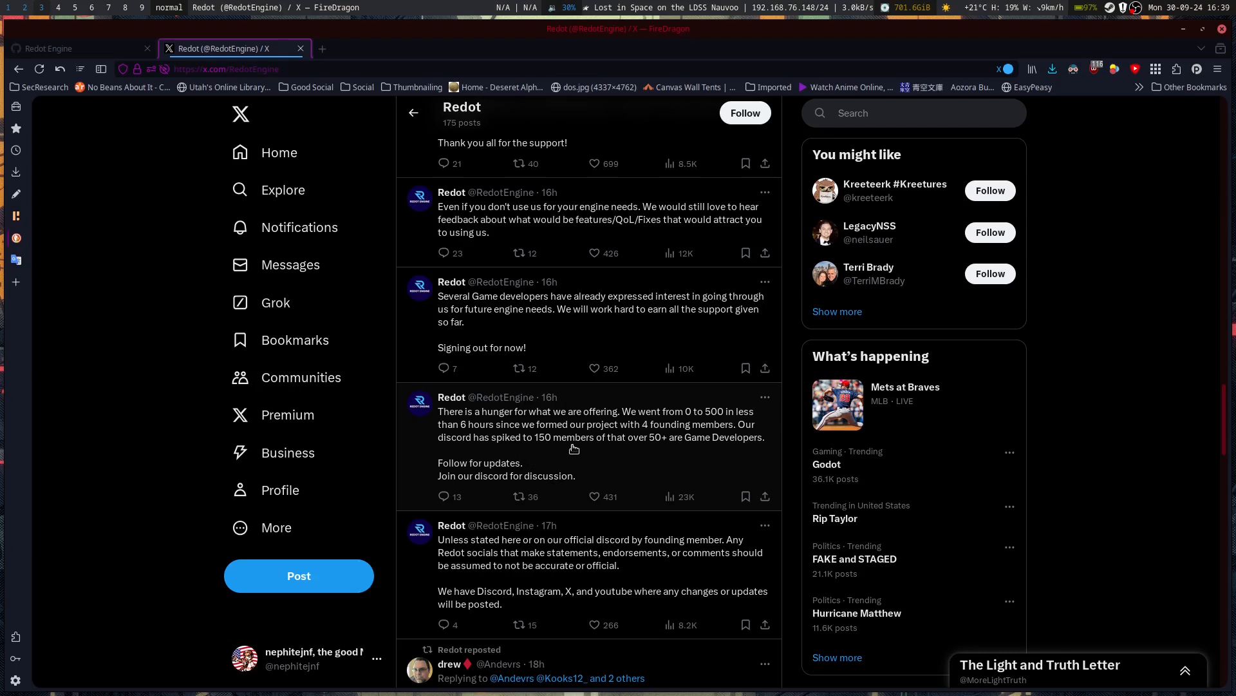
pyautogui.moveTo(557, 480)
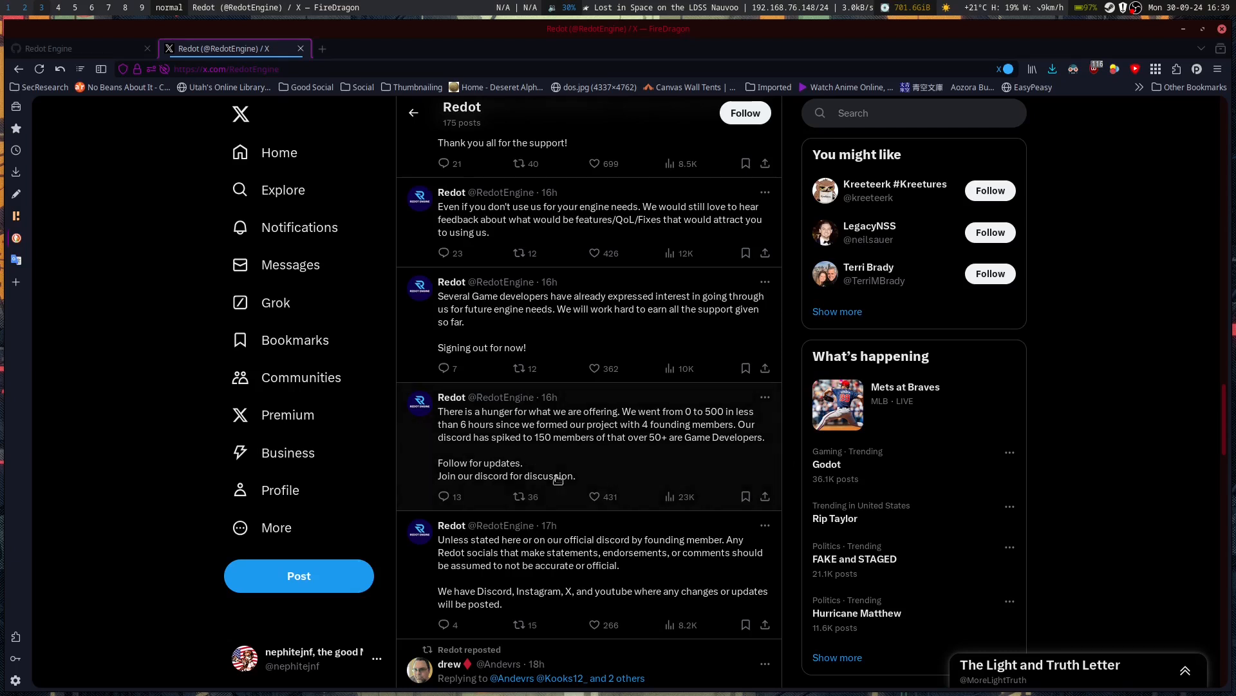
pyautogui.moveTo(631, 454)
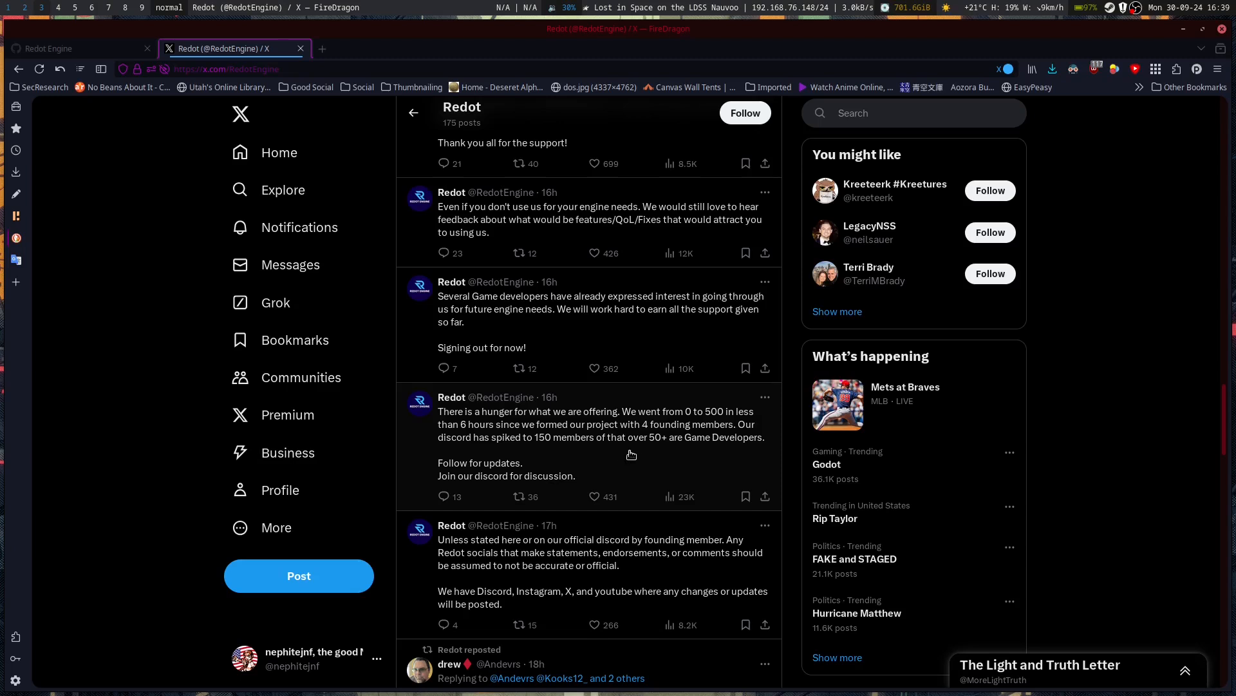
pyautogui.moveTo(705, 460)
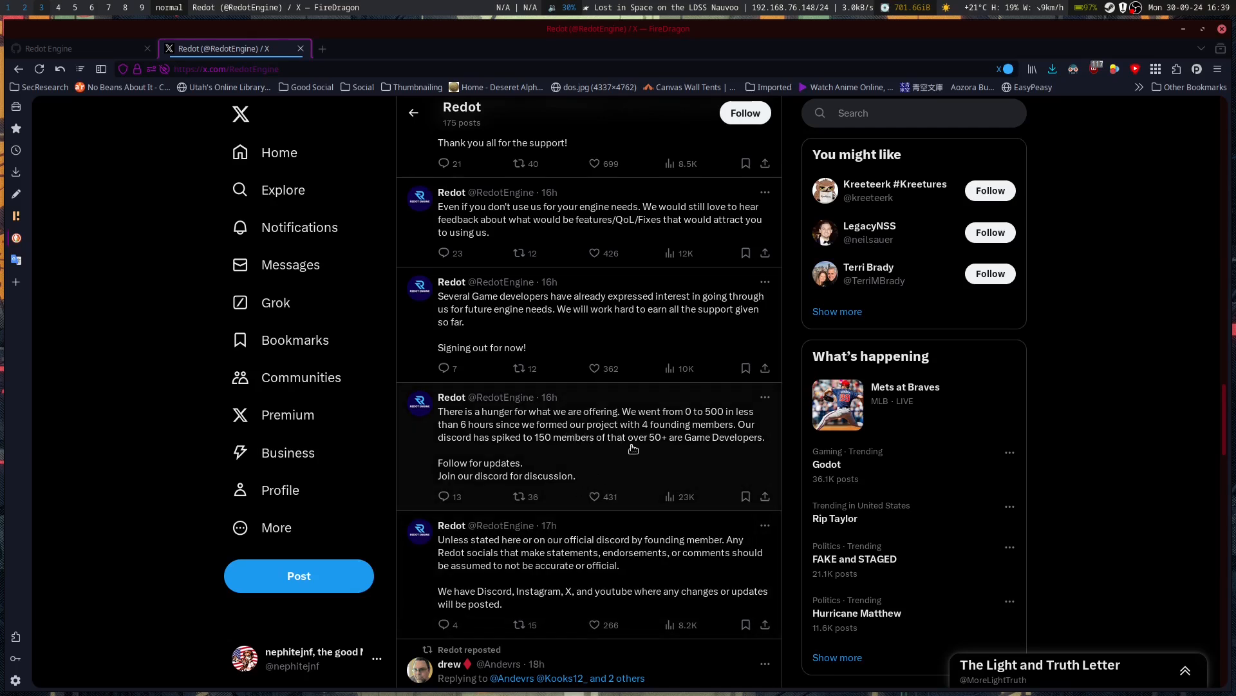
pyautogui.moveTo(562, 482)
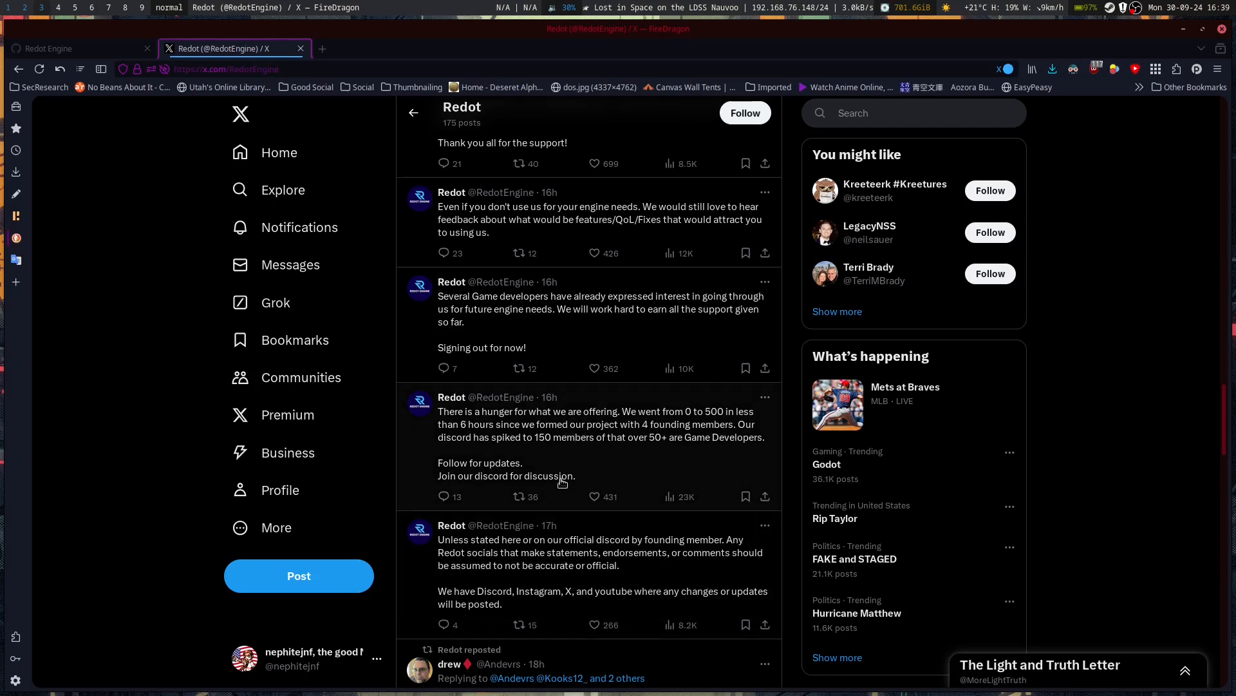
pyautogui.moveTo(647, 447)
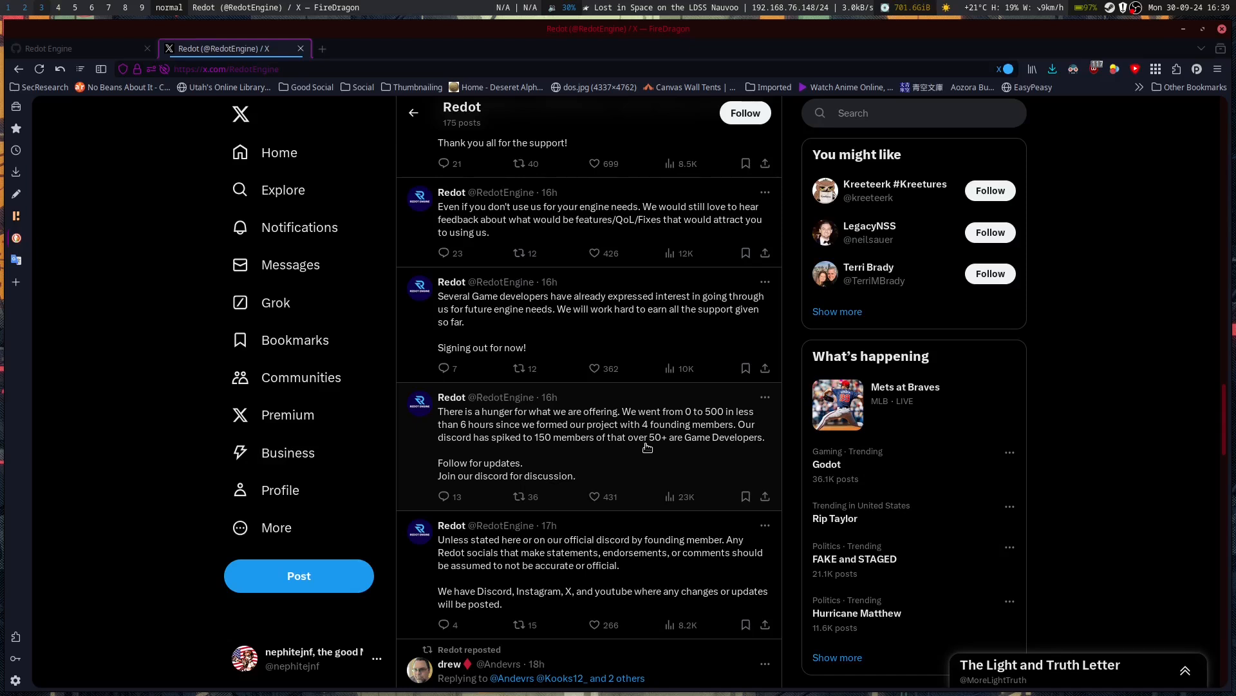
pyautogui.moveTo(564, 386)
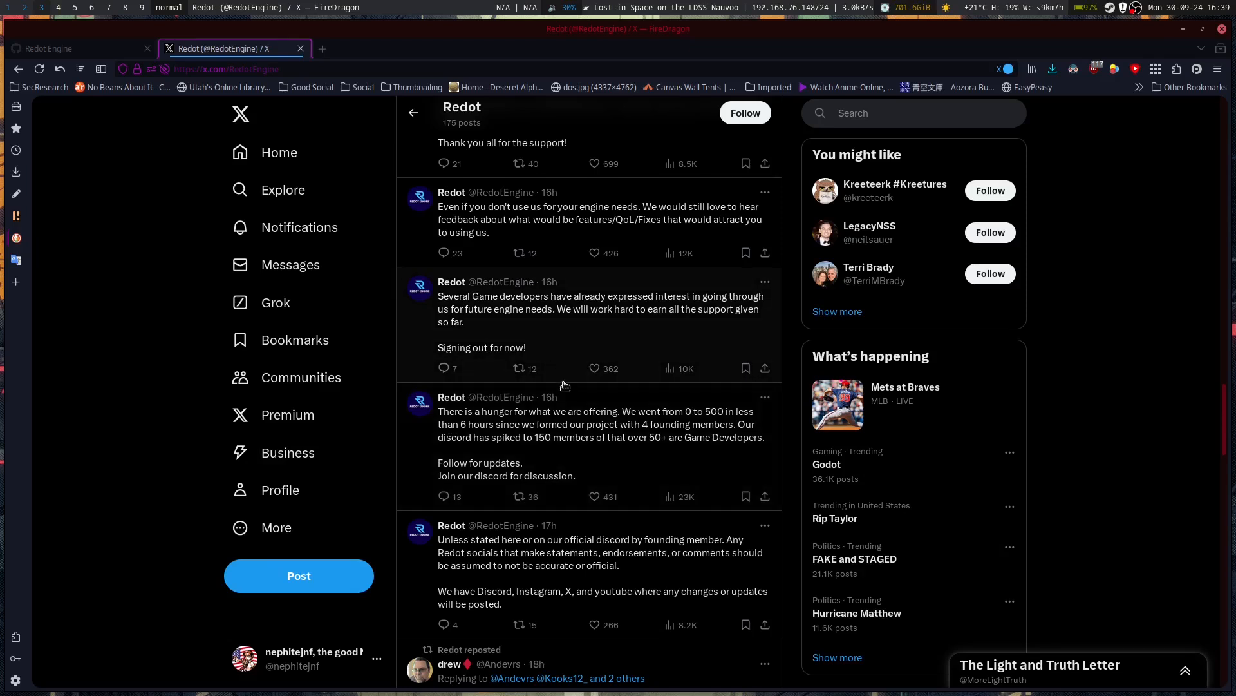
pyautogui.moveTo(437, 331)
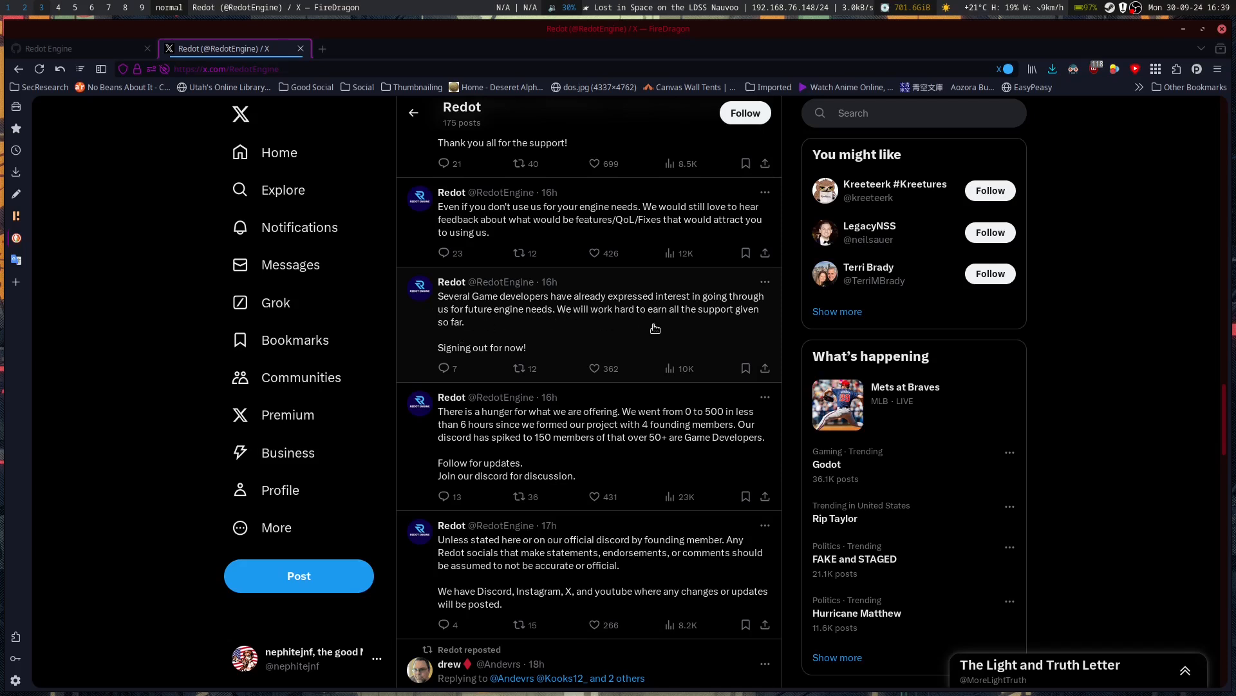
pyautogui.moveTo(479, 323)
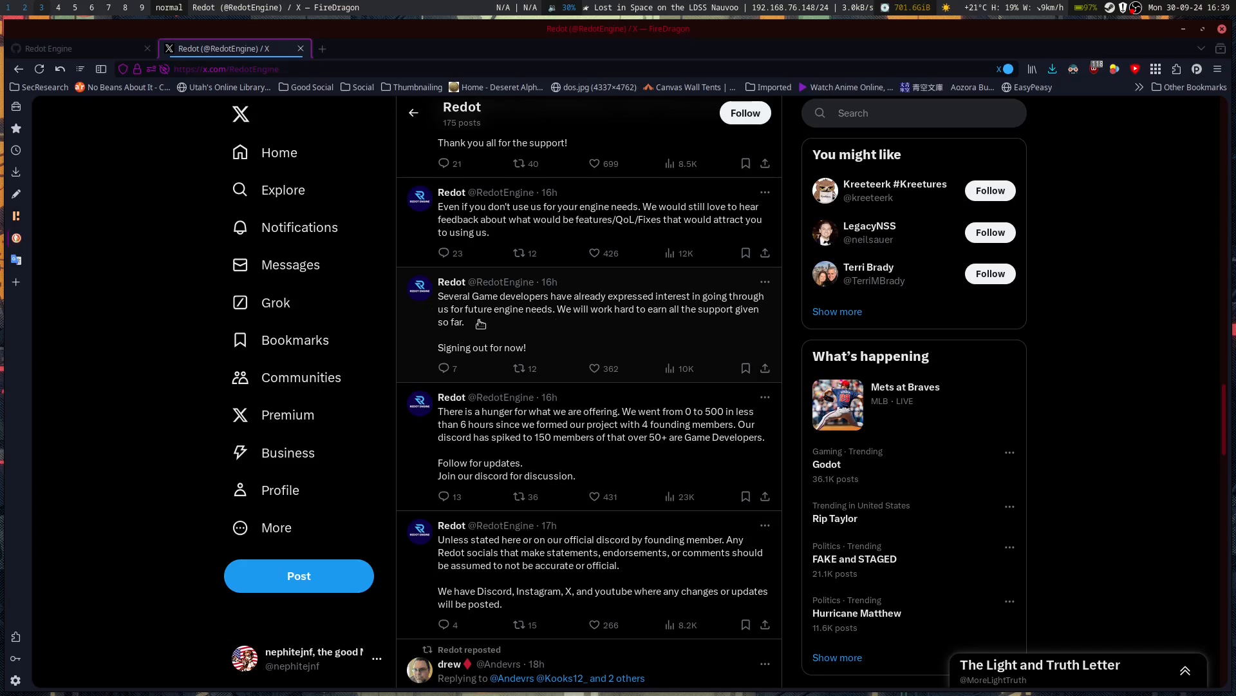
pyautogui.moveTo(622, 317)
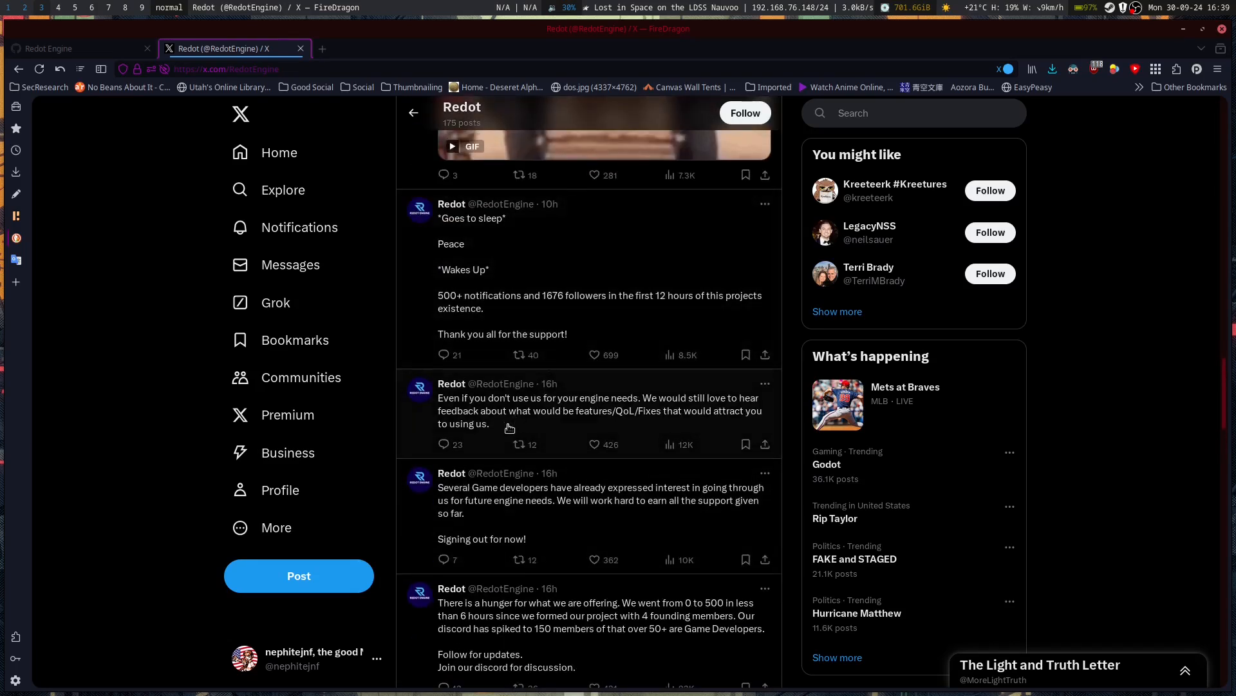
pyautogui.moveTo(657, 429)
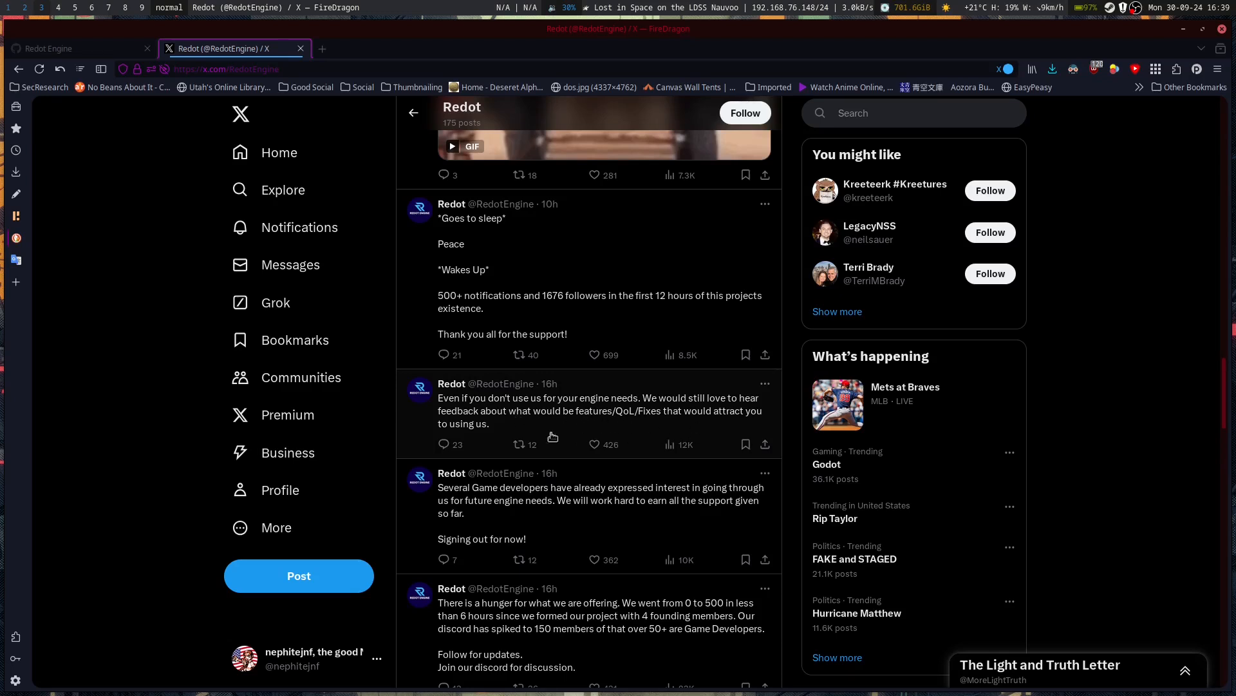
pyautogui.moveTo(573, 421)
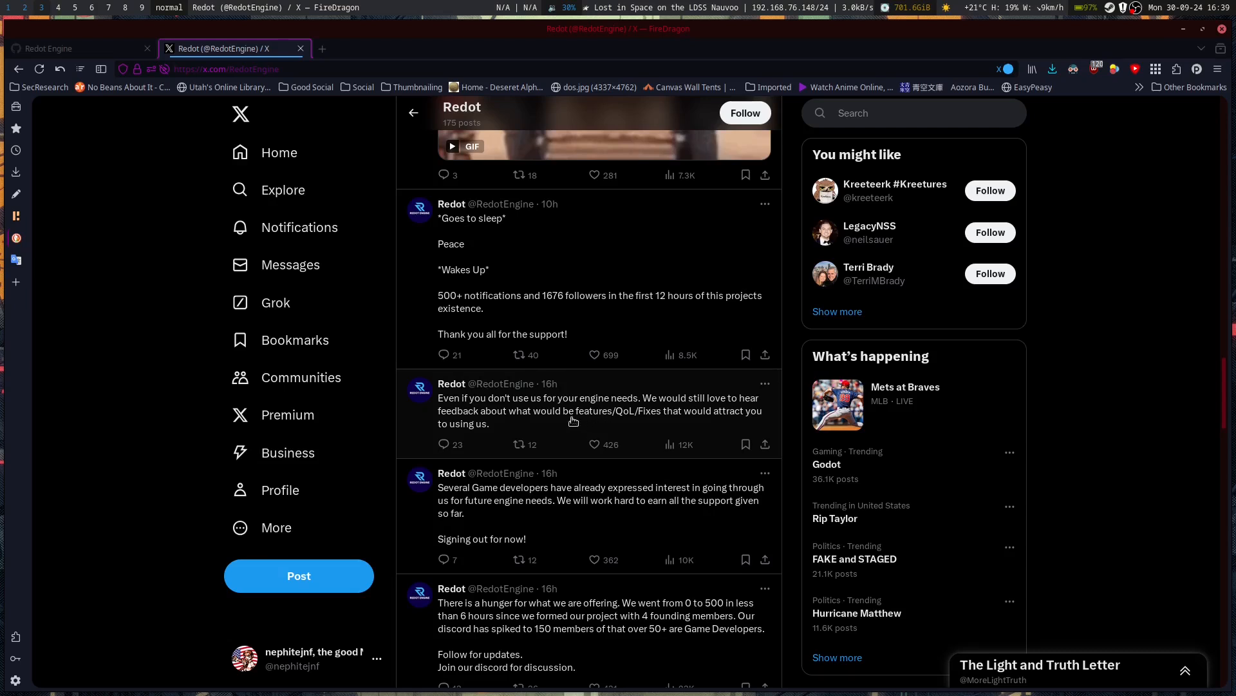
pyautogui.moveTo(586, 433)
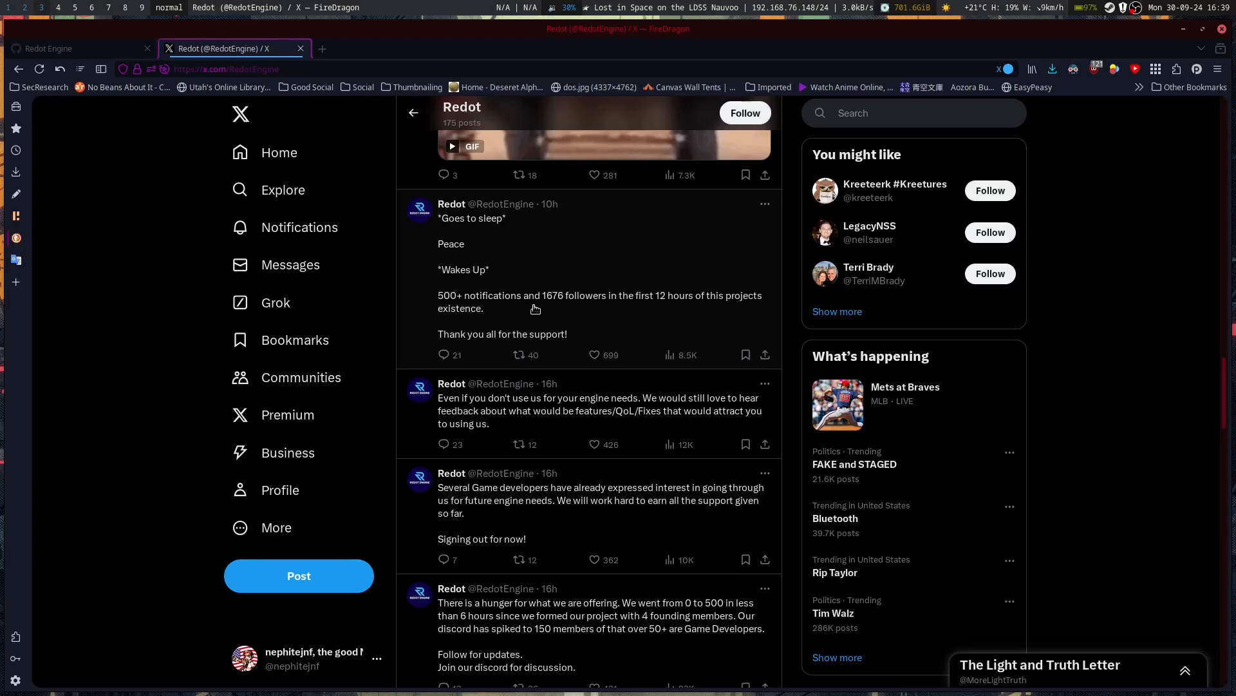
pyautogui.moveTo(569, 305)
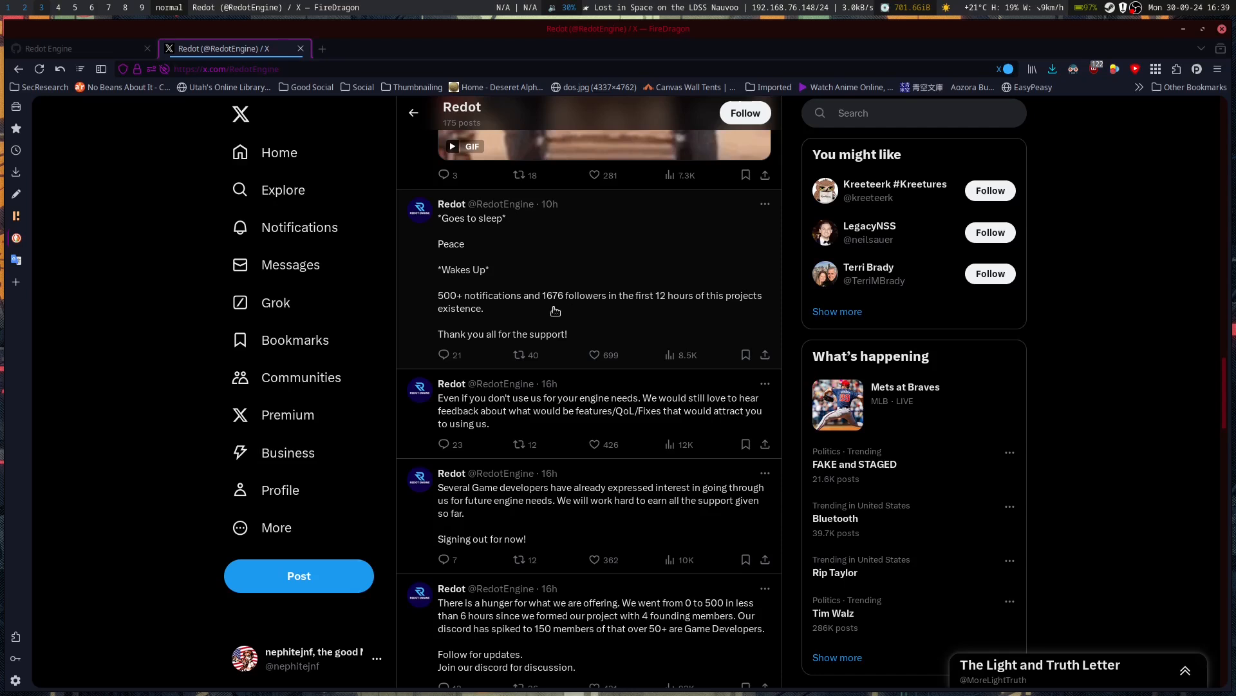
pyautogui.moveTo(627, 308)
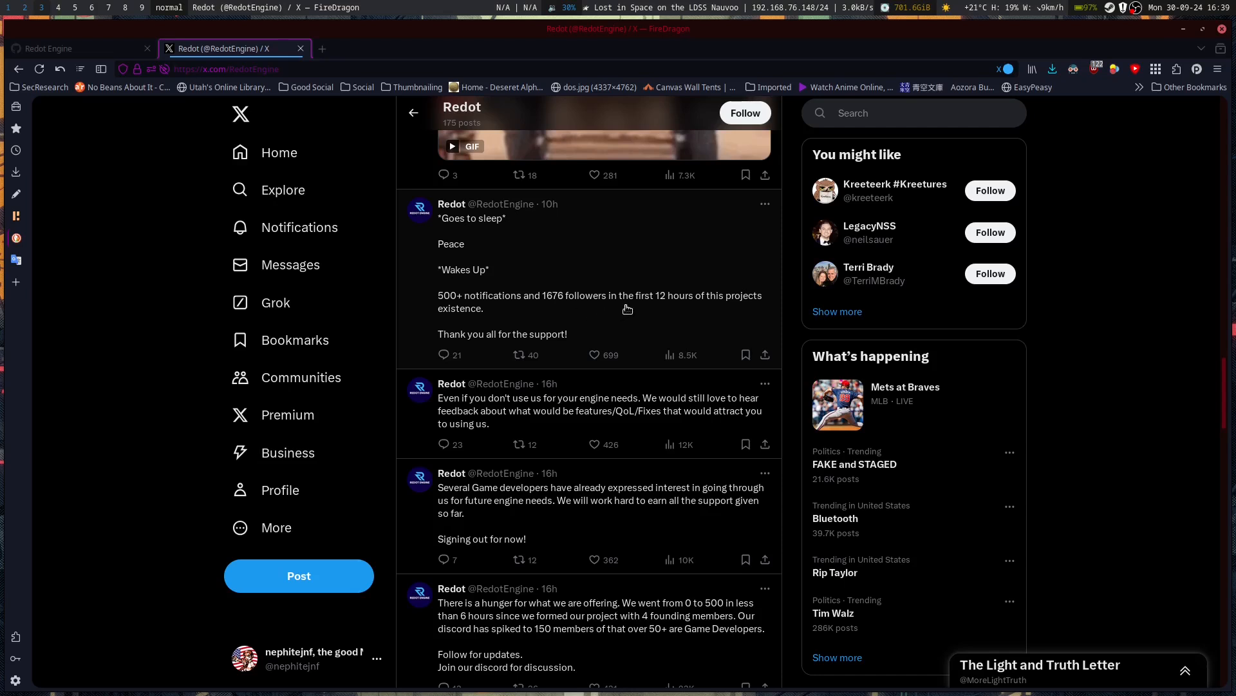
pyautogui.moveTo(518, 334)
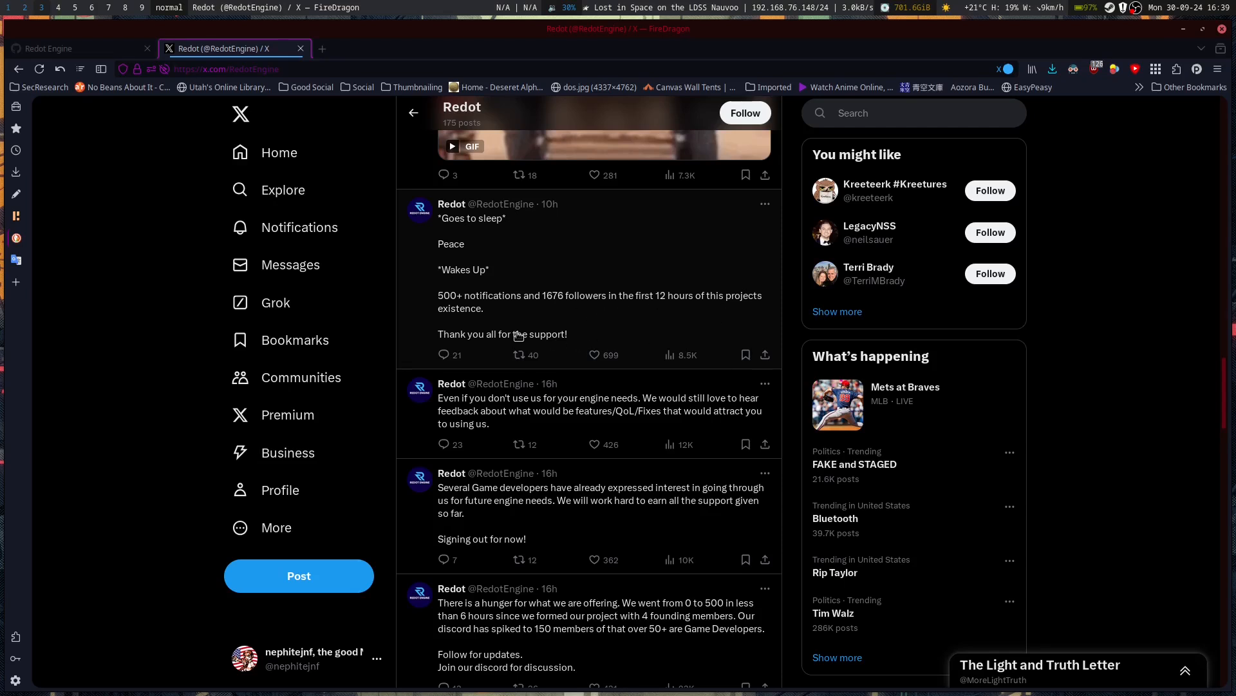
pyautogui.moveTo(574, 349)
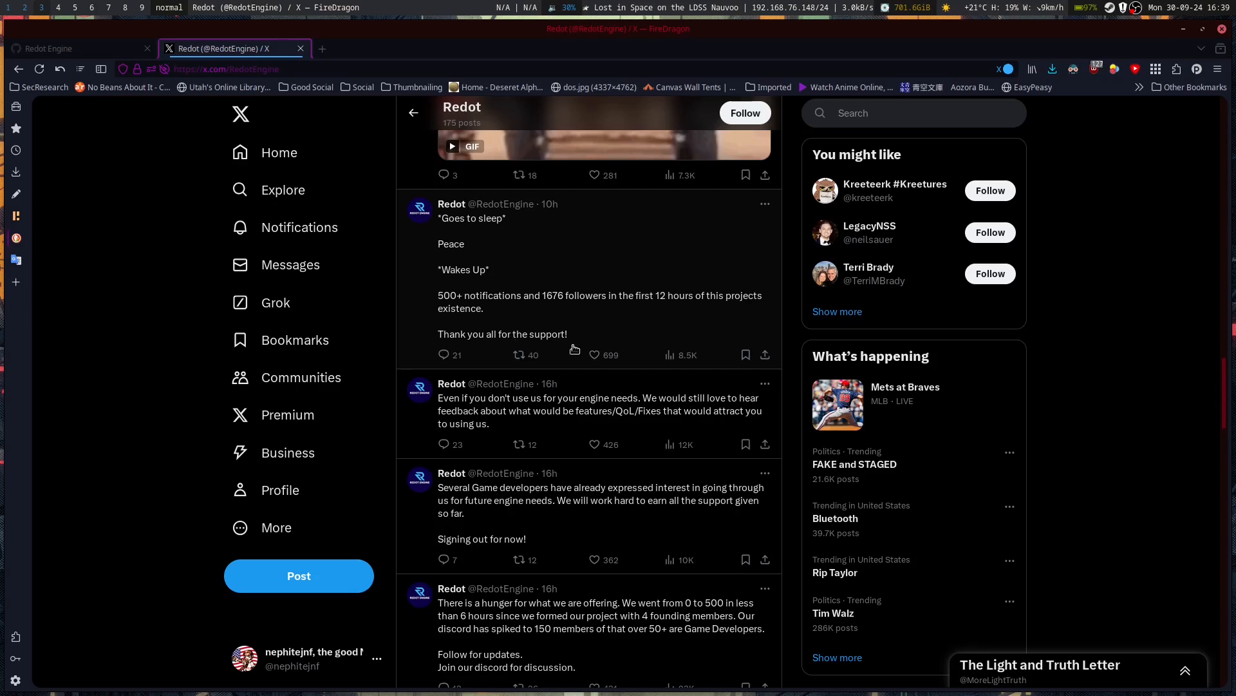
# Scroll past the GIF repost and Who to follow to the Discord 'Update:' post.
pyautogui.scroll(-3)
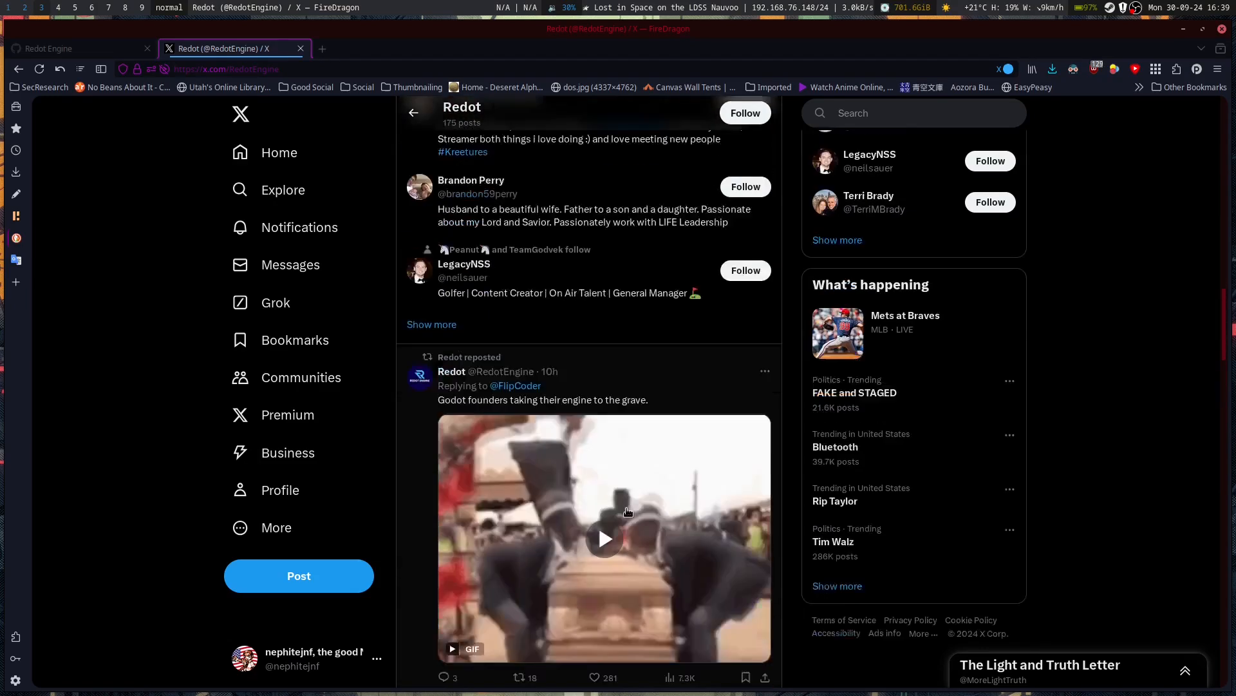
pyautogui.scroll(-3)
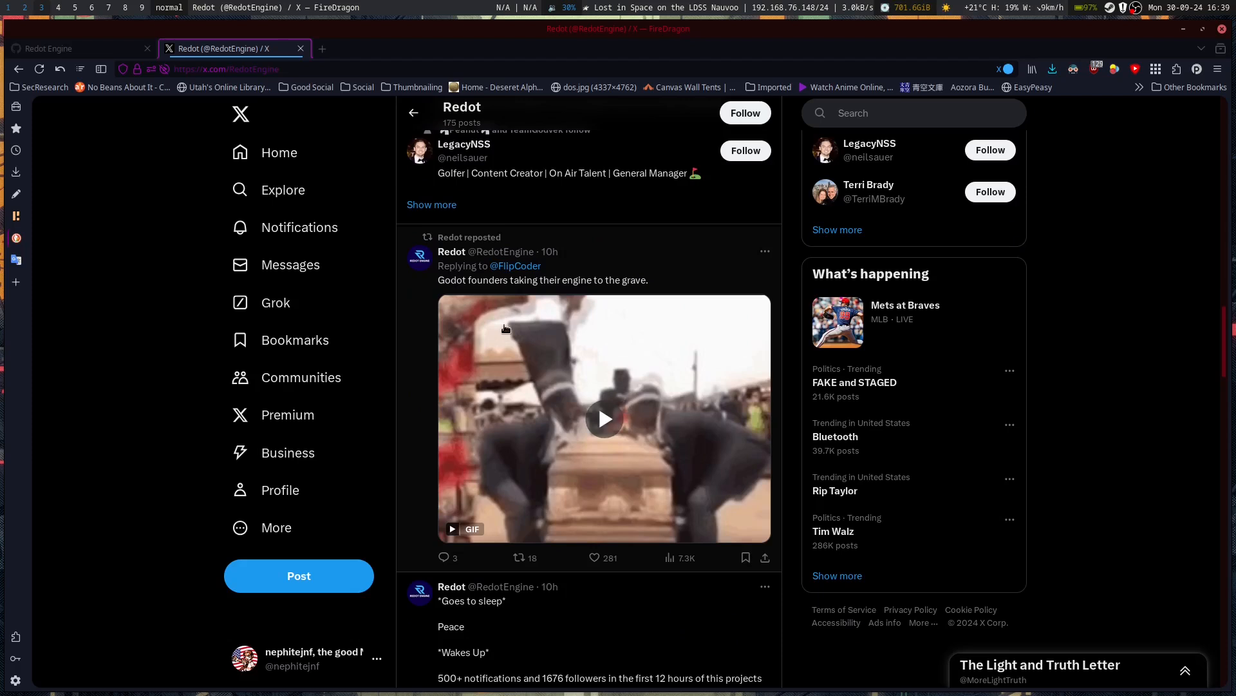
pyautogui.moveTo(507, 291)
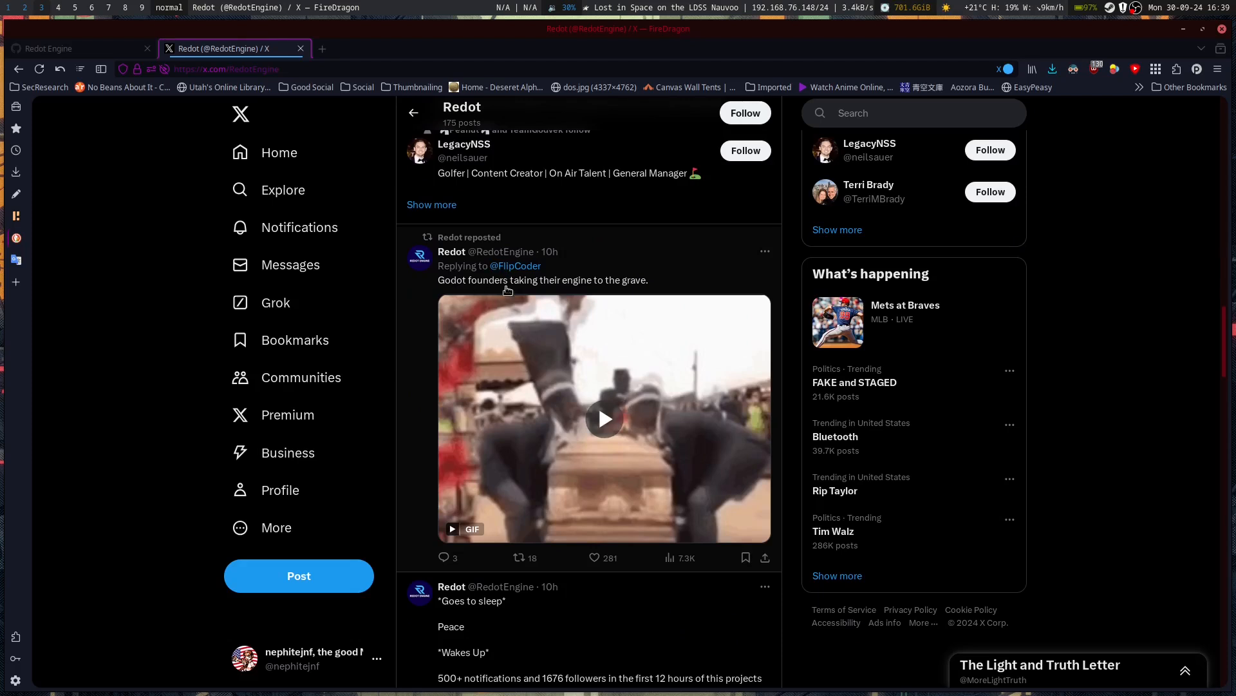
pyautogui.moveTo(604, 418)
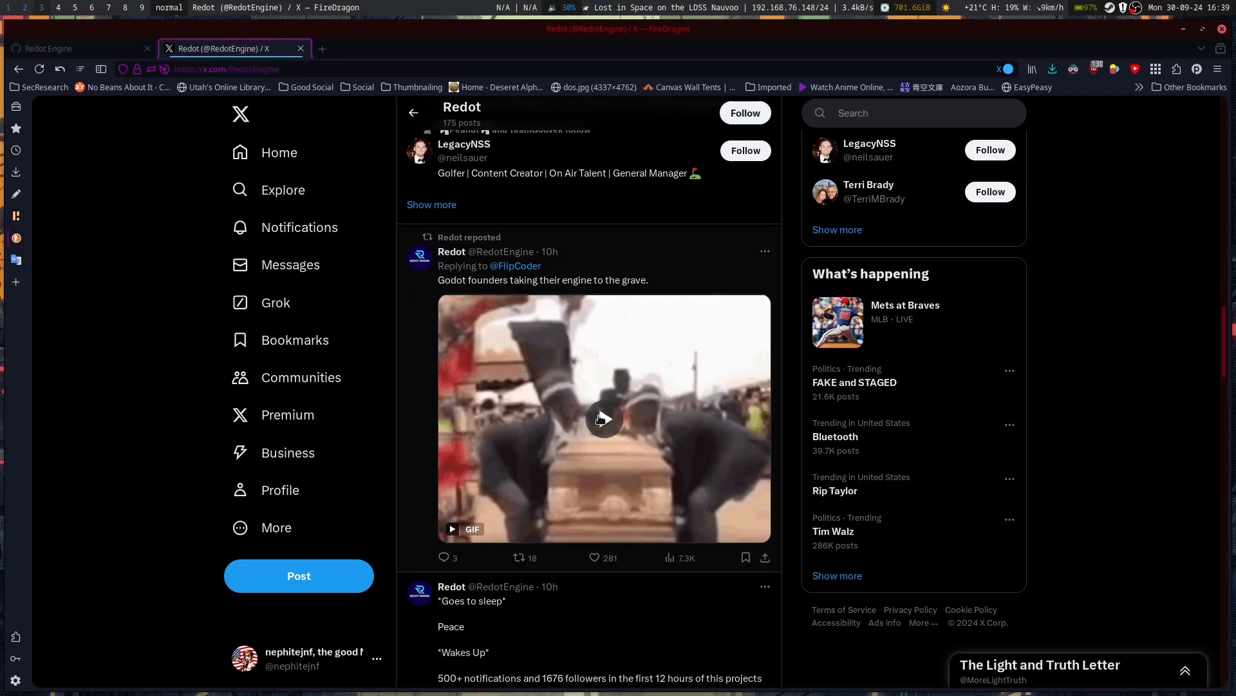
pyautogui.scroll(-3)
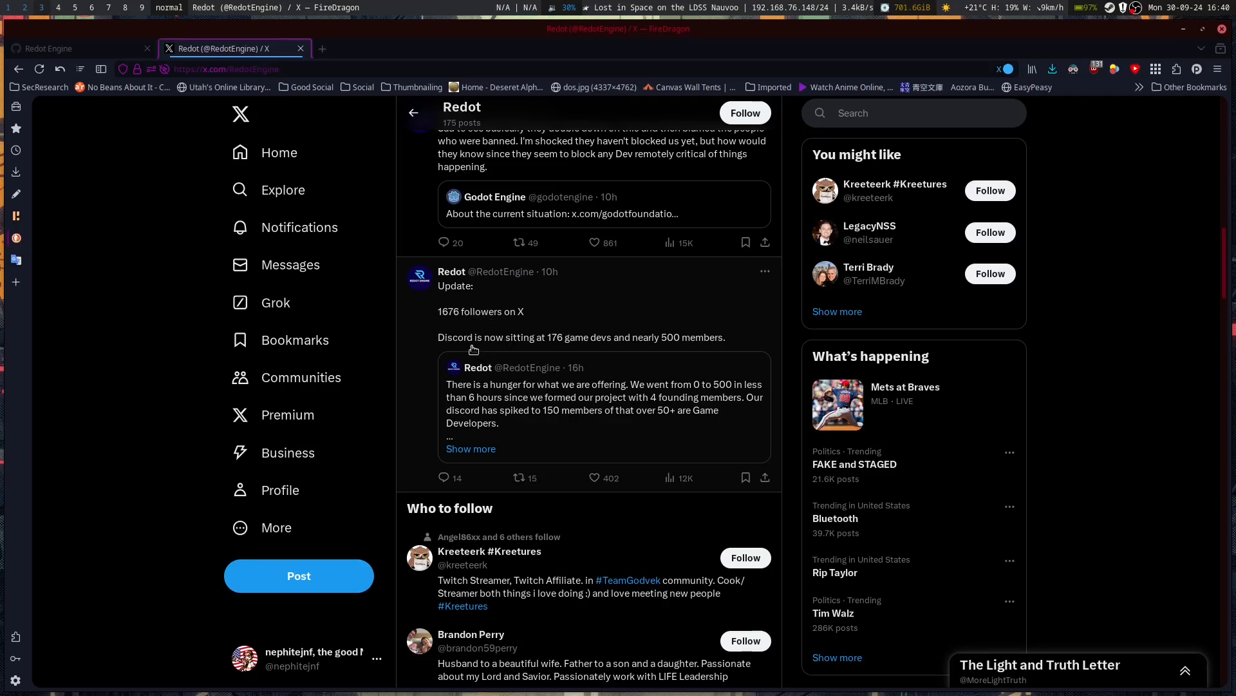
pyautogui.moveTo(566, 349)
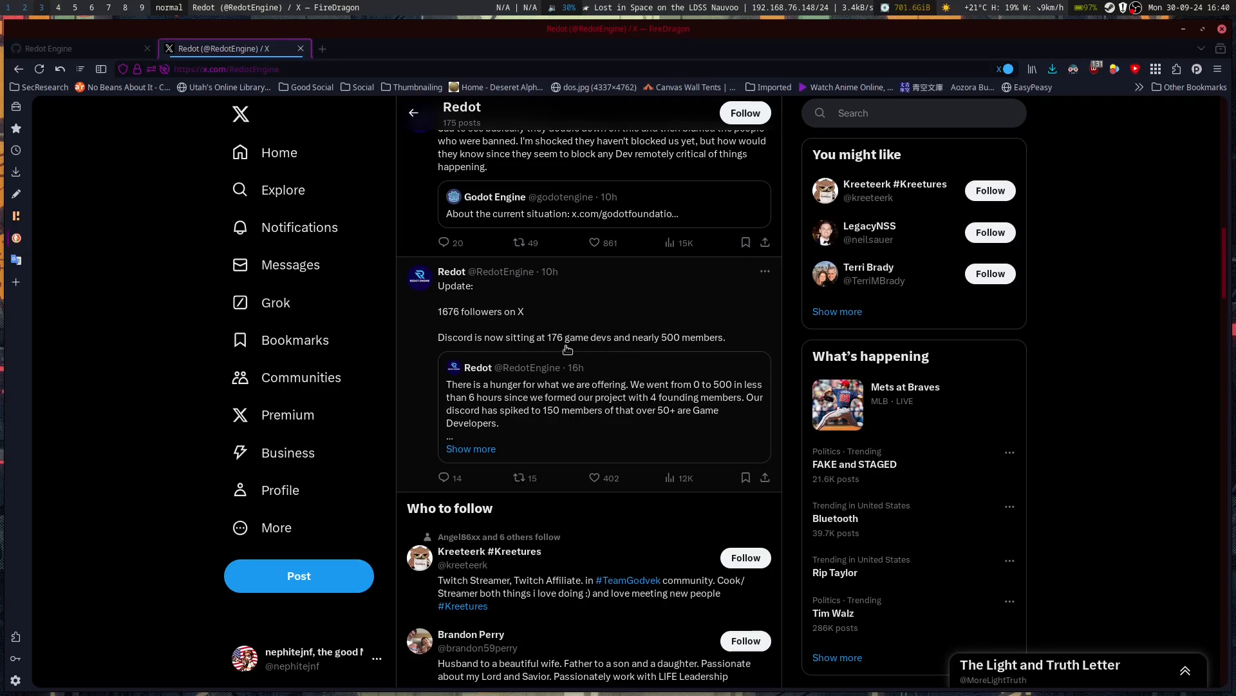
pyautogui.moveTo(700, 343)
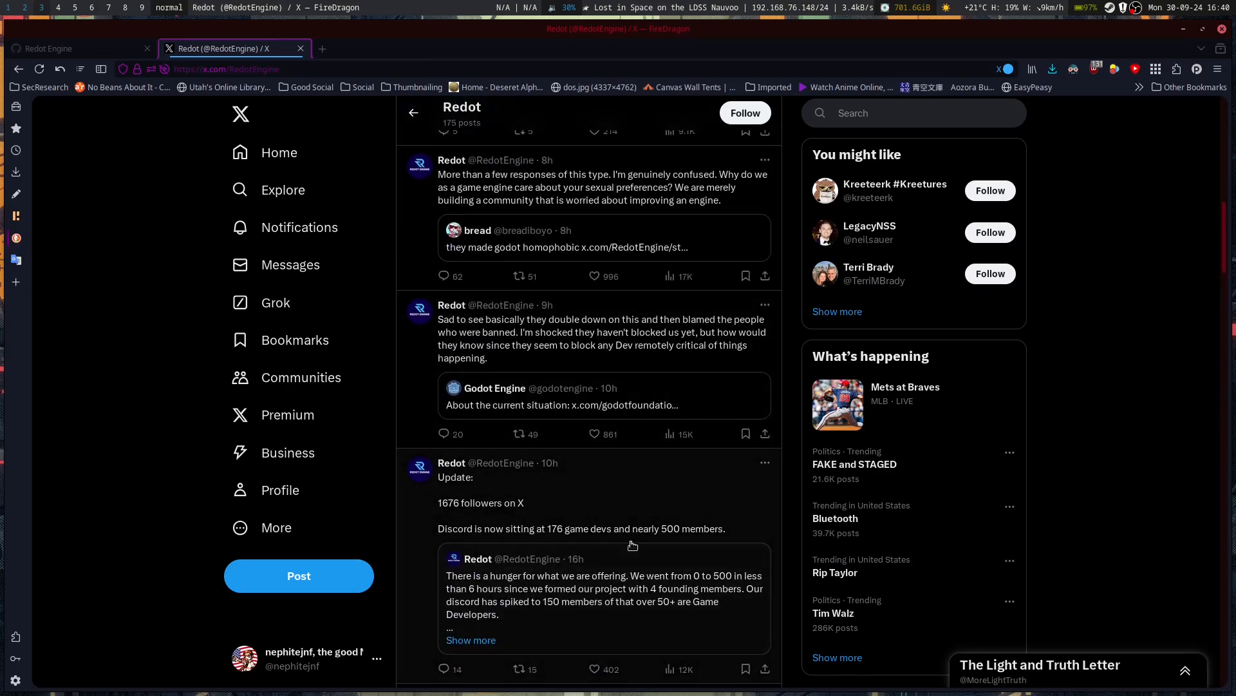
pyautogui.moveTo(552, 586)
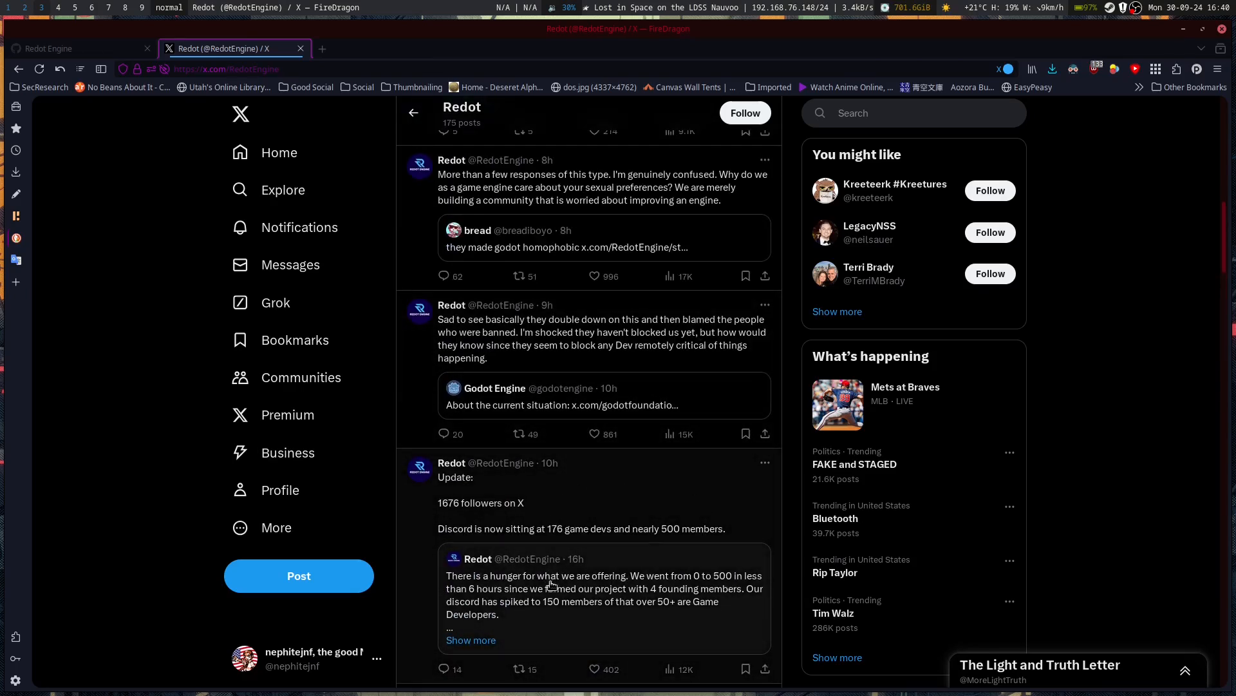
pyautogui.scroll(-3)
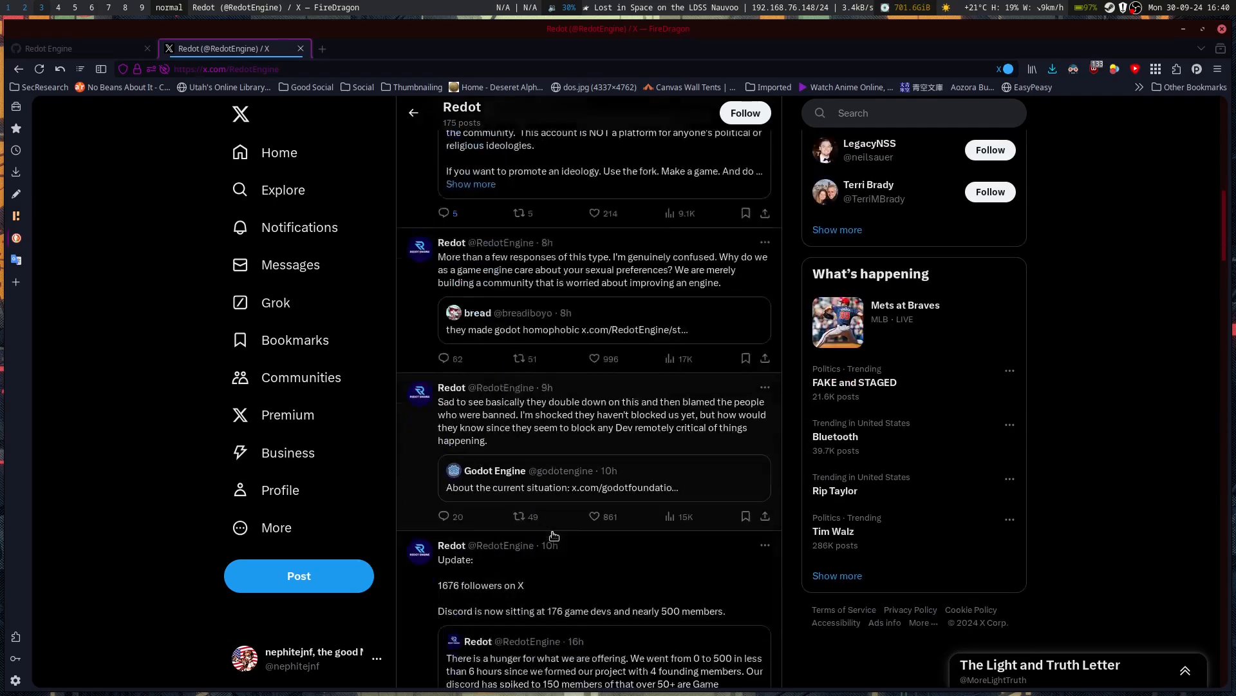
pyautogui.scroll(-3)
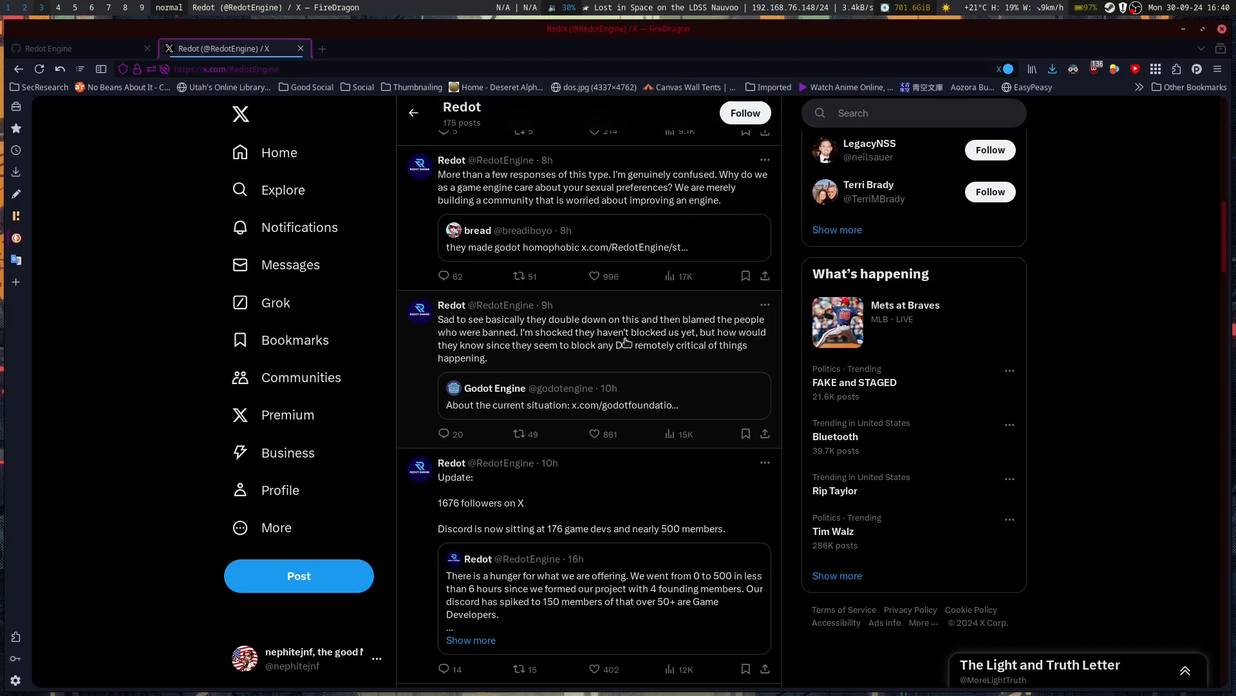
pyautogui.moveTo(514, 362)
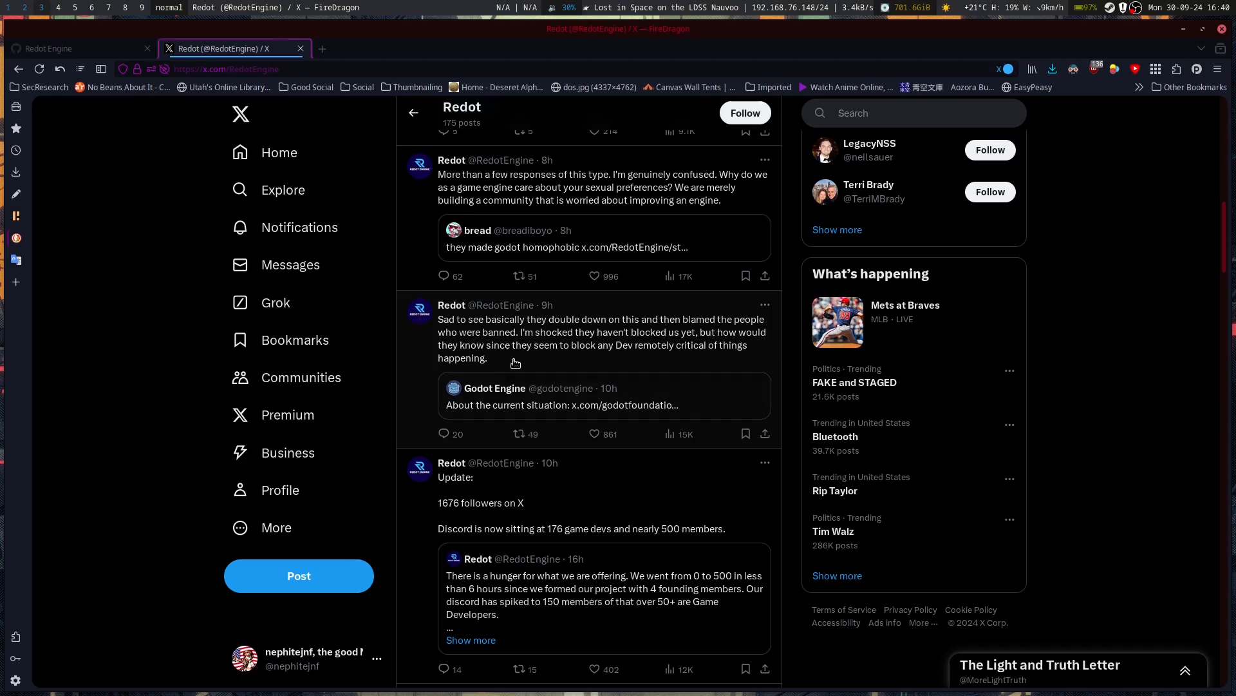
pyautogui.moveTo(492, 366)
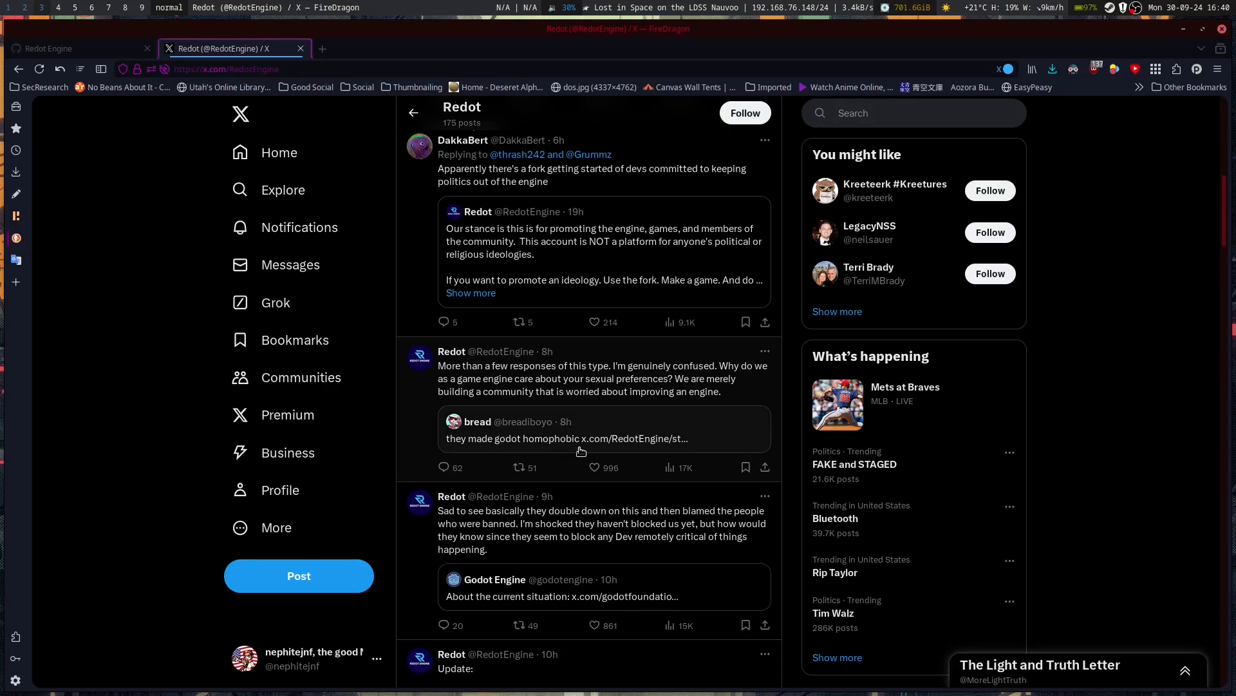
pyautogui.moveTo(549, 406)
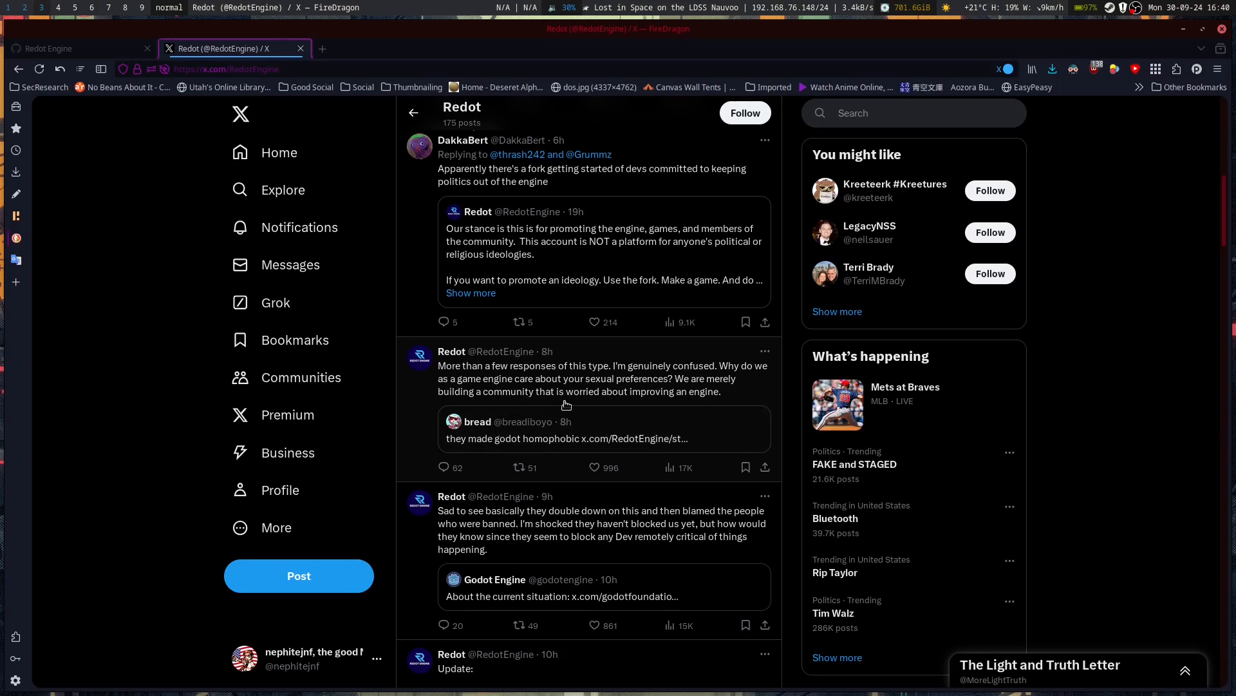
pyautogui.moveTo(566, 405)
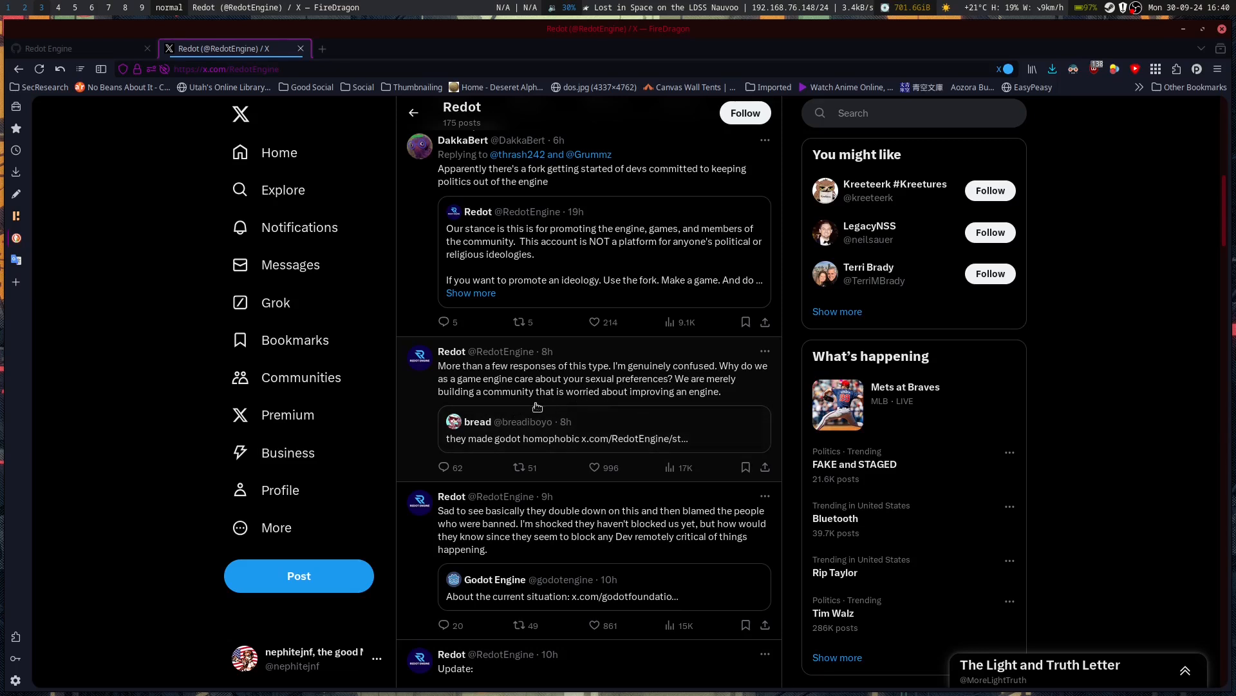
pyautogui.moveTo(654, 407)
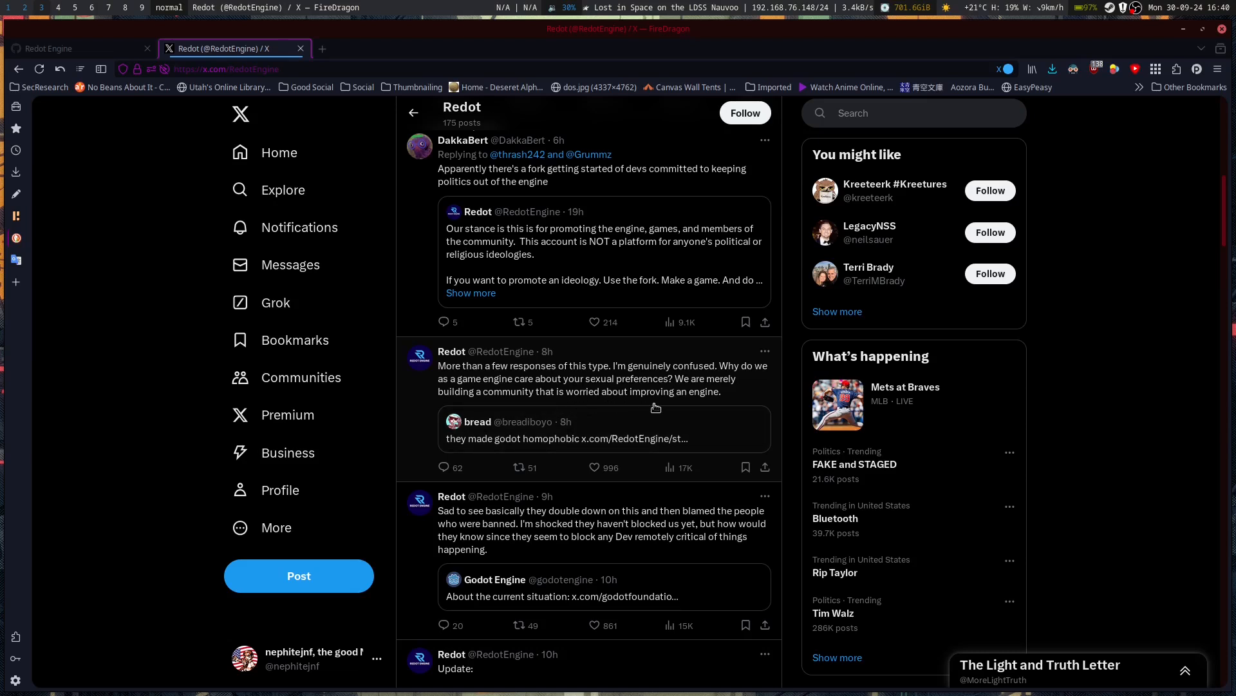
pyautogui.moveTo(688, 412)
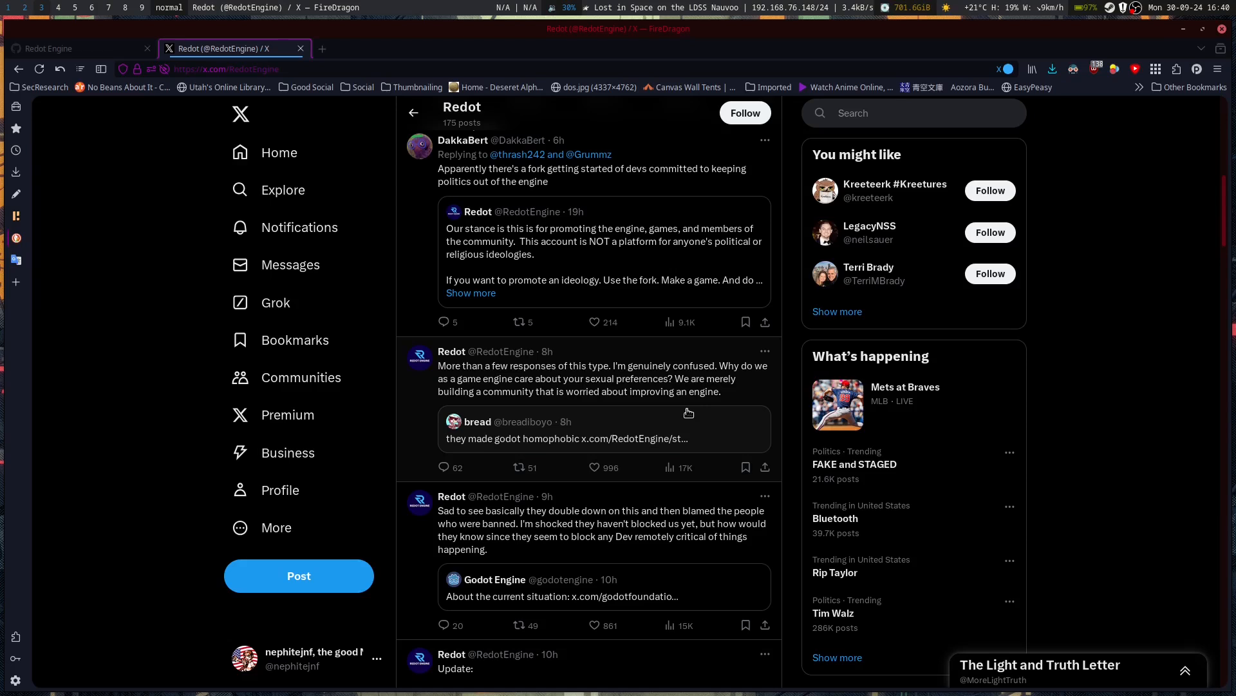
pyautogui.moveTo(629, 347)
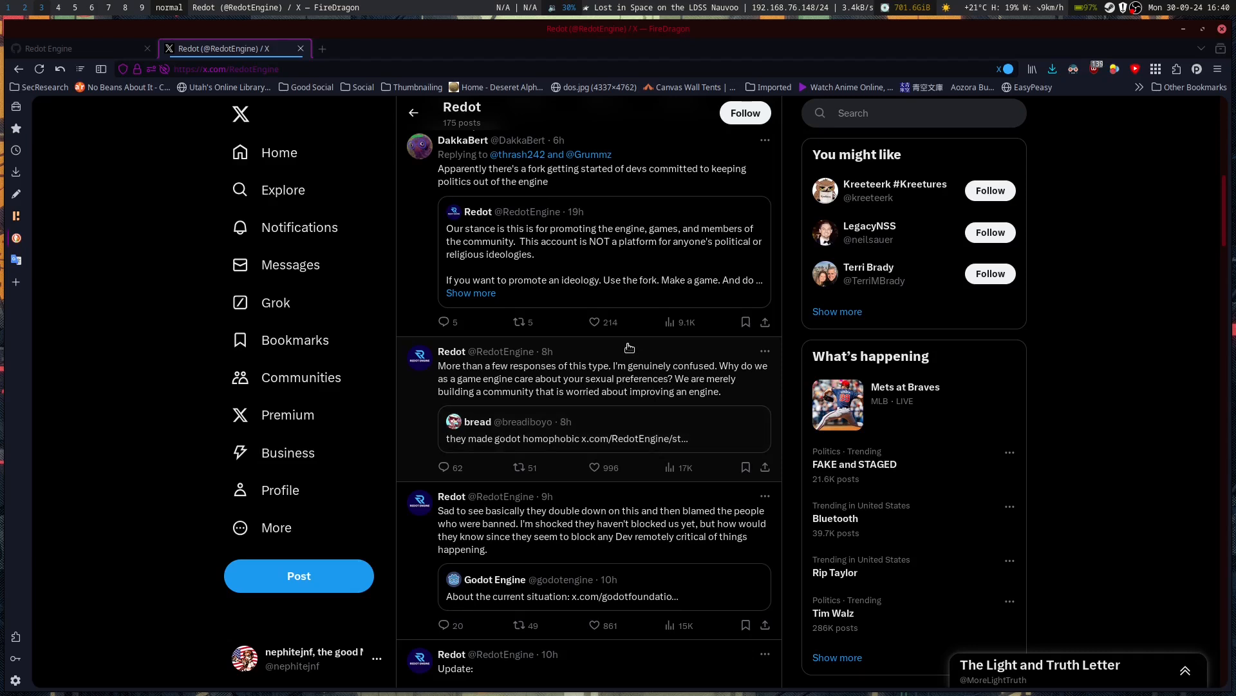
pyautogui.moveTo(591, 349)
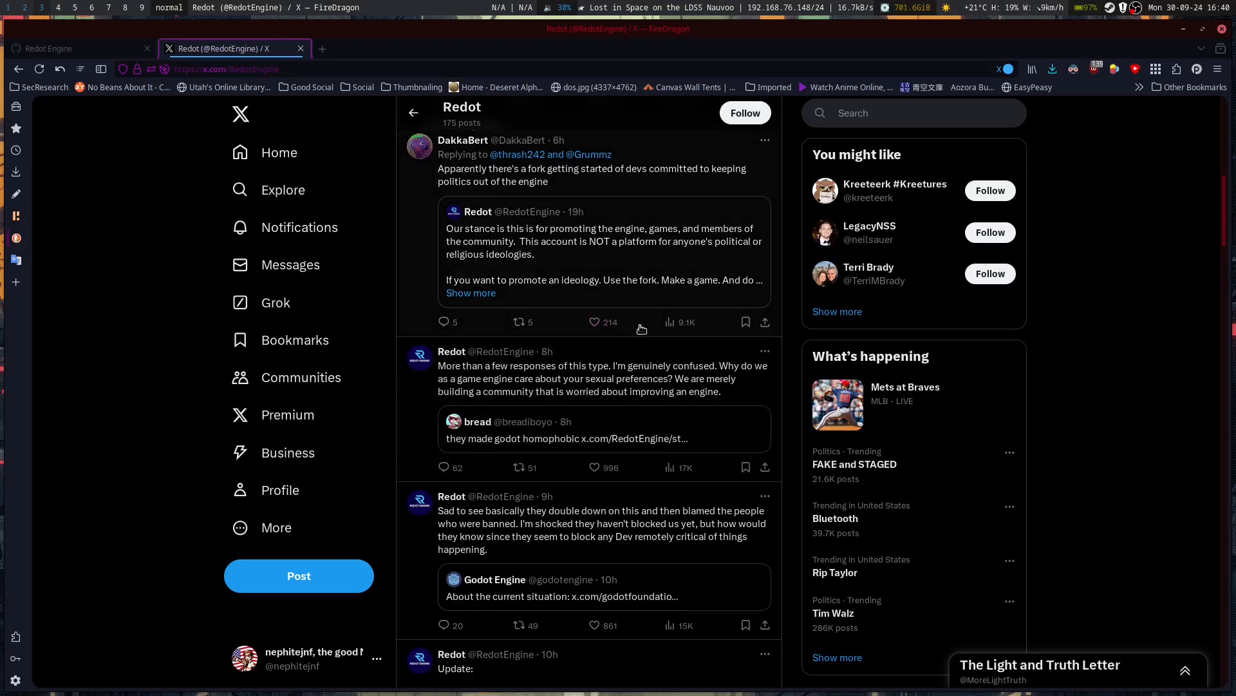
pyautogui.moveTo(635, 330)
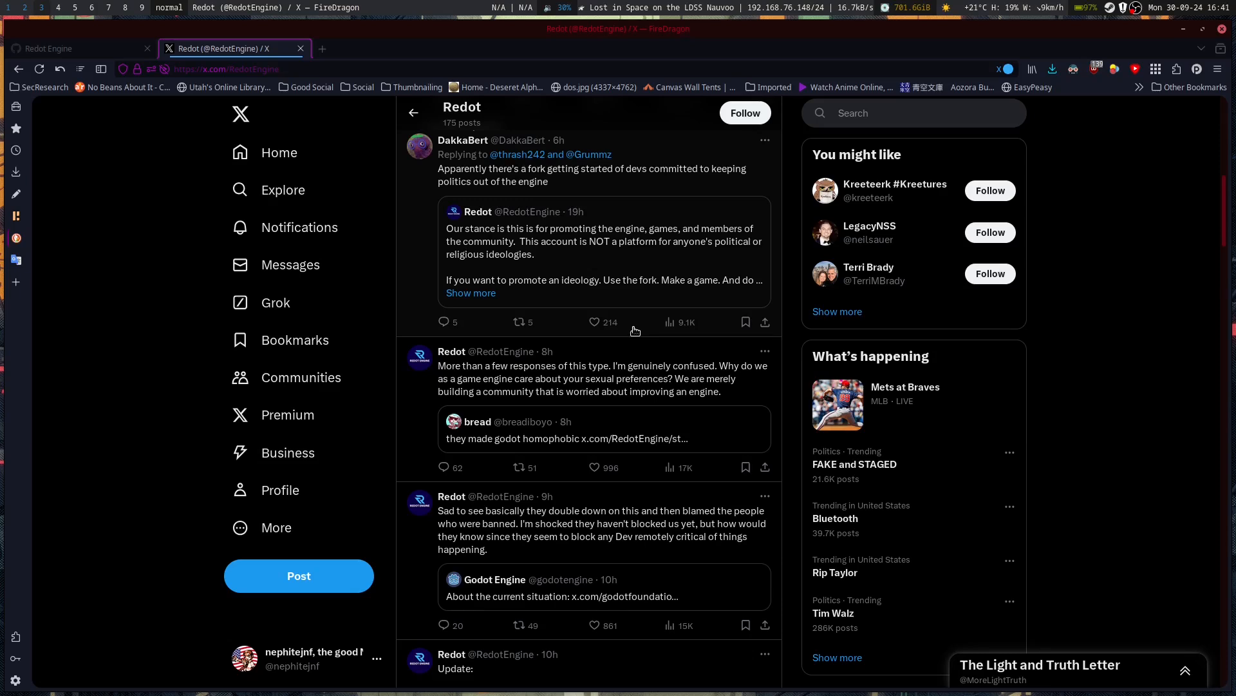
# Scroll to the Redot profile header and follow its github.com/Redot-Engine bio link.
pyautogui.scroll(-3)
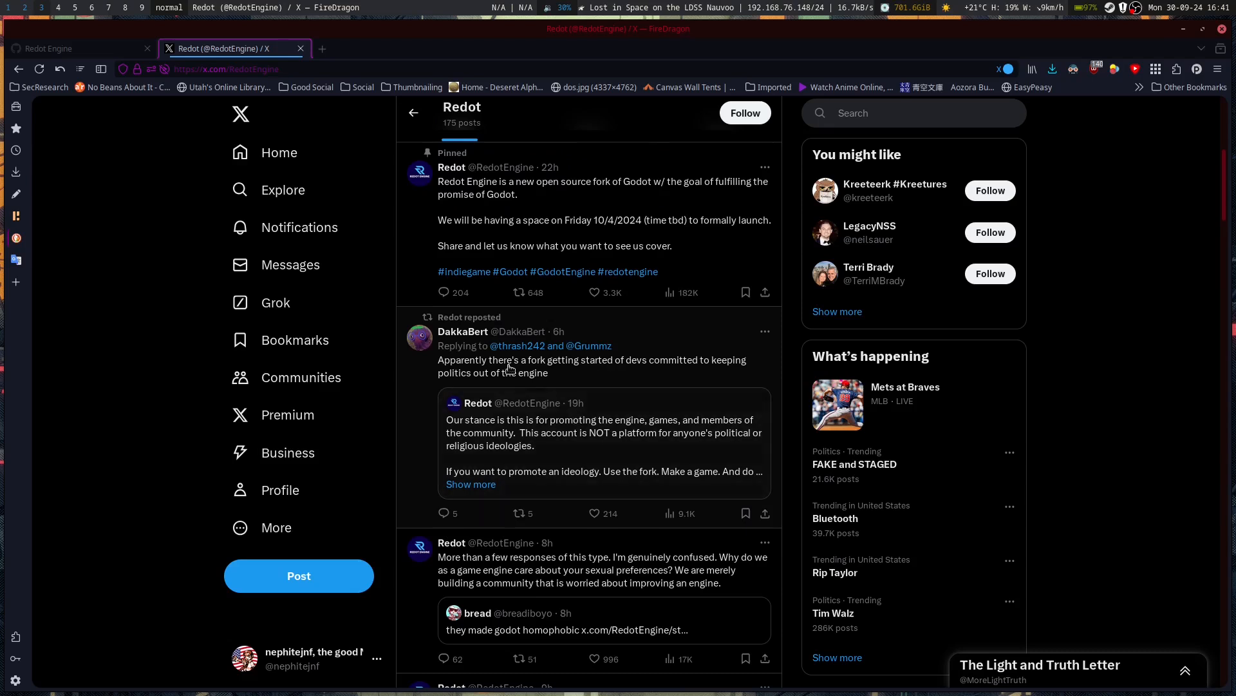
pyautogui.moveTo(619, 369)
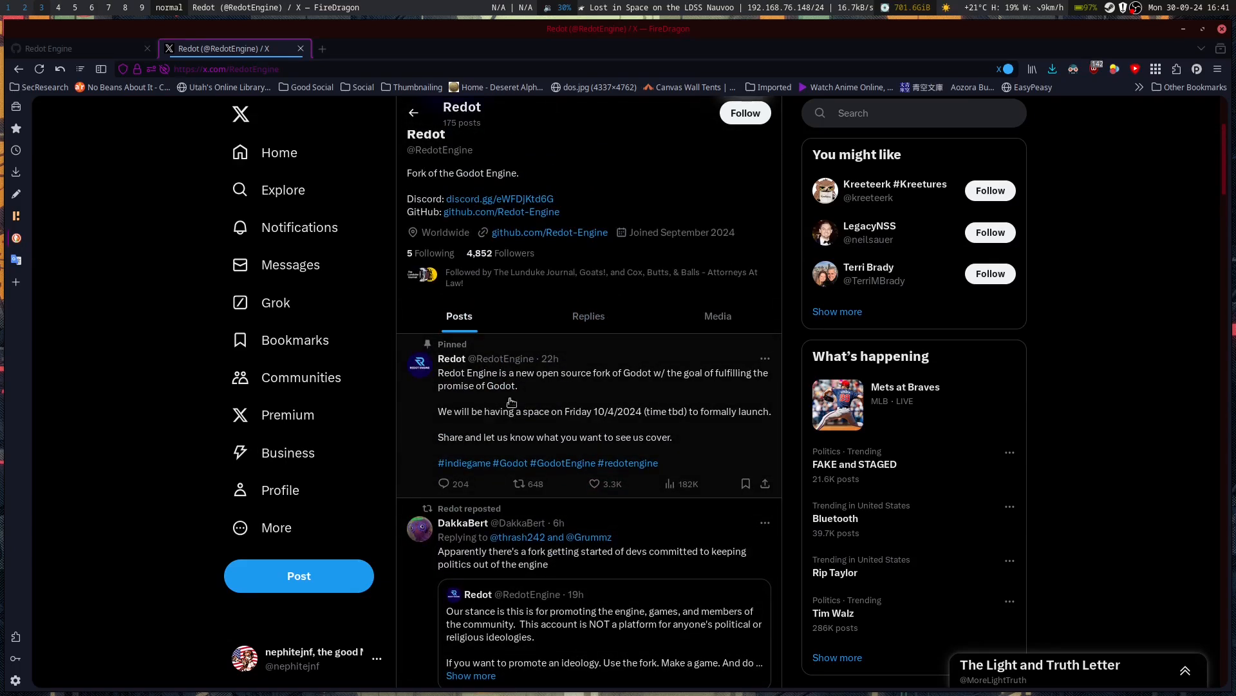
pyautogui.moveTo(516, 373)
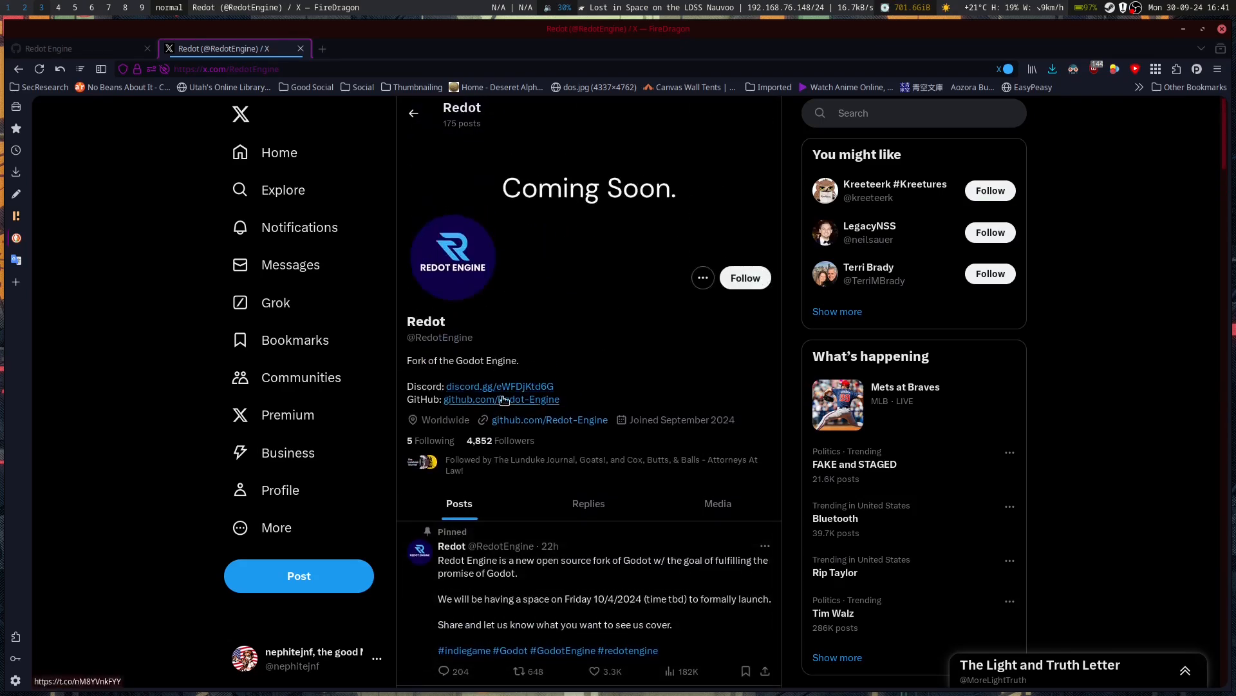
pyautogui.click(75, 49)
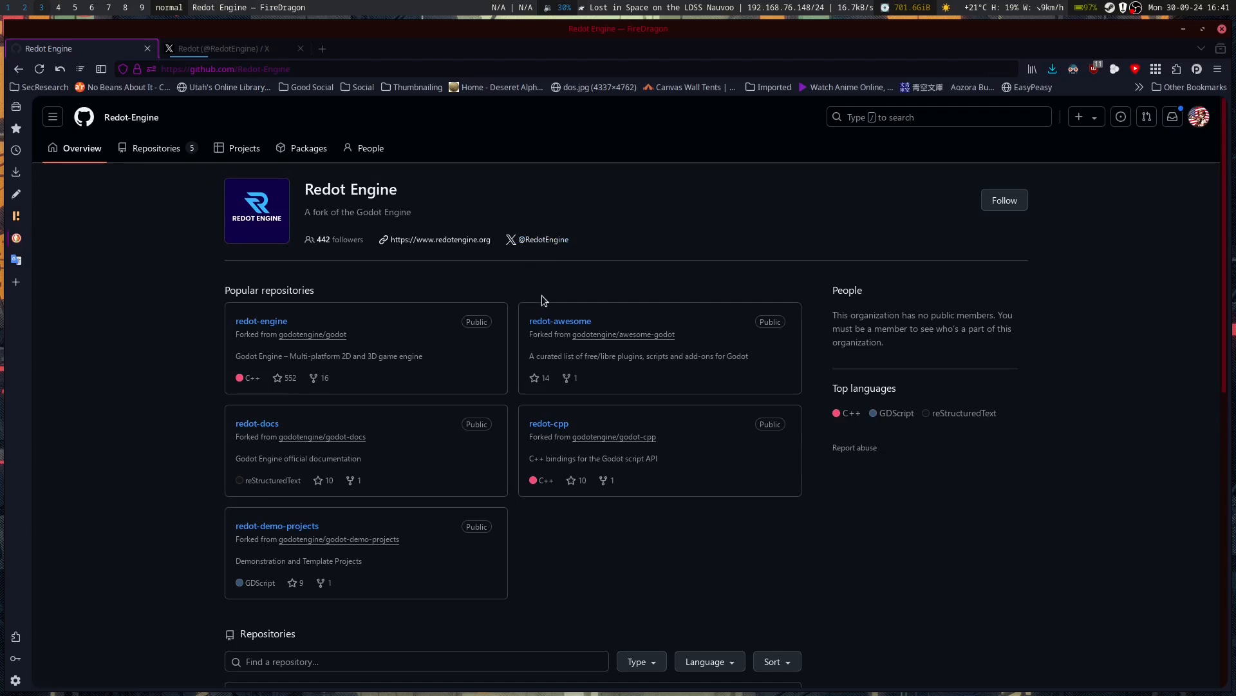
pyautogui.moveTo(299, 218)
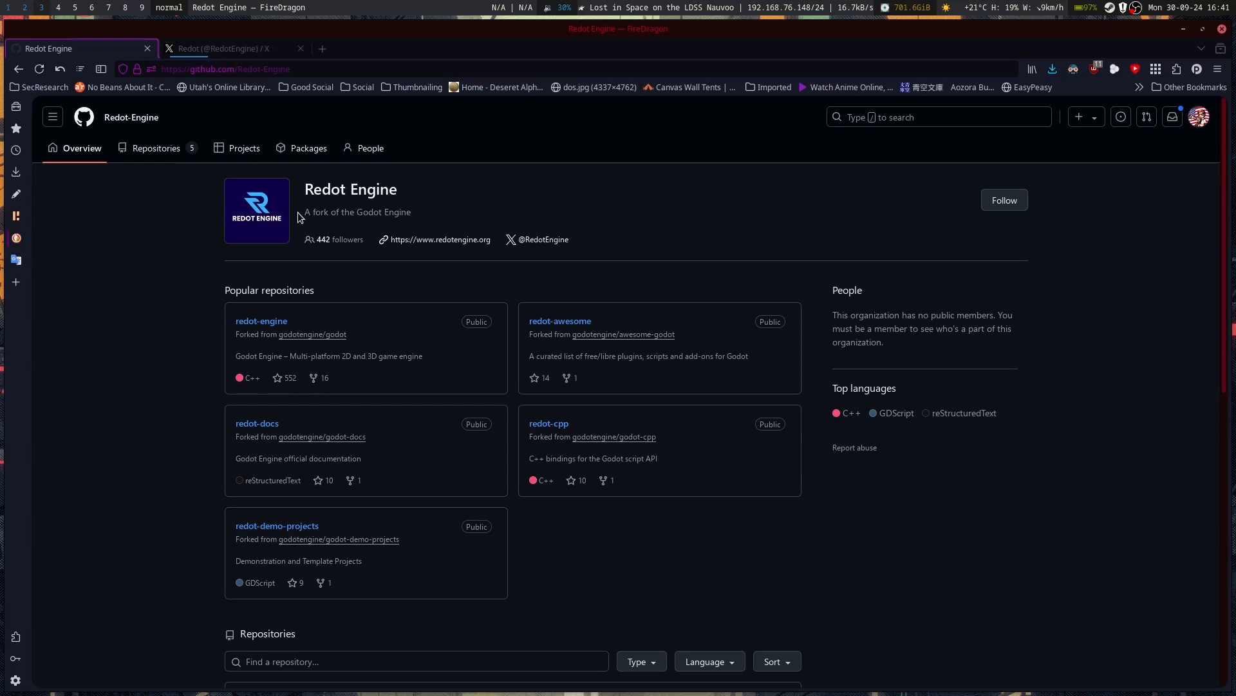
pyautogui.moveTo(277, 526)
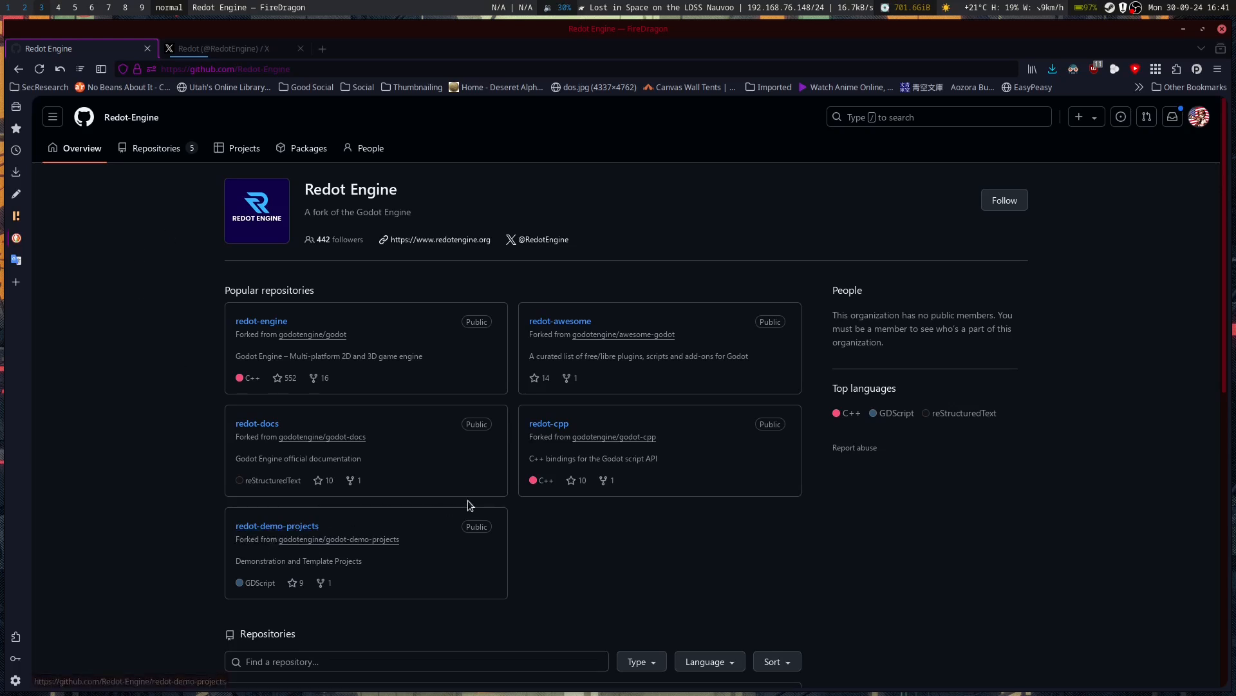
pyautogui.moveTo(548, 424)
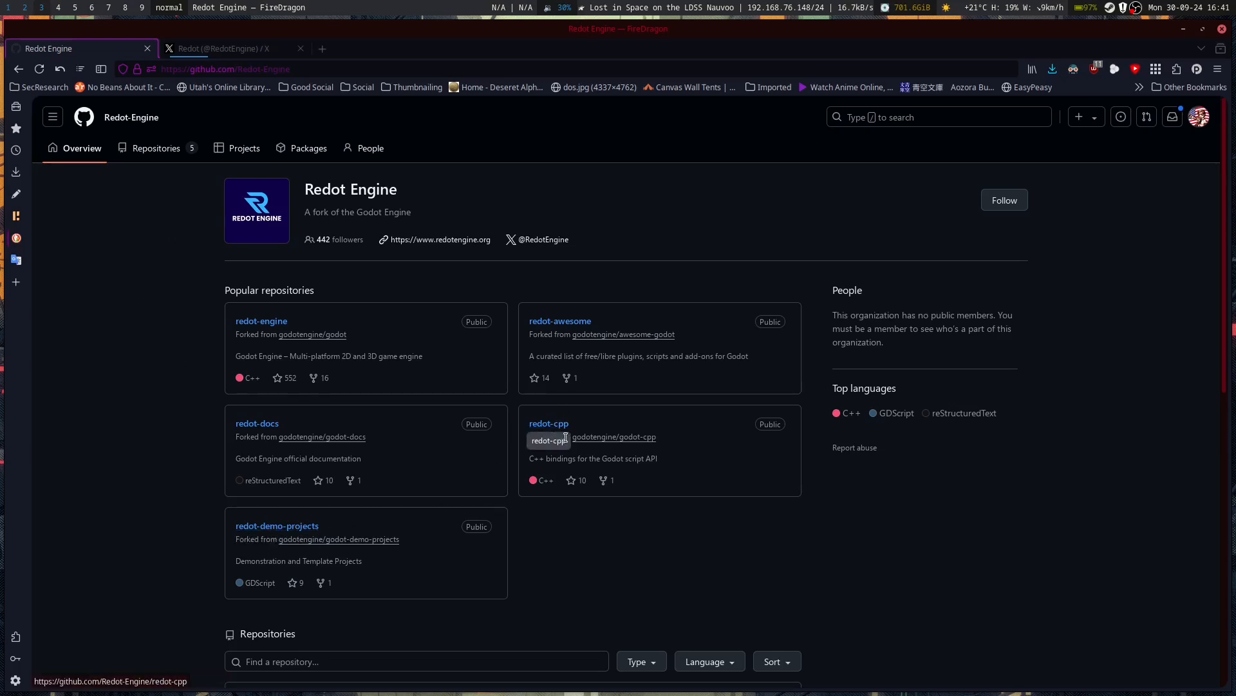
pyautogui.moveTo(647, 494)
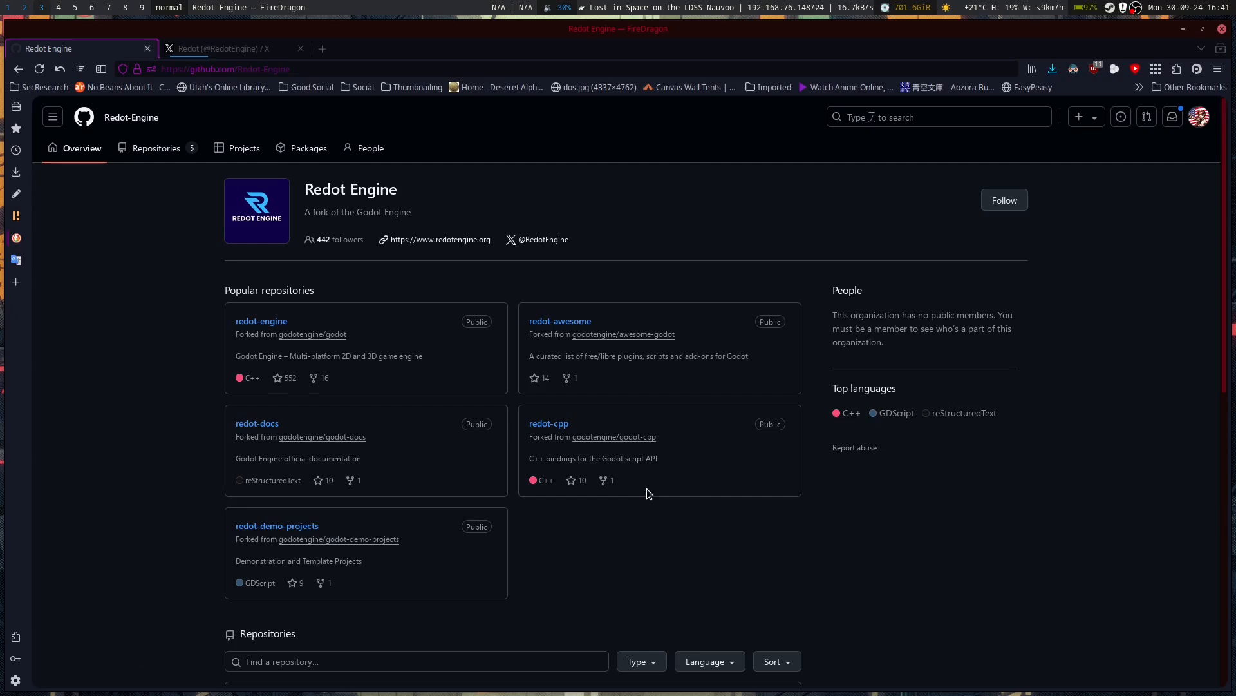
pyautogui.moveTo(540, 413)
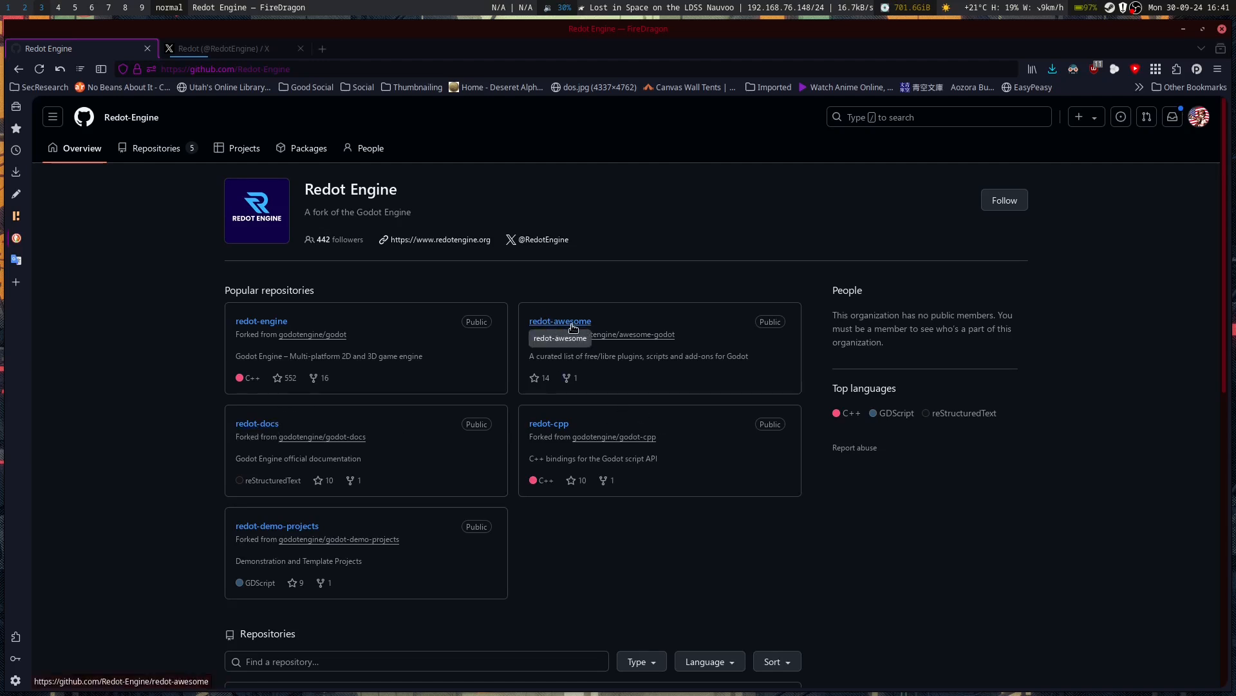
pyautogui.moveTo(294, 323)
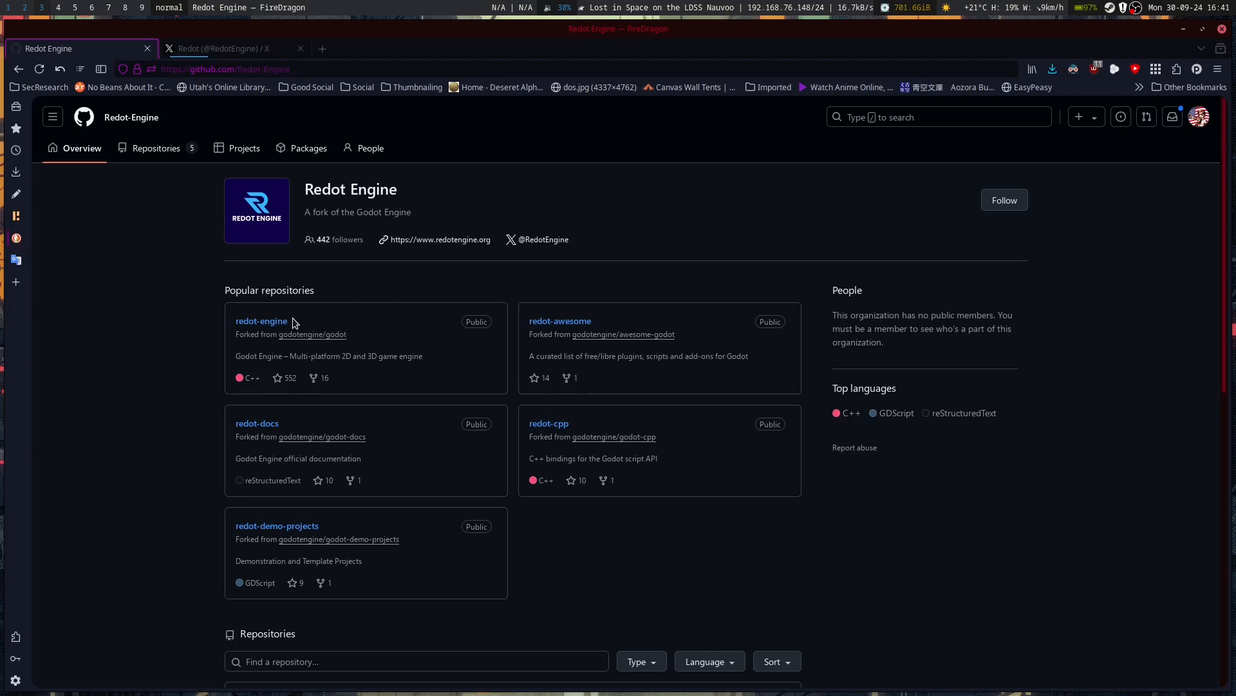
pyautogui.moveTo(261, 320)
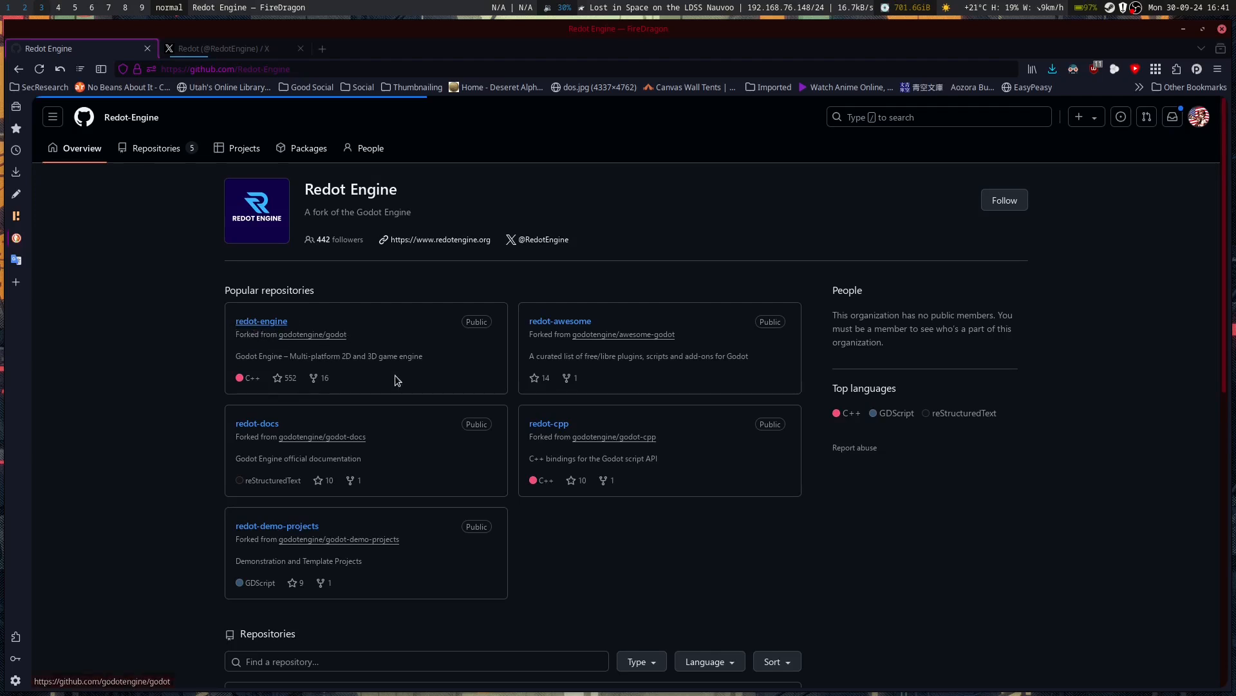
# Open the redot-engine repository and browse its folder list, About sidebar and Godot README.
pyautogui.click(262, 322)
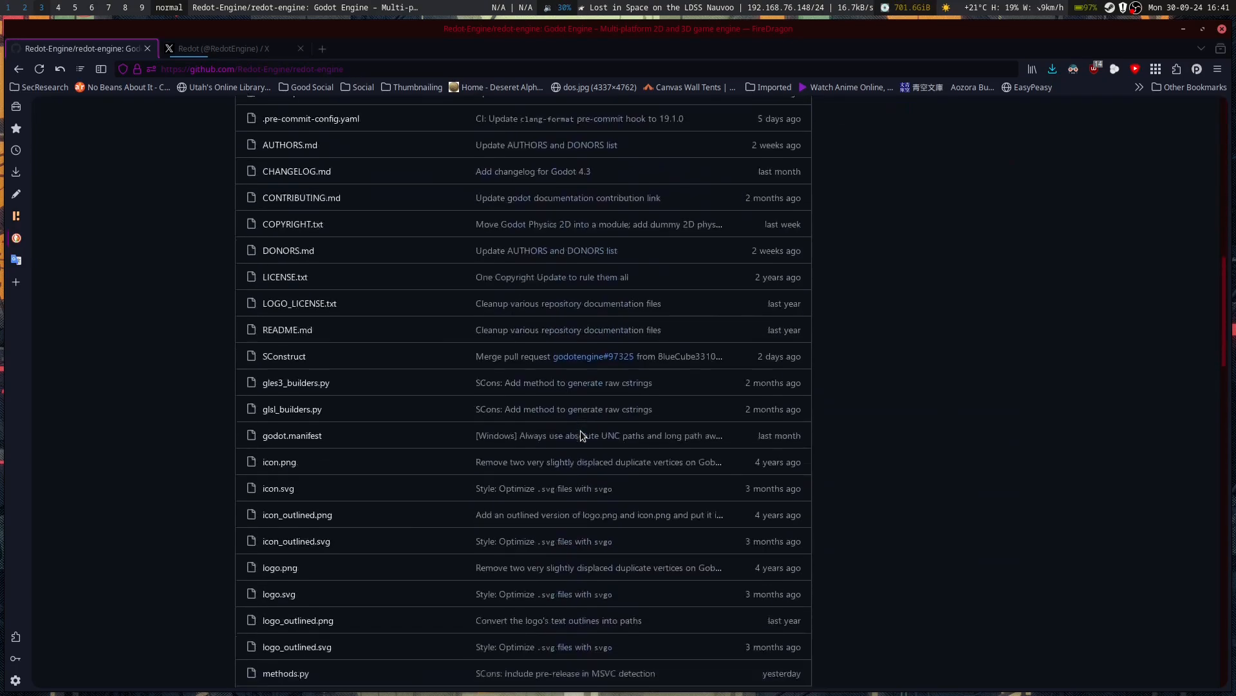
pyautogui.scroll(-3)
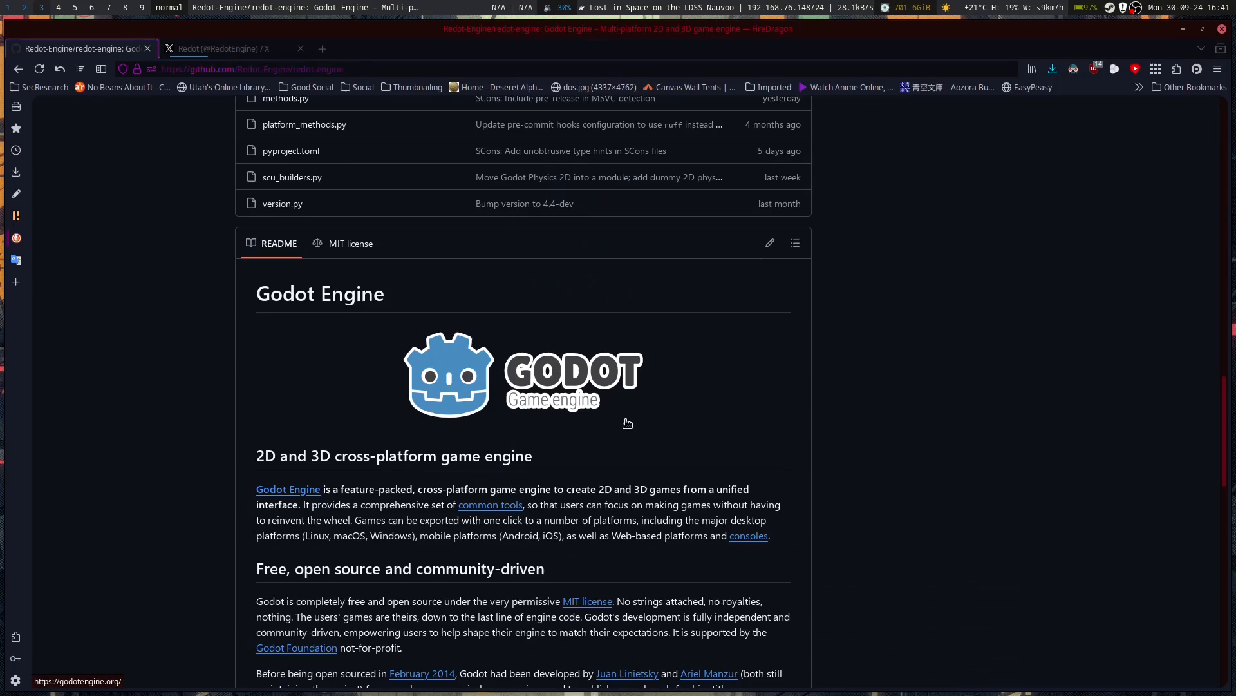
pyautogui.scroll(3)
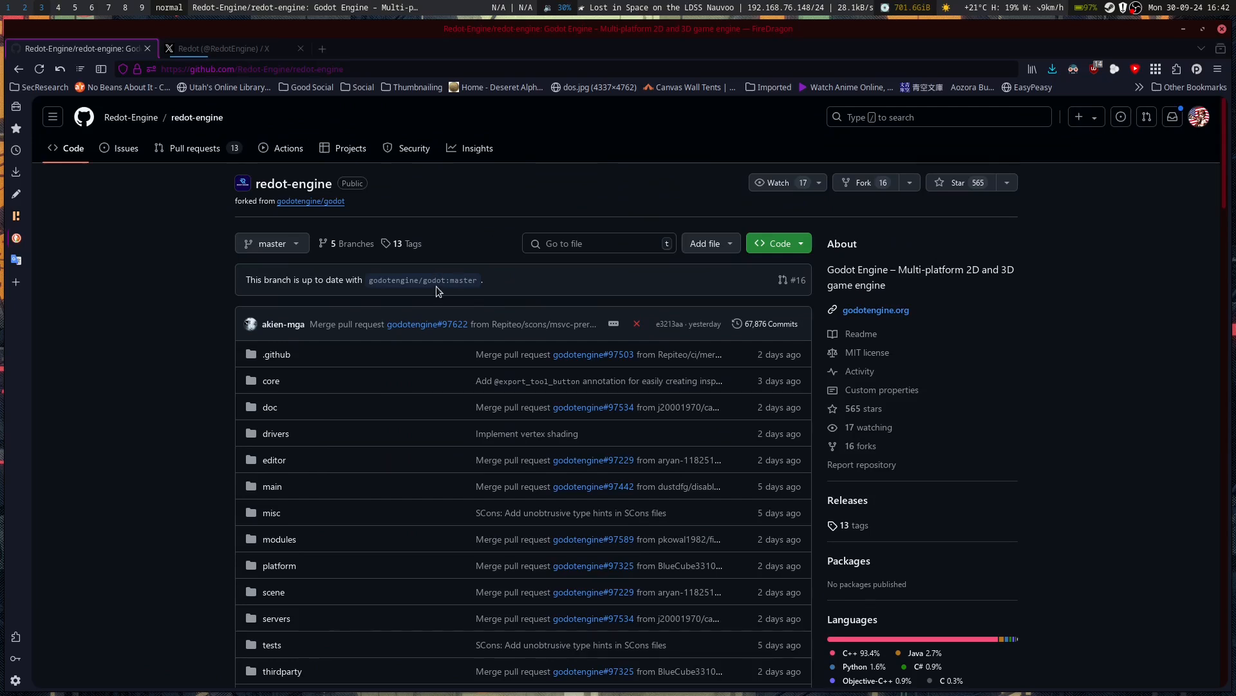
pyautogui.moveTo(418, 280)
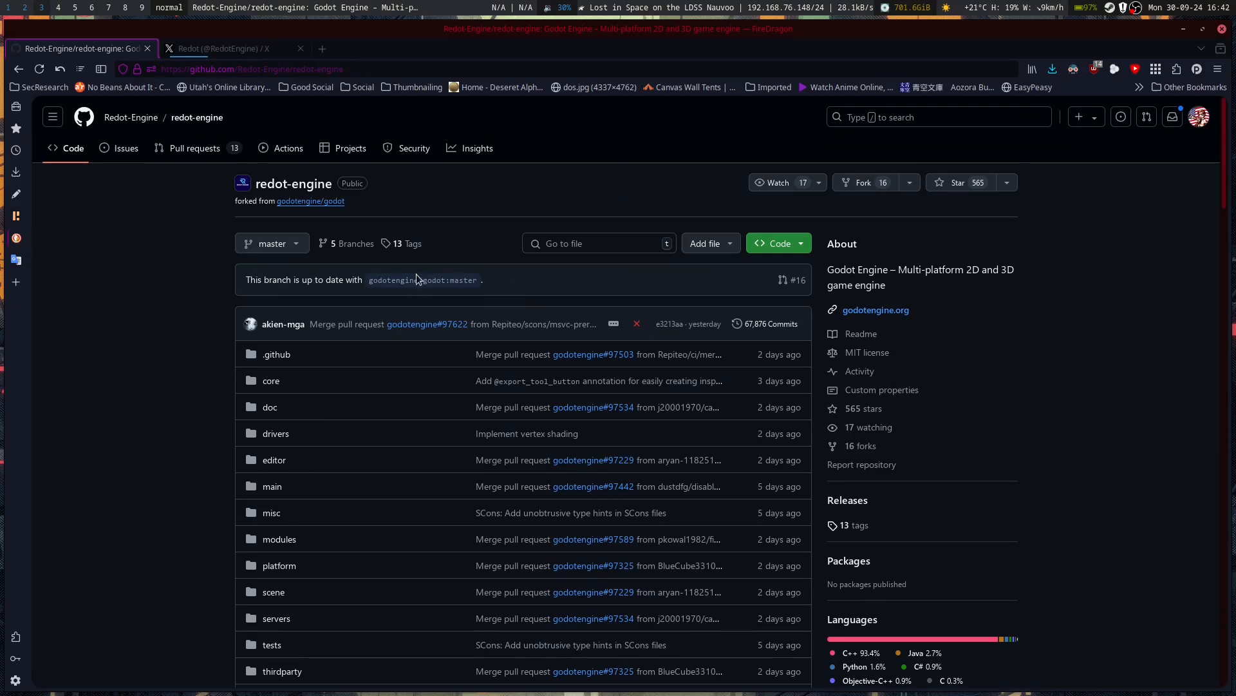
pyautogui.moveTo(597, 299)
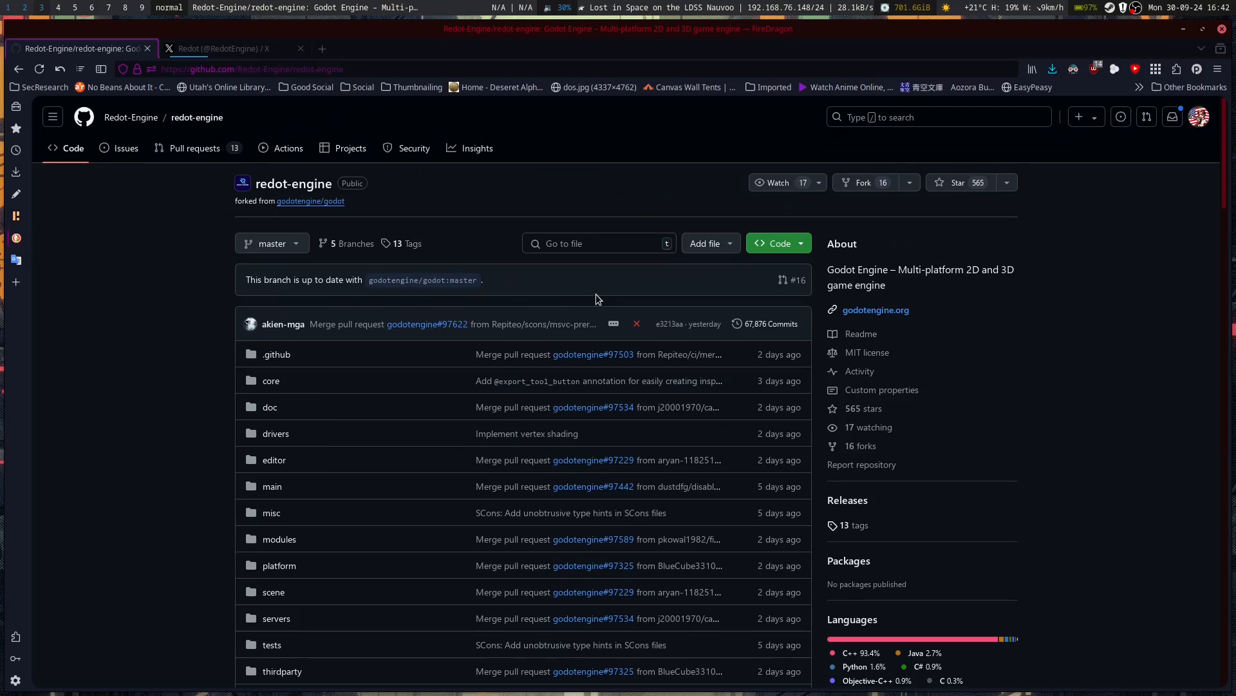
pyautogui.moveTo(623, 287)
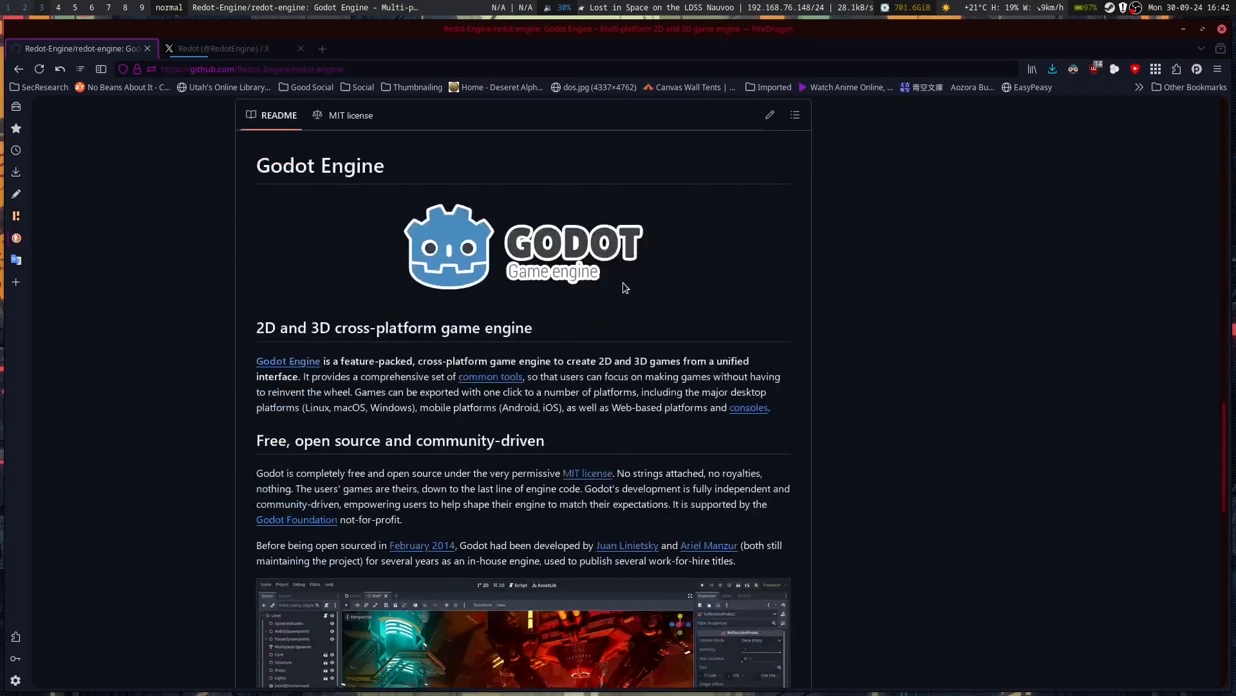
pyautogui.scroll(-3)
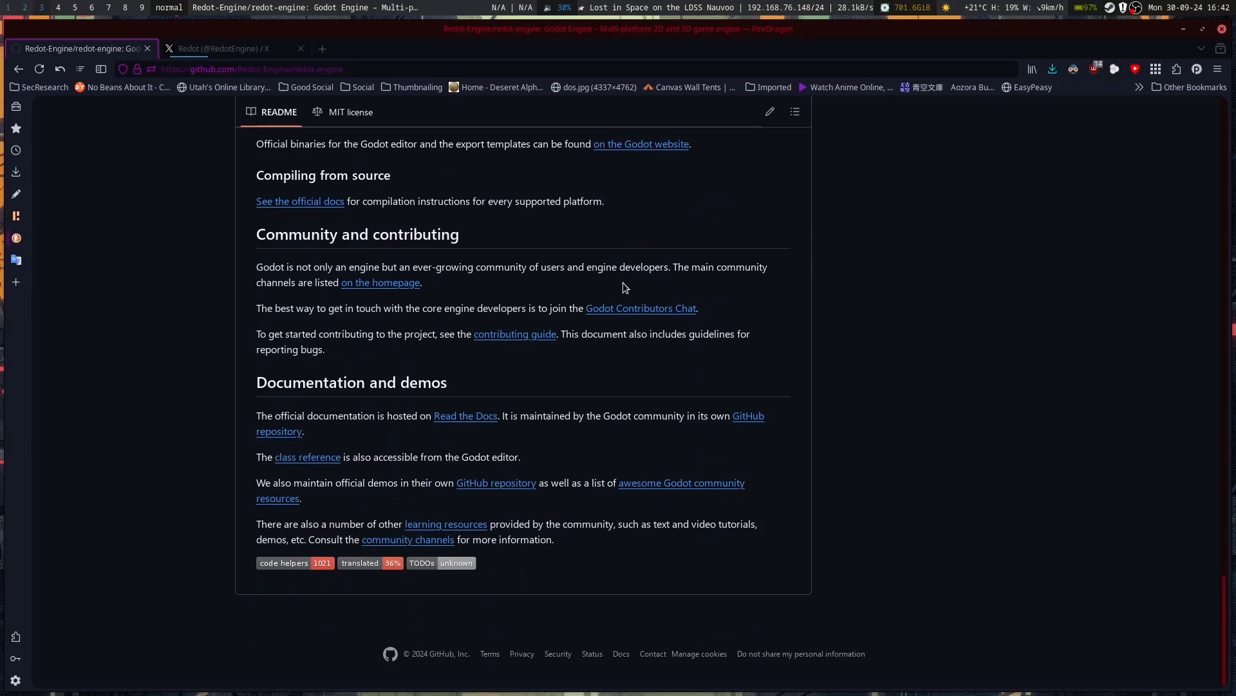
pyautogui.moveTo(565, 460)
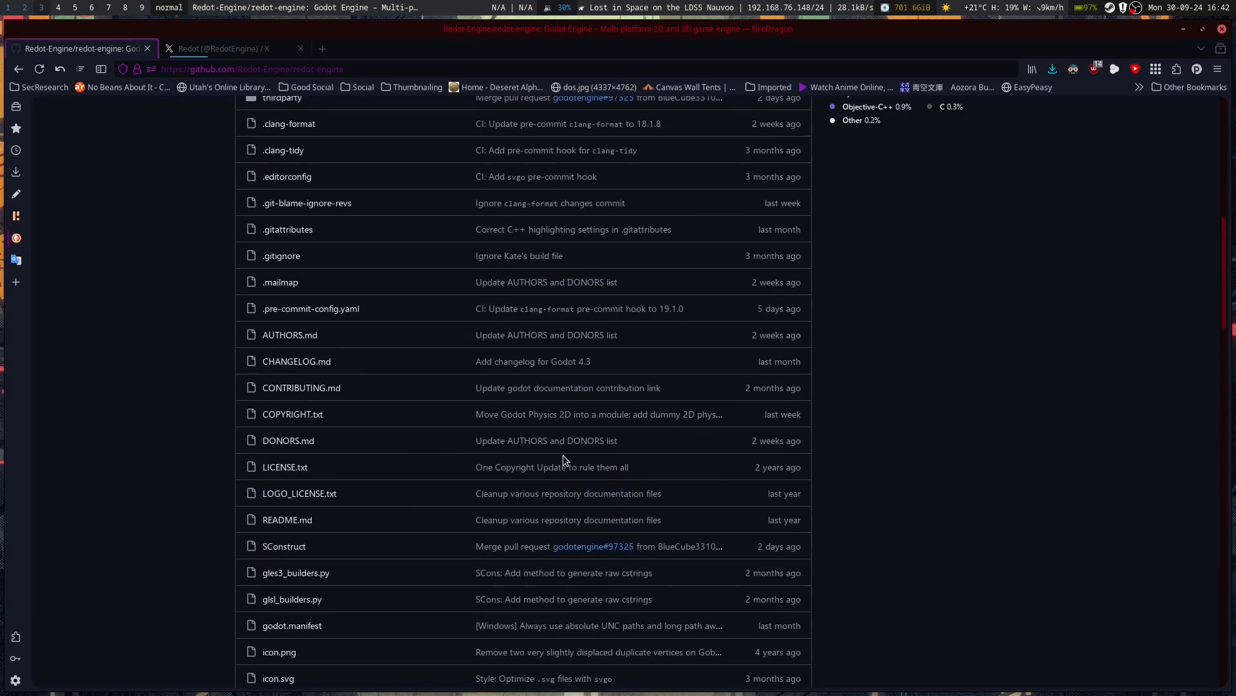
pyautogui.scroll(3)
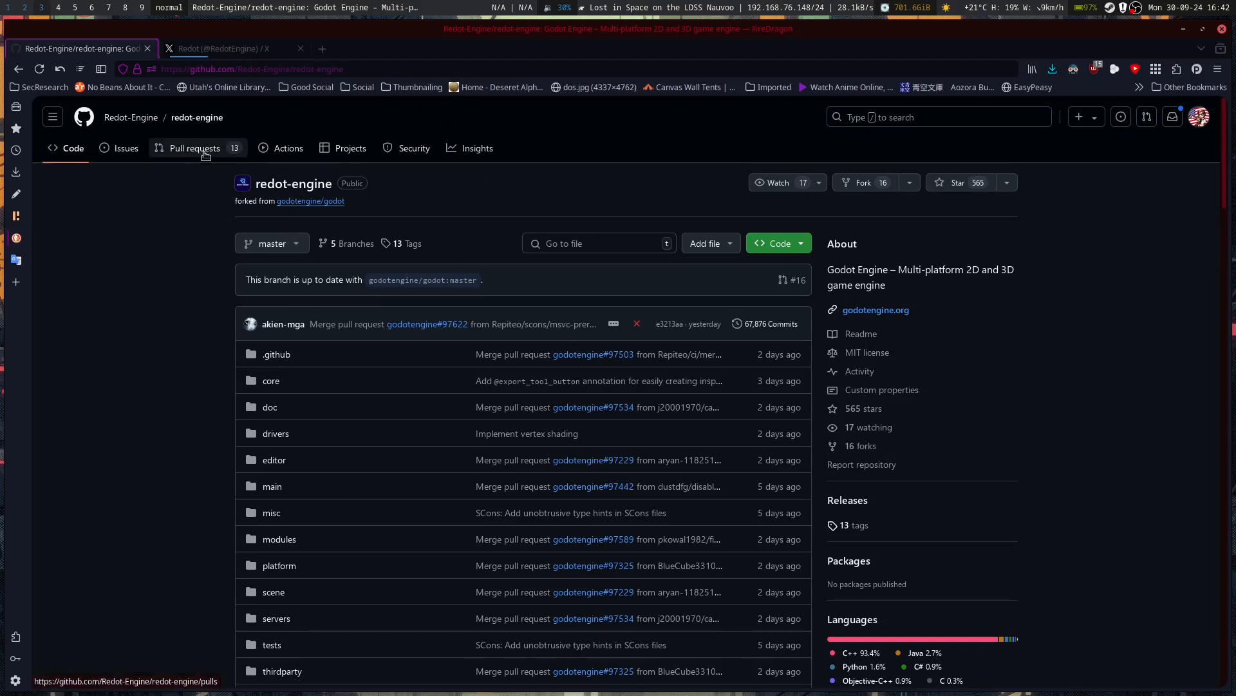
pyautogui.moveTo(200, 178)
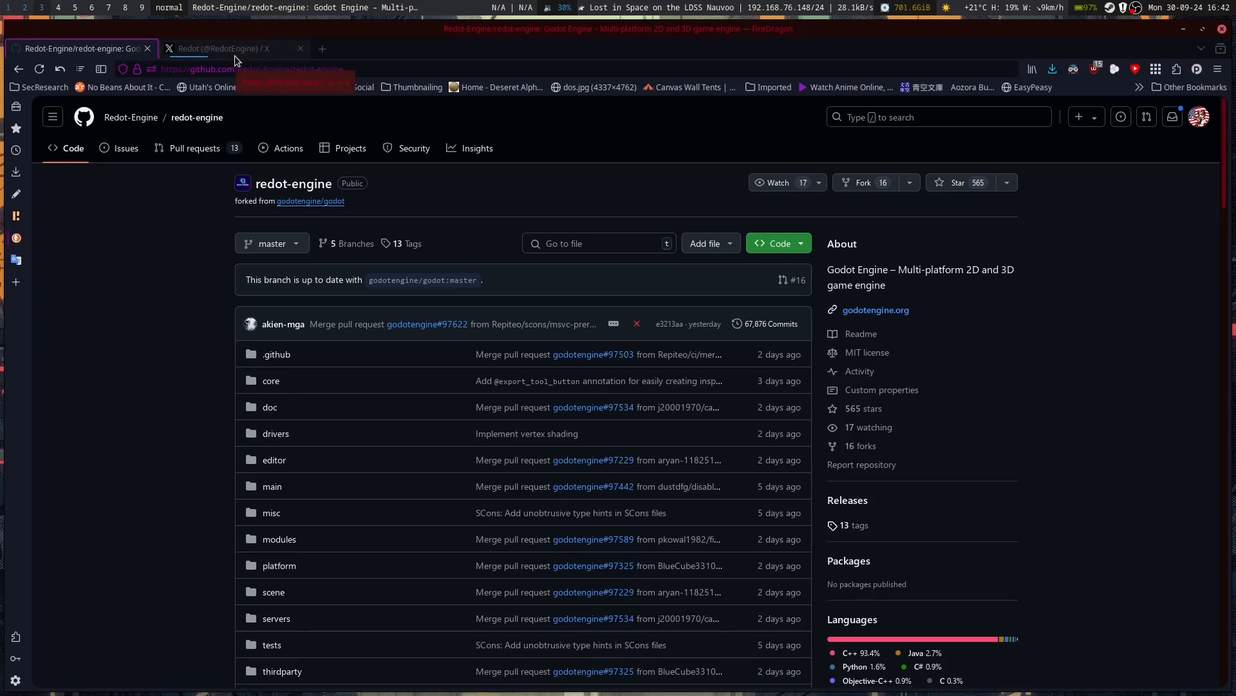
pyautogui.click(228, 48)
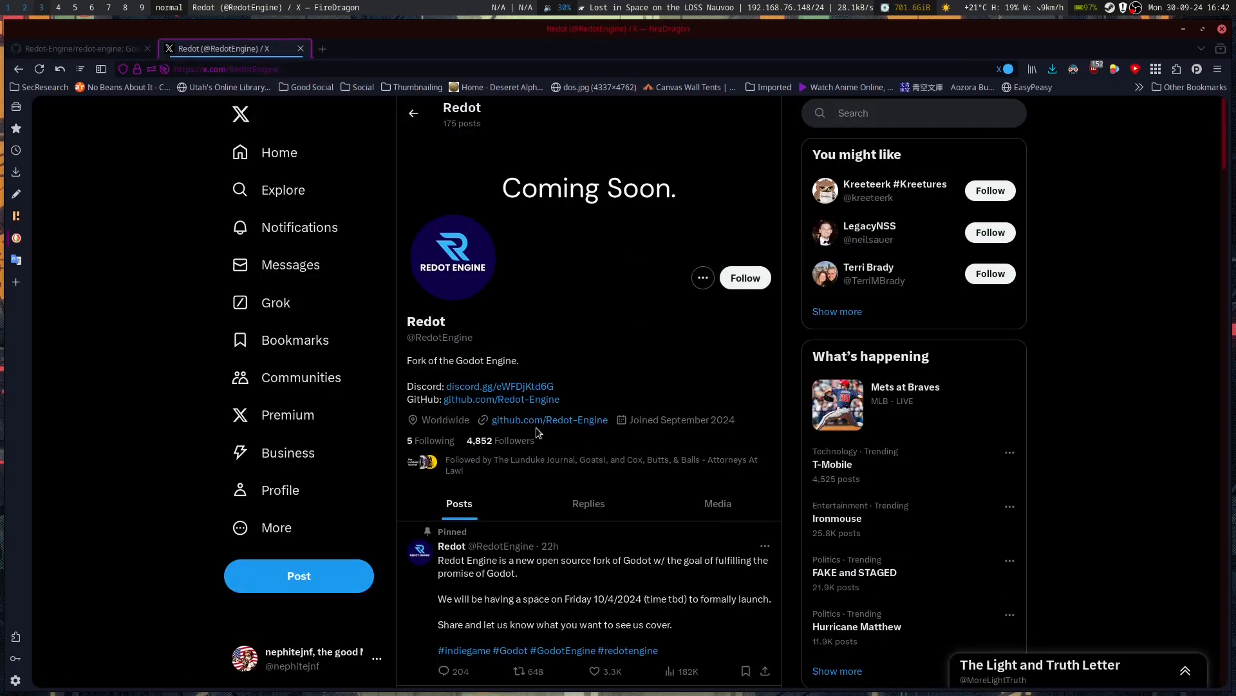
pyautogui.moveTo(549, 418)
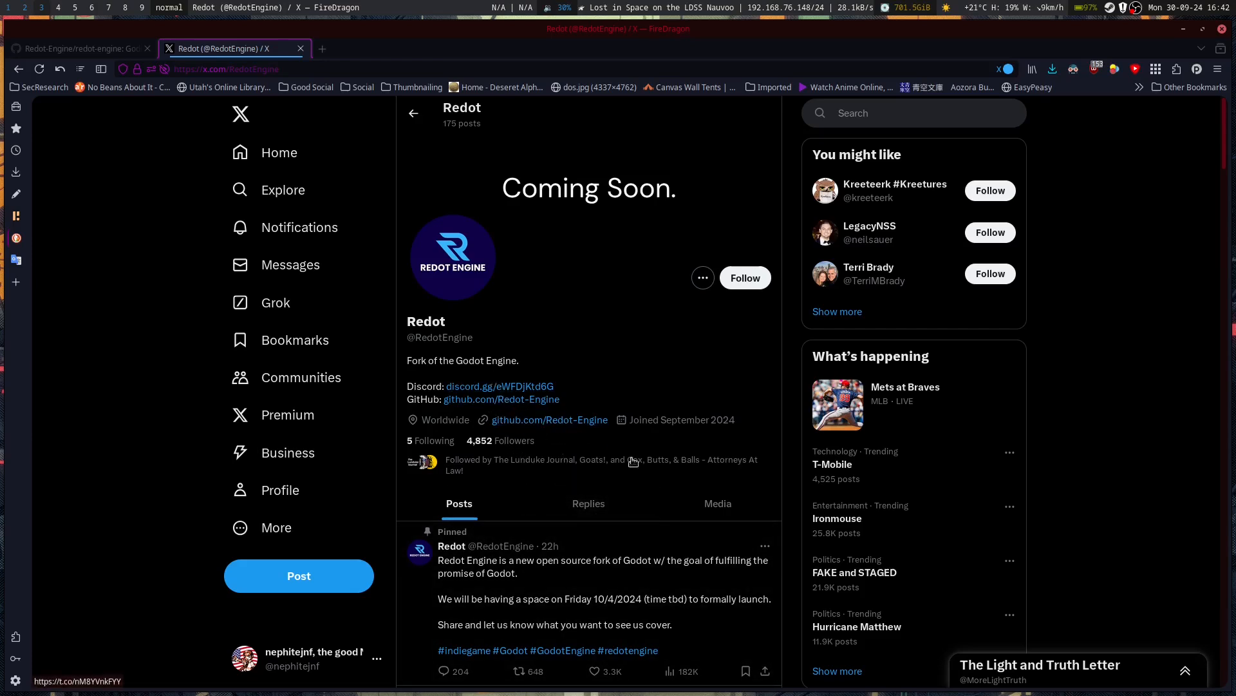
pyautogui.scroll(-3)
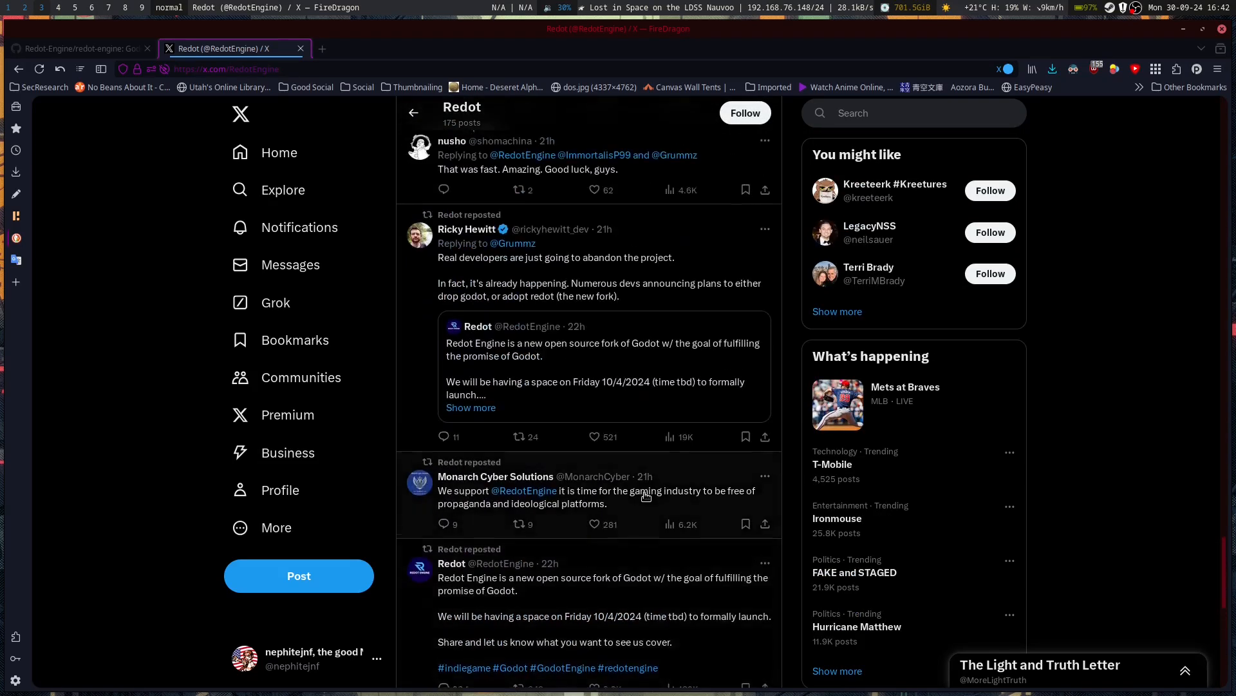
pyautogui.scroll(-3)
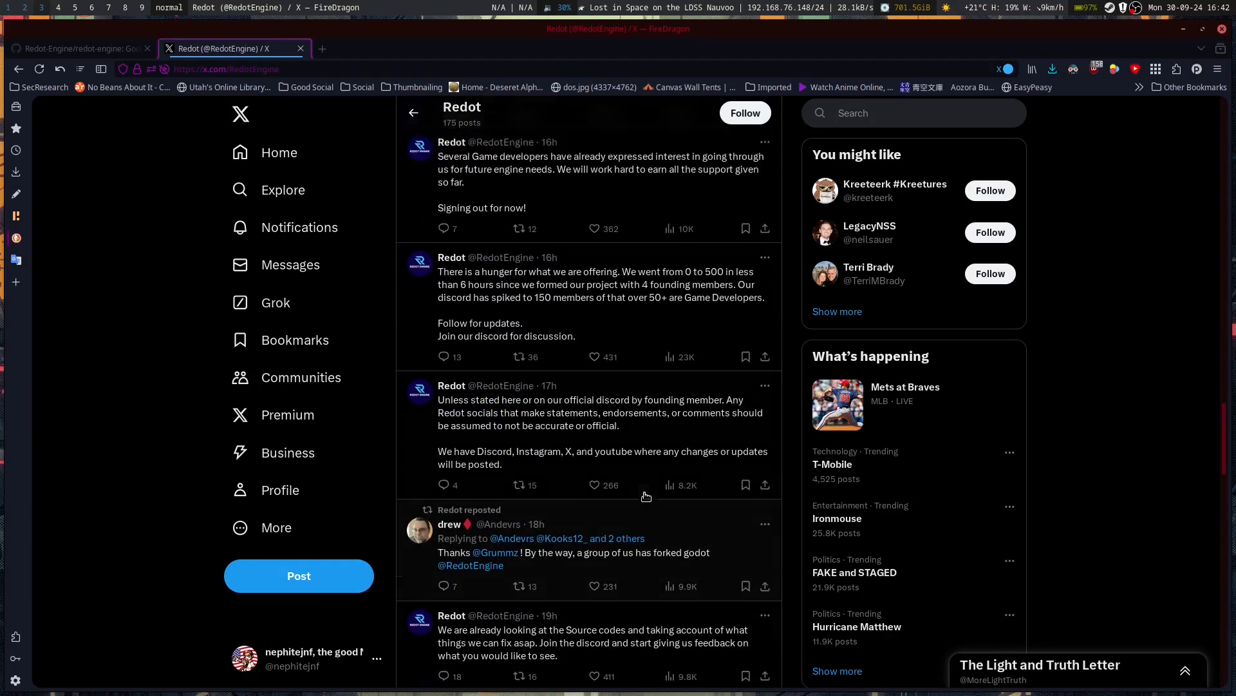
pyautogui.scroll(-3)
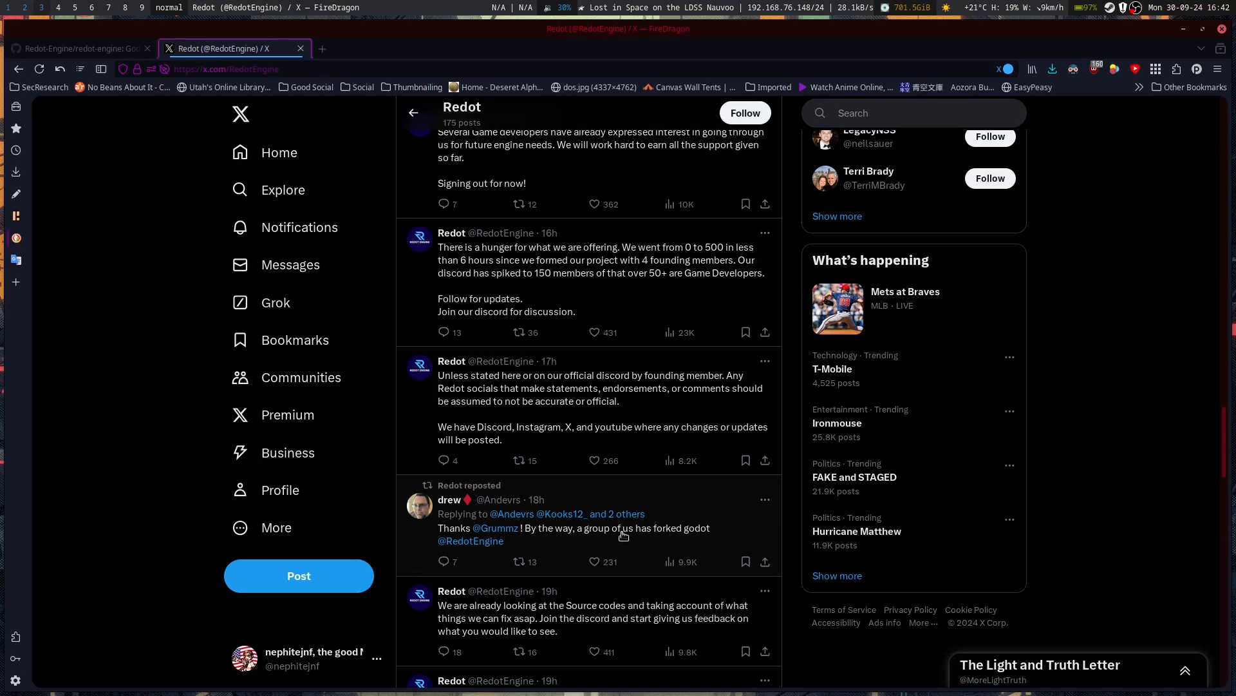
pyautogui.moveTo(576, 533)
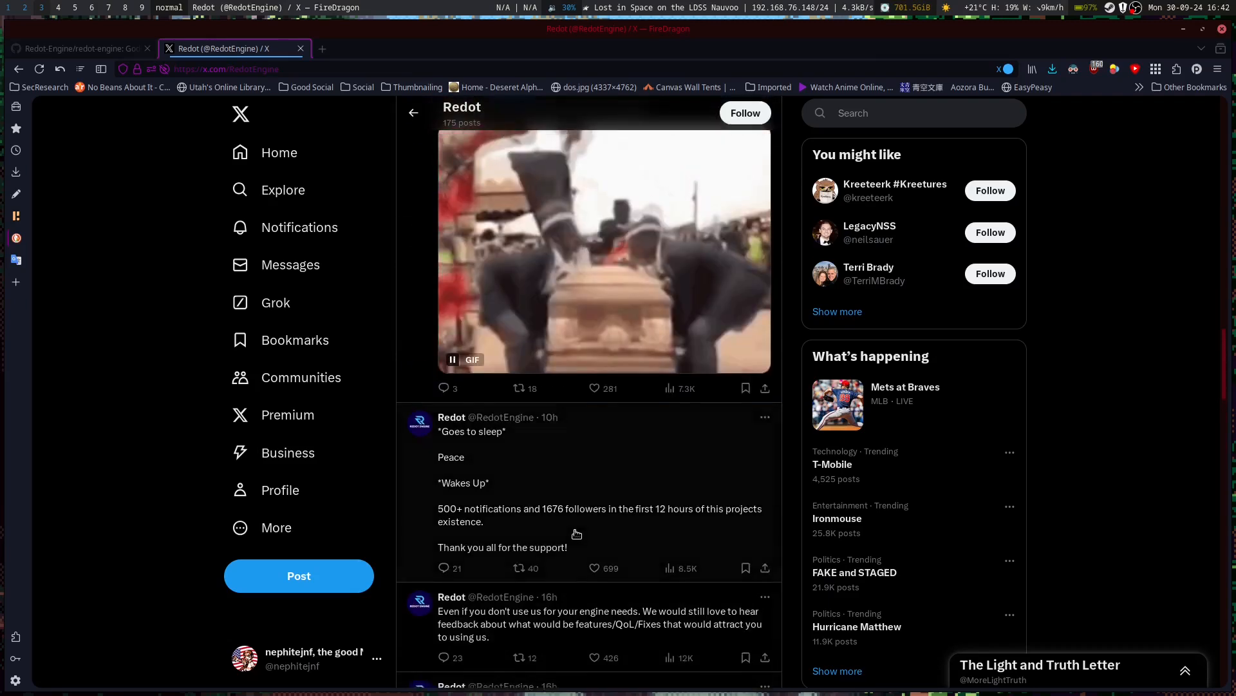
pyautogui.scroll(-3)
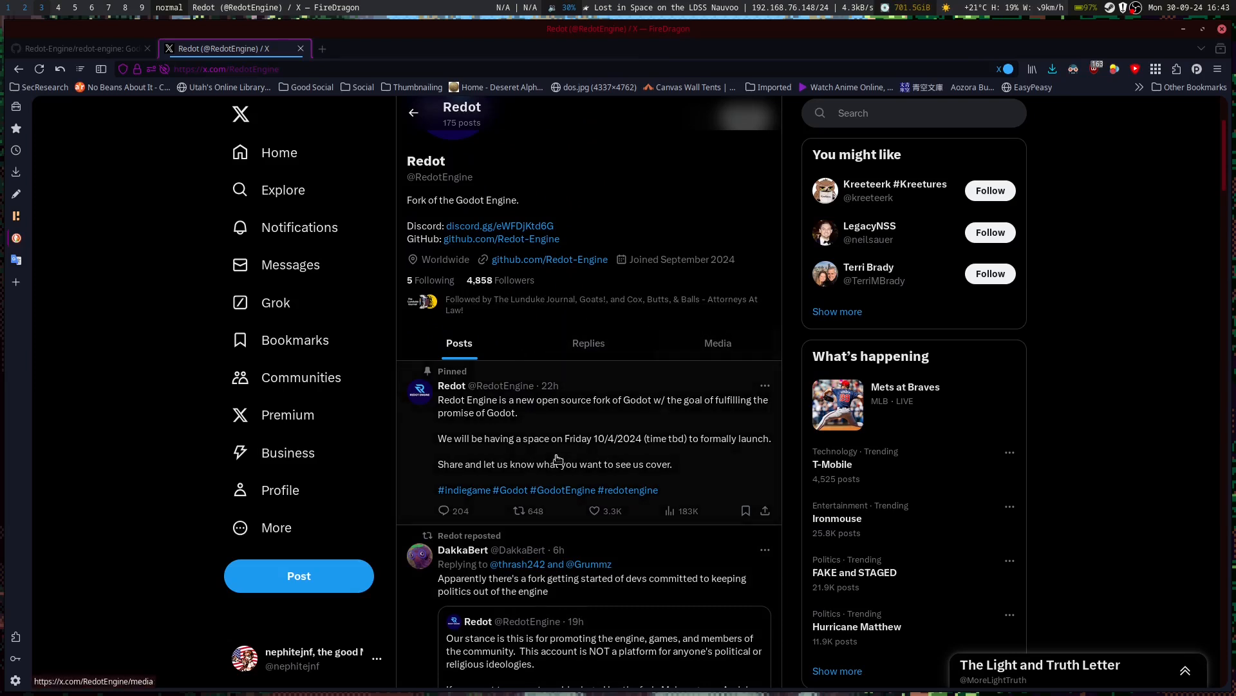
pyautogui.moveTo(611, 425)
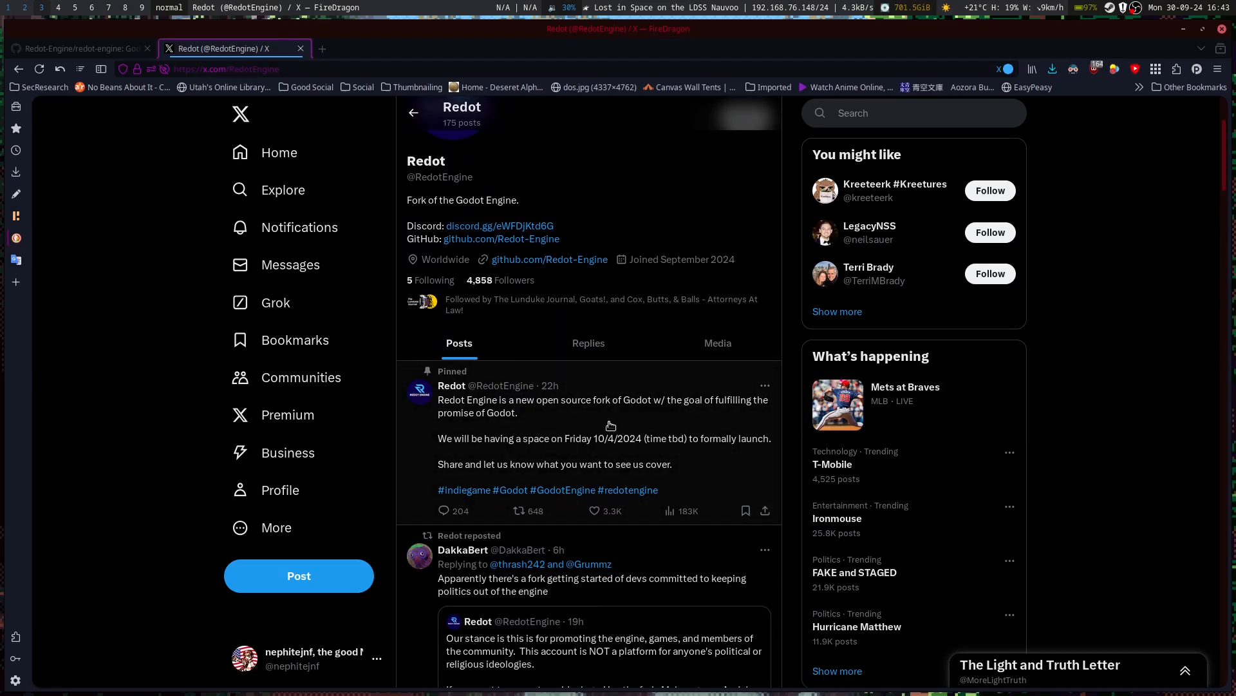
# Revisit the redot-engine README, then open the Redot-Engine organization via the breadcrumb.
pyautogui.click(79, 48)
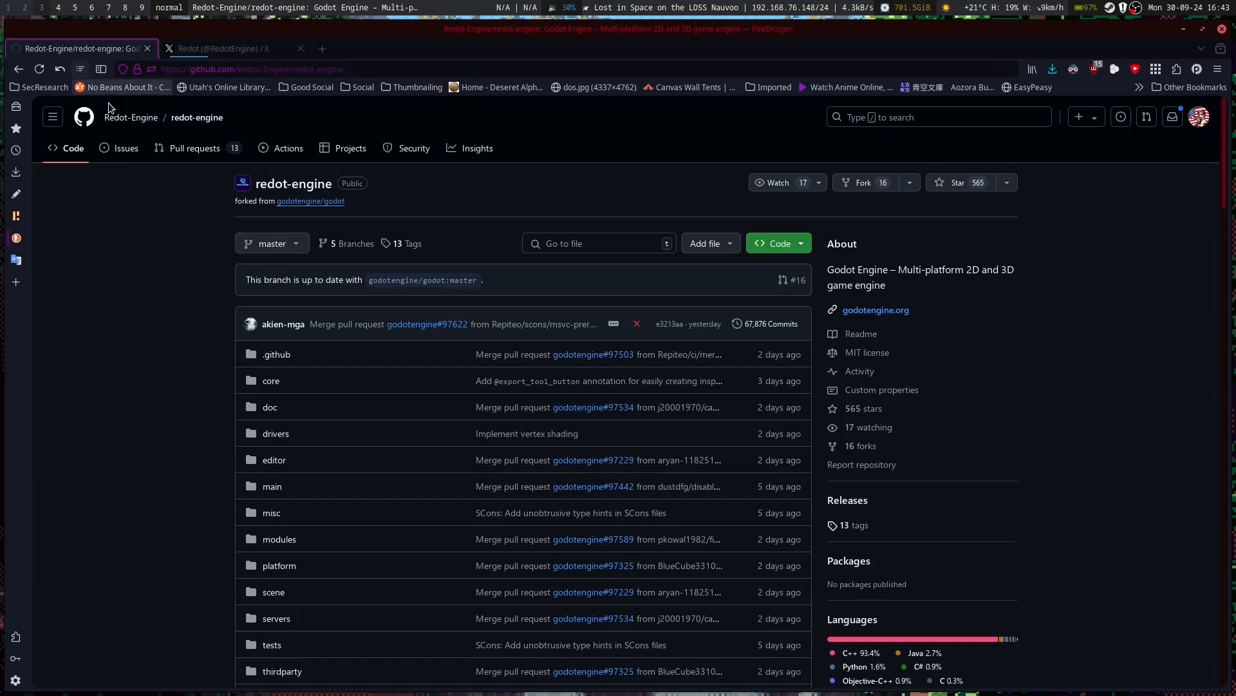
pyautogui.scroll(-3)
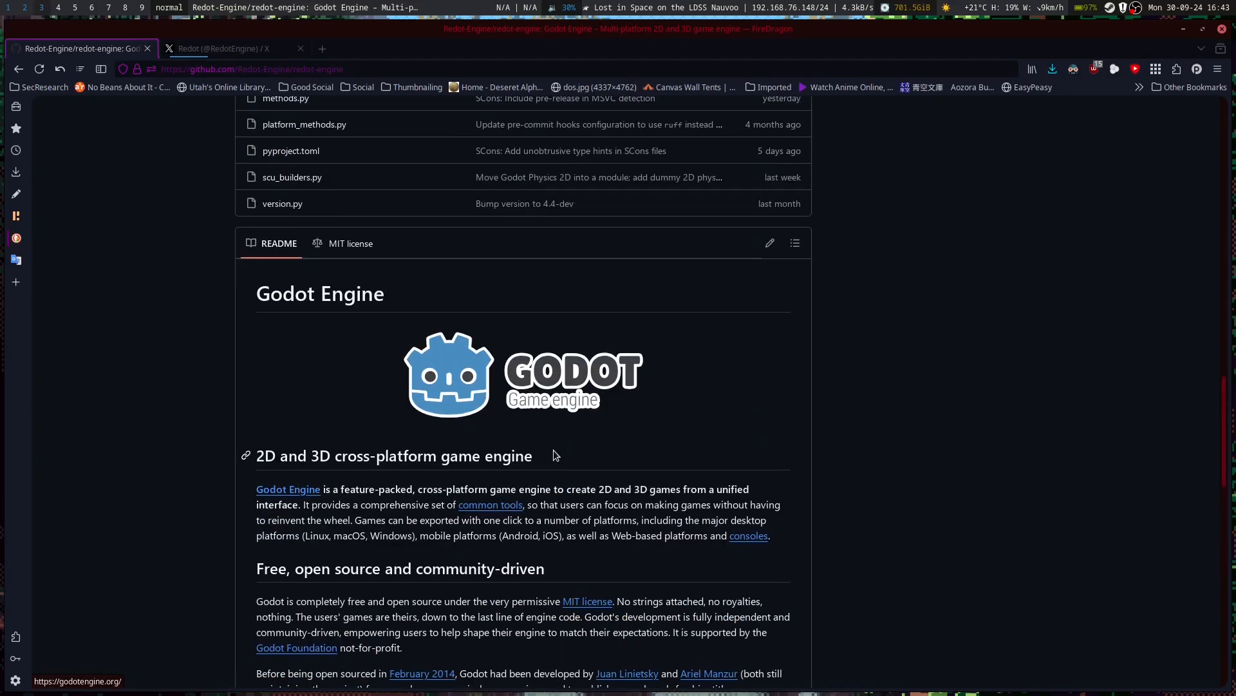
pyautogui.moveTo(628, 503)
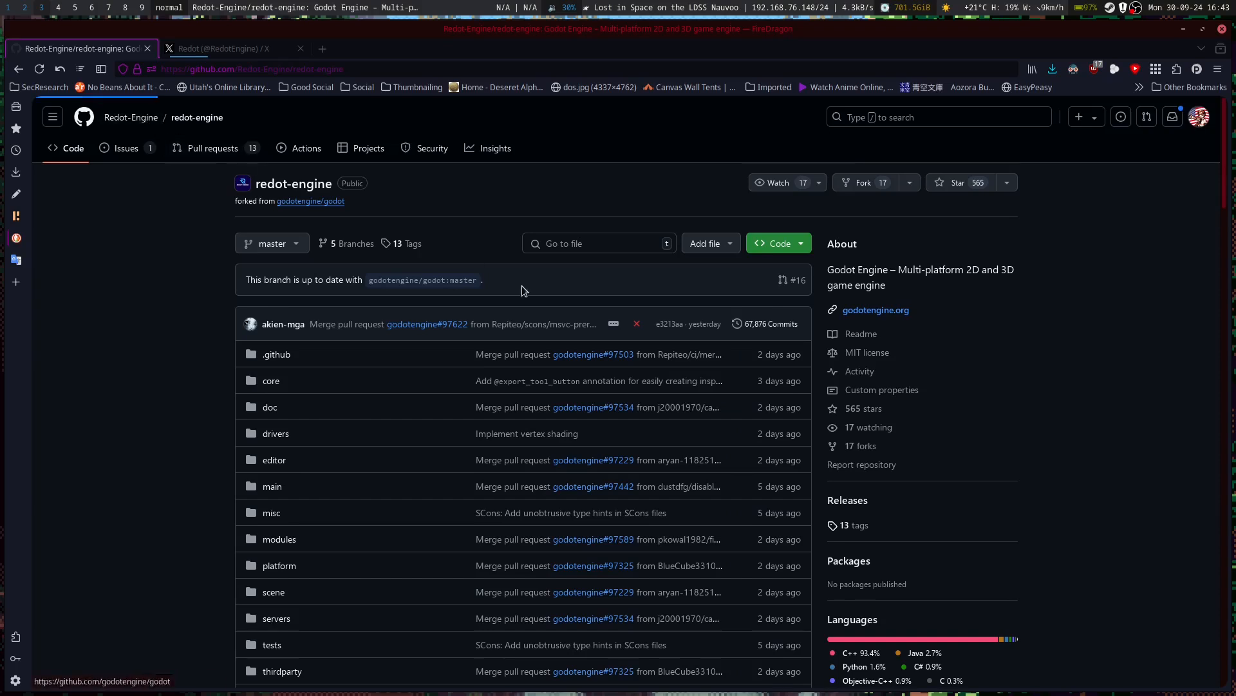
pyautogui.click(131, 117)
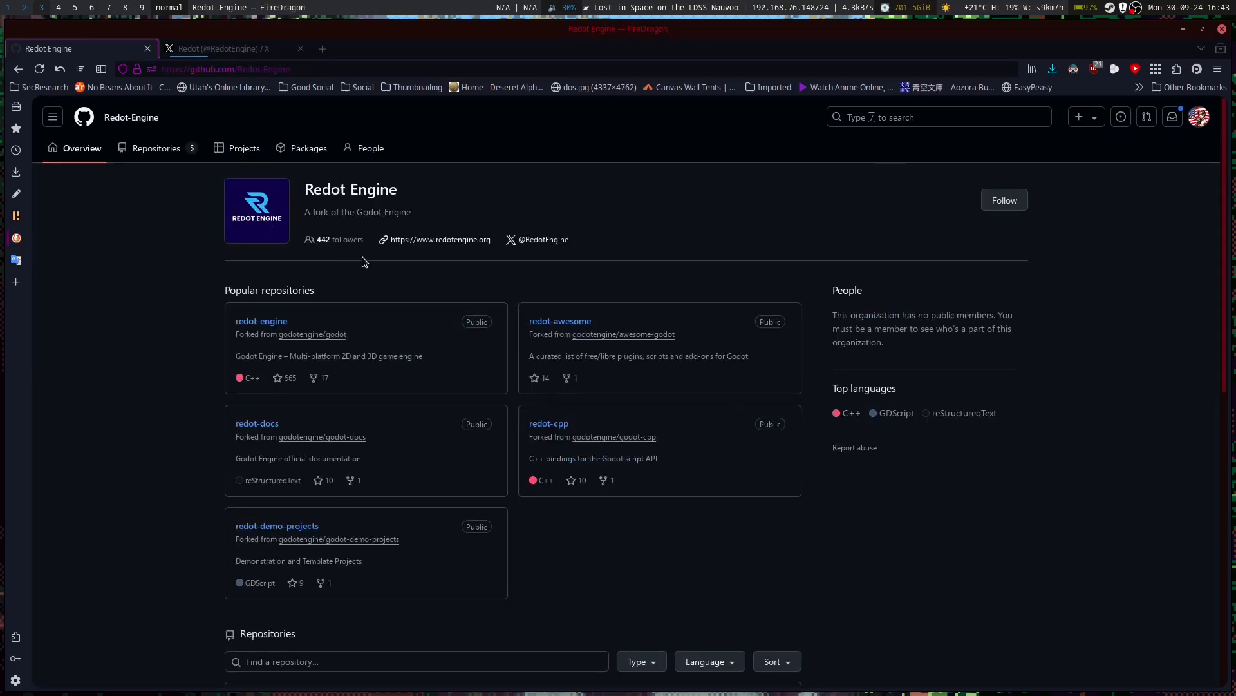
pyautogui.moveTo(266, 249)
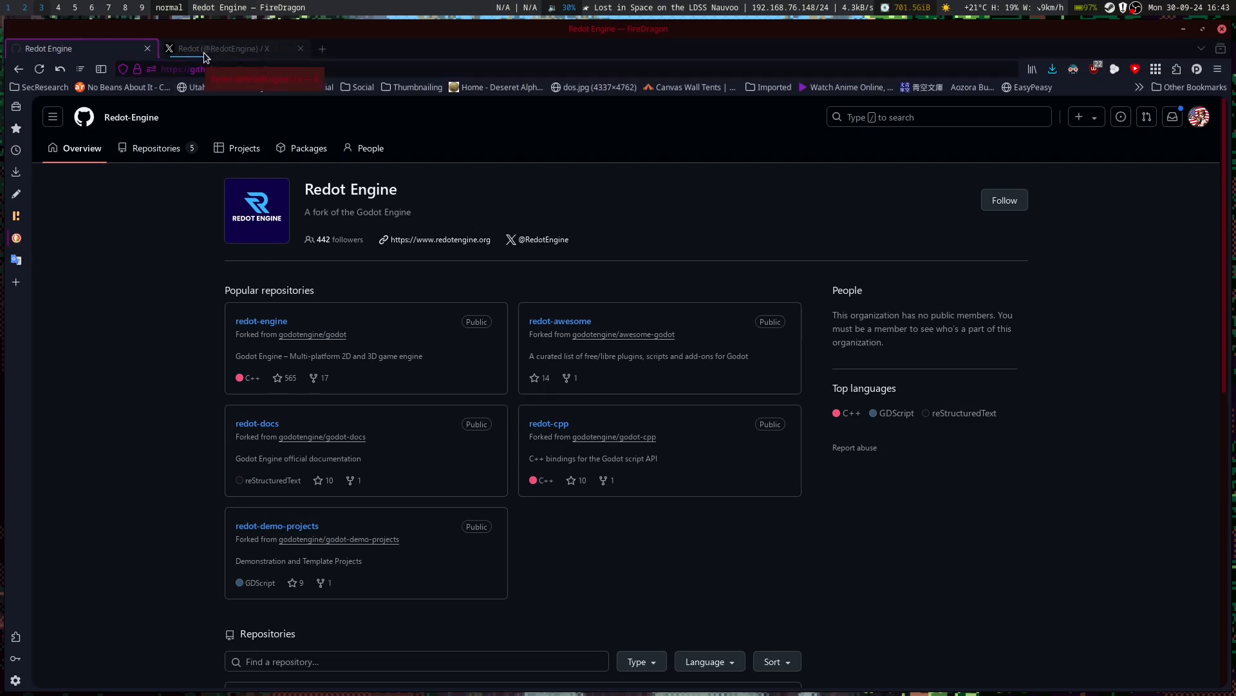
pyautogui.click(229, 48)
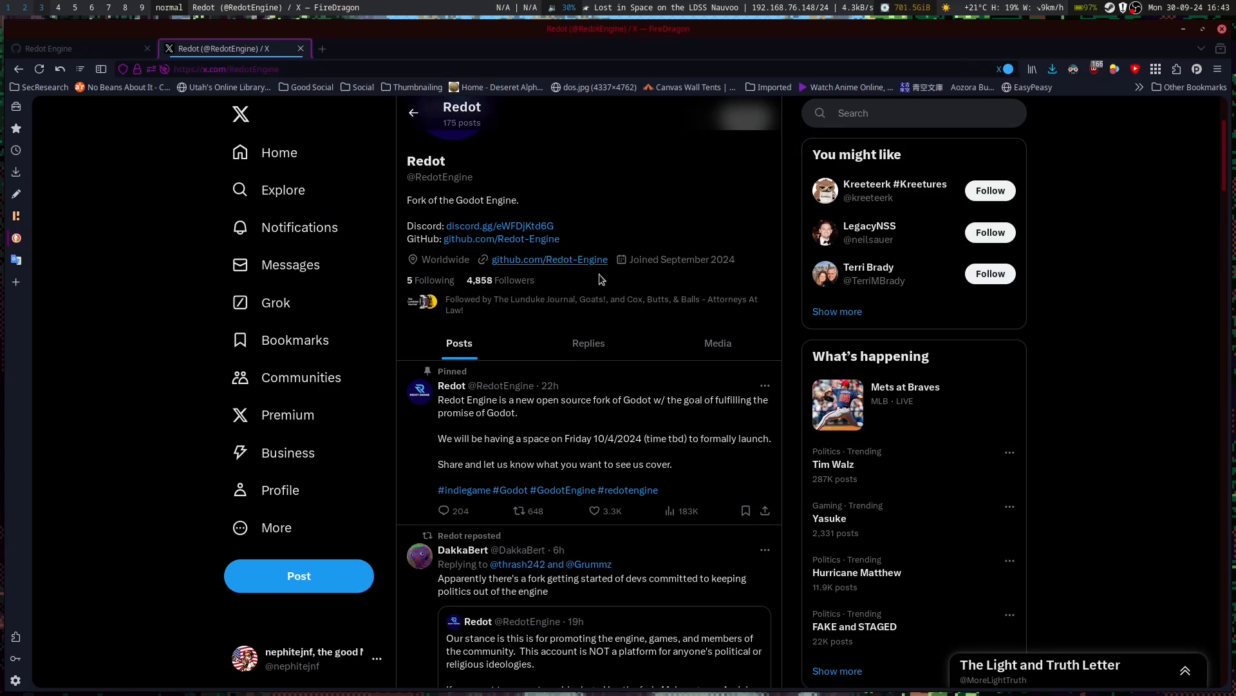
pyautogui.moveTo(599, 278)
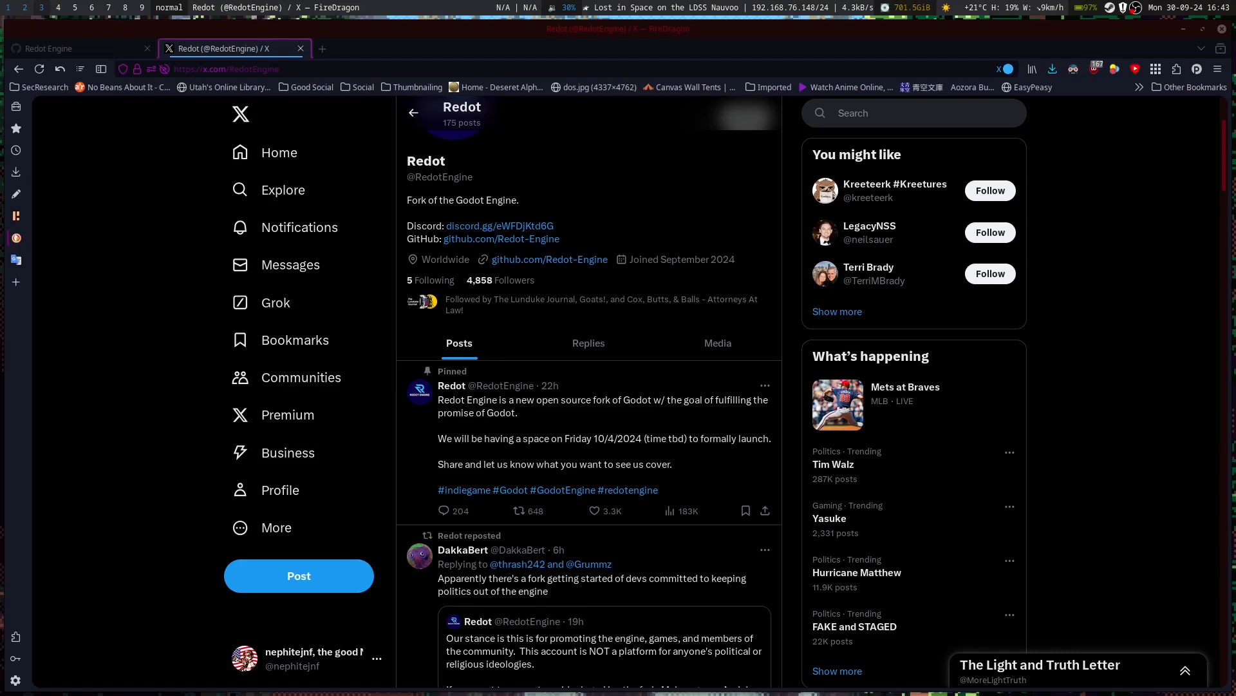
pyautogui.moveTo(511, 226)
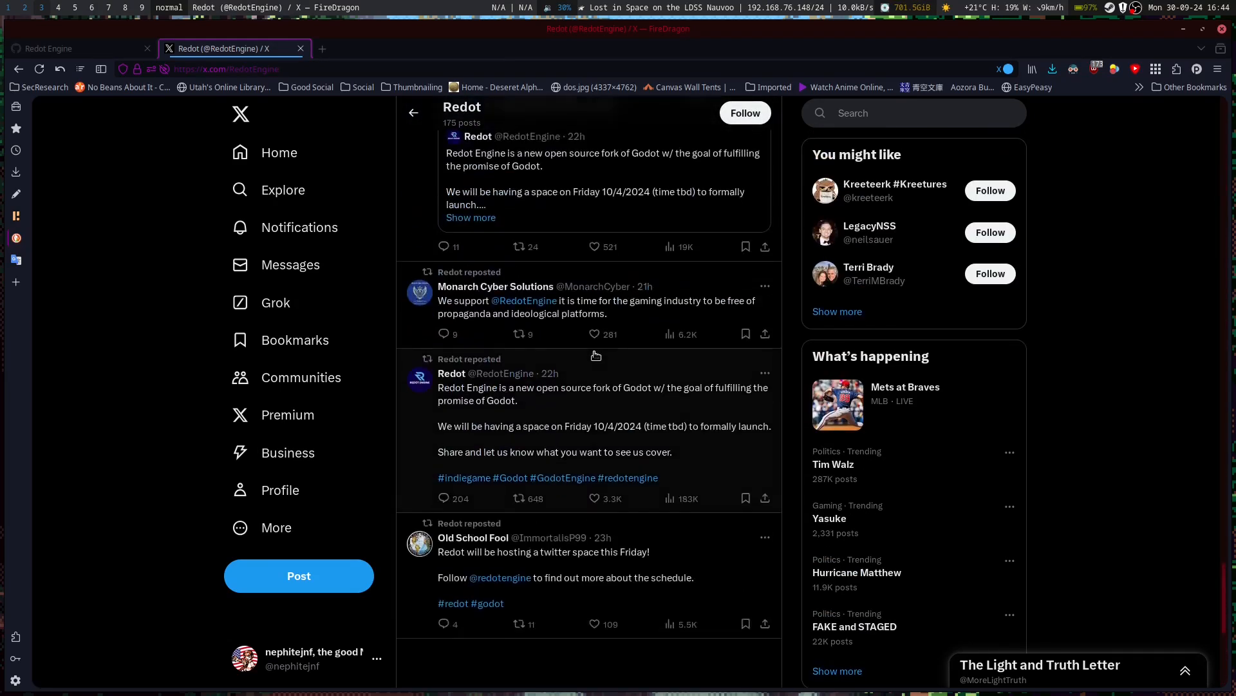
pyautogui.moveTo(621, 397)
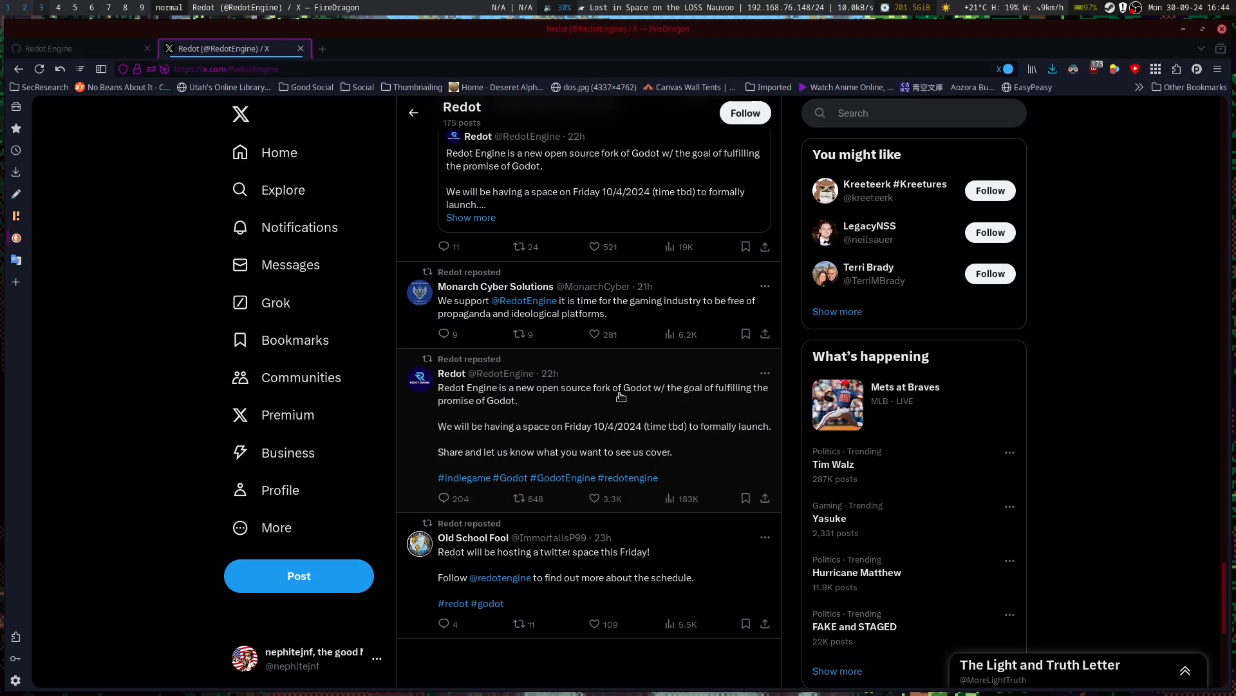
pyautogui.moveTo(599, 302)
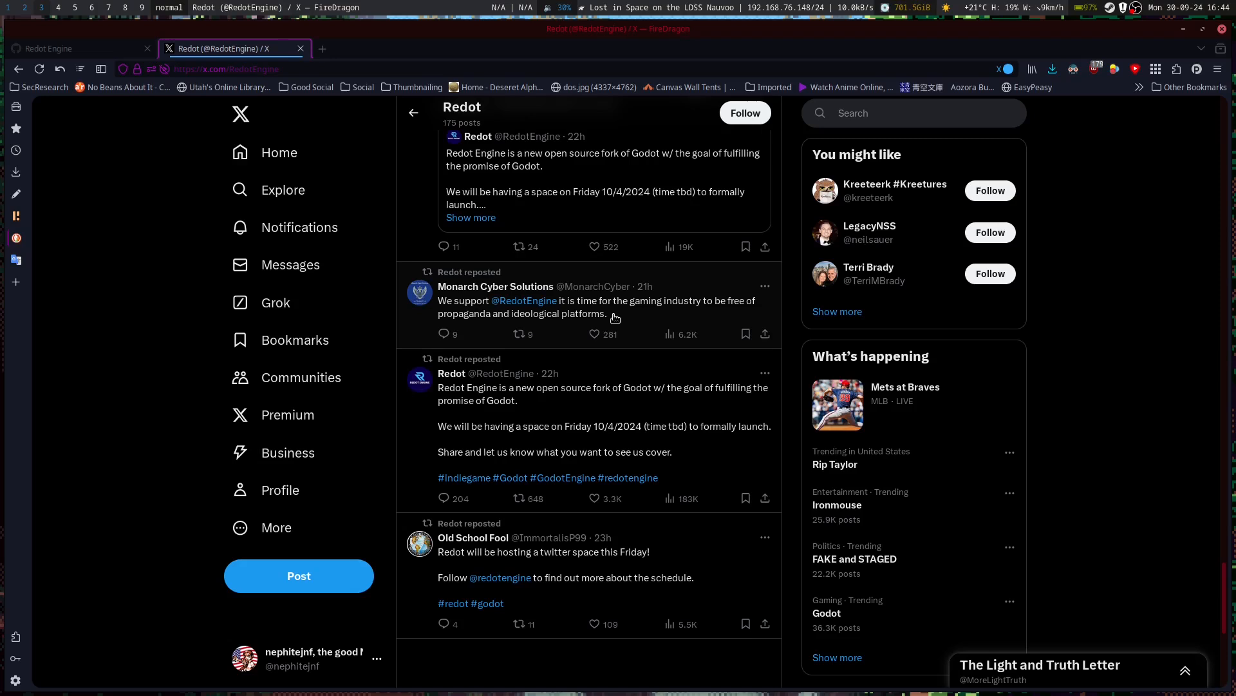
pyautogui.moveTo(614, 313)
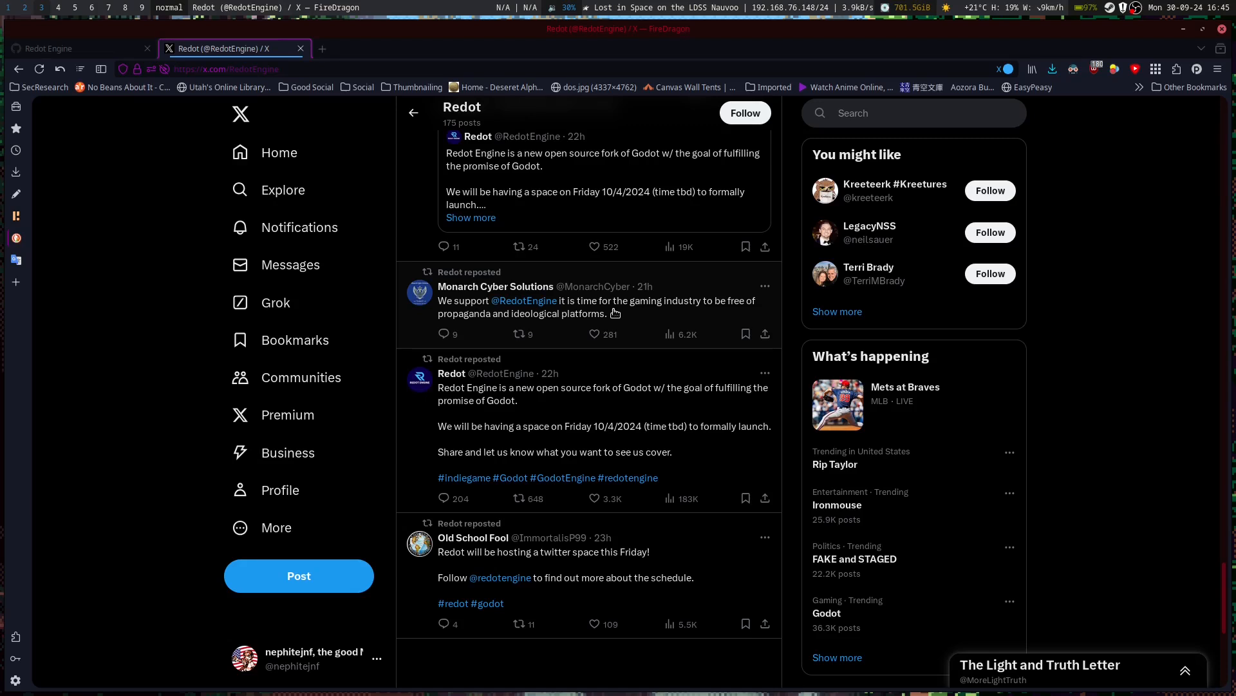
pyautogui.moveTo(1083, 360)
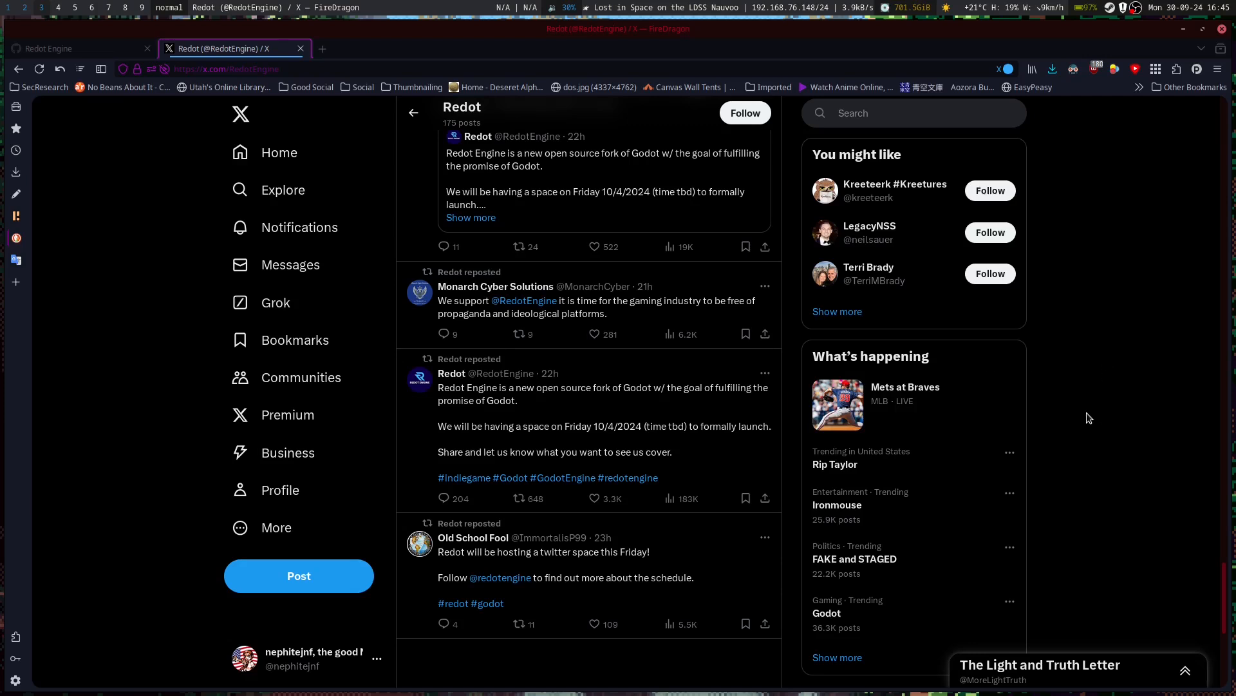
pyautogui.moveTo(588, 404)
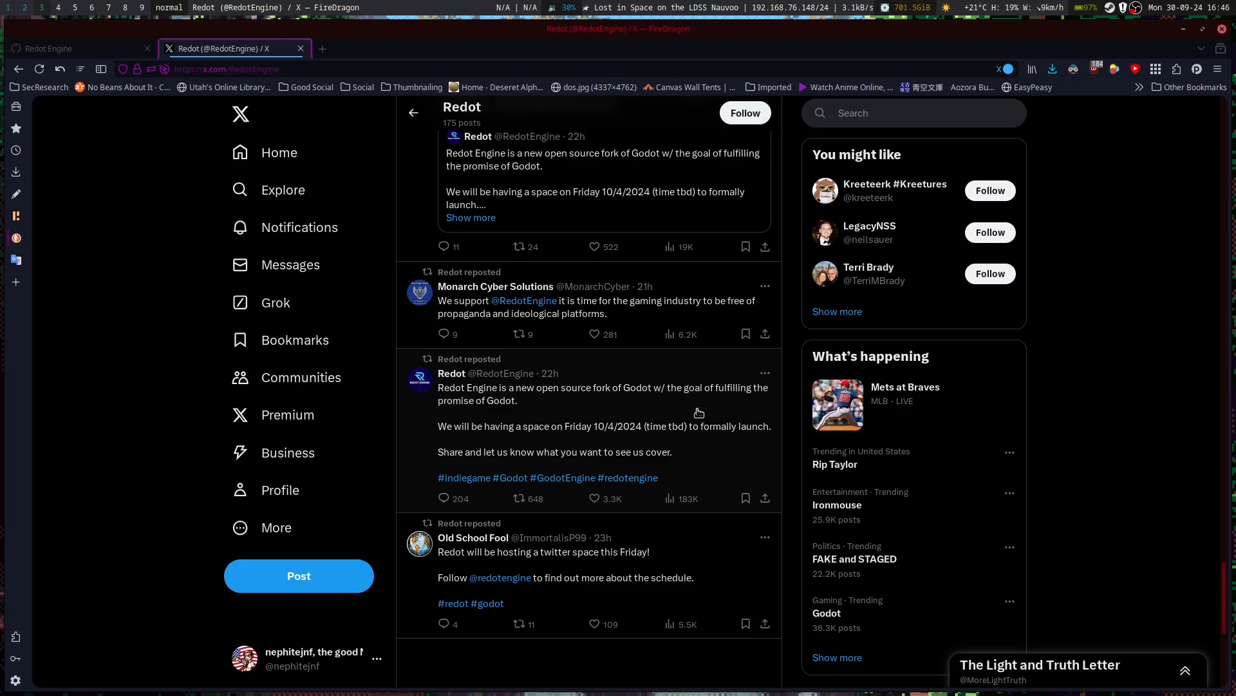
pyautogui.moveTo(970, 438)
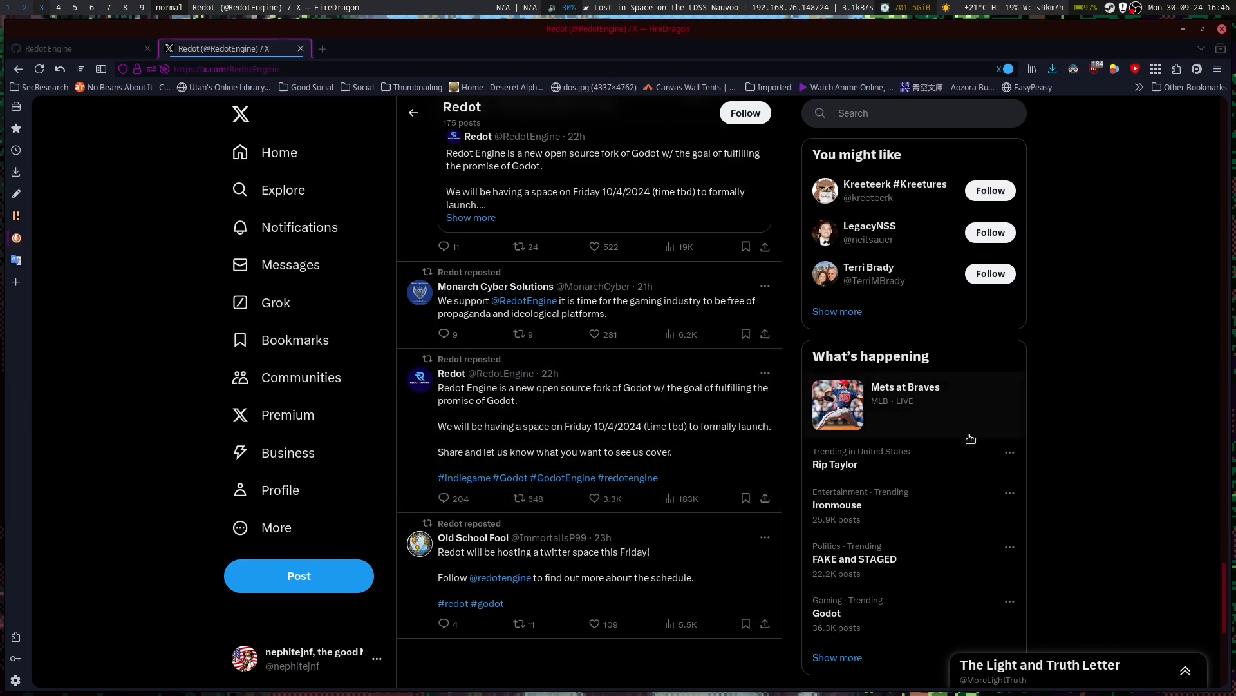
pyautogui.moveTo(1103, 443)
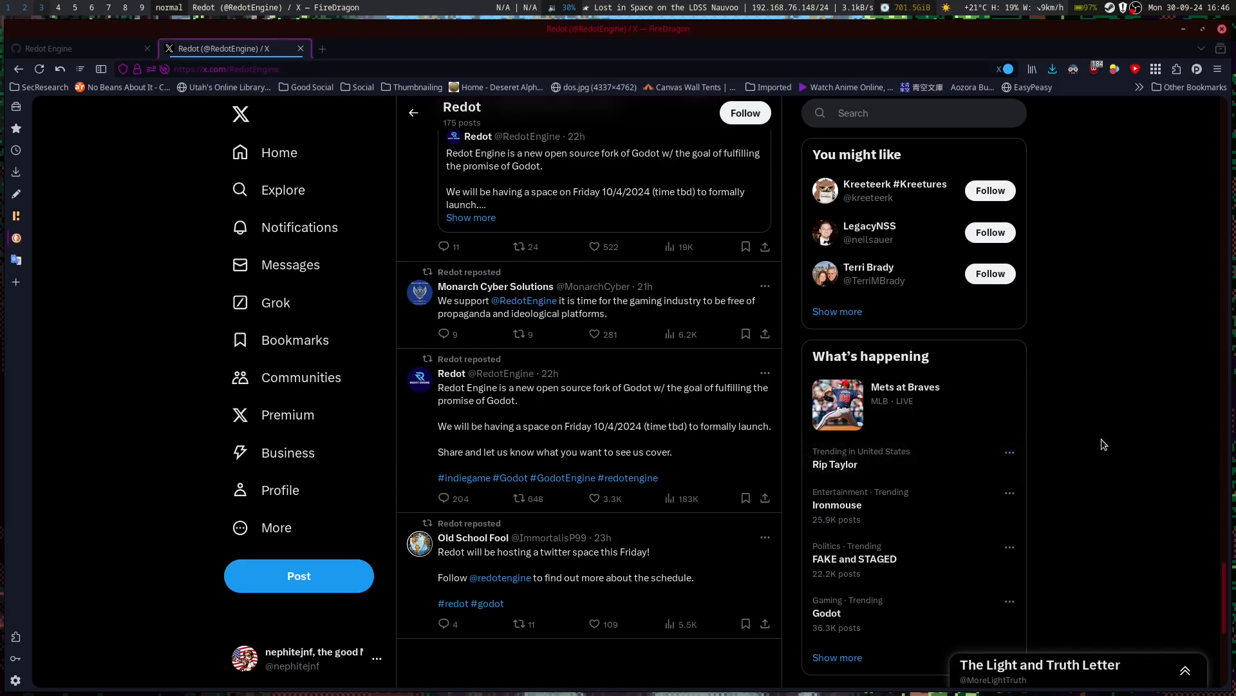
pyautogui.moveTo(1120, 463)
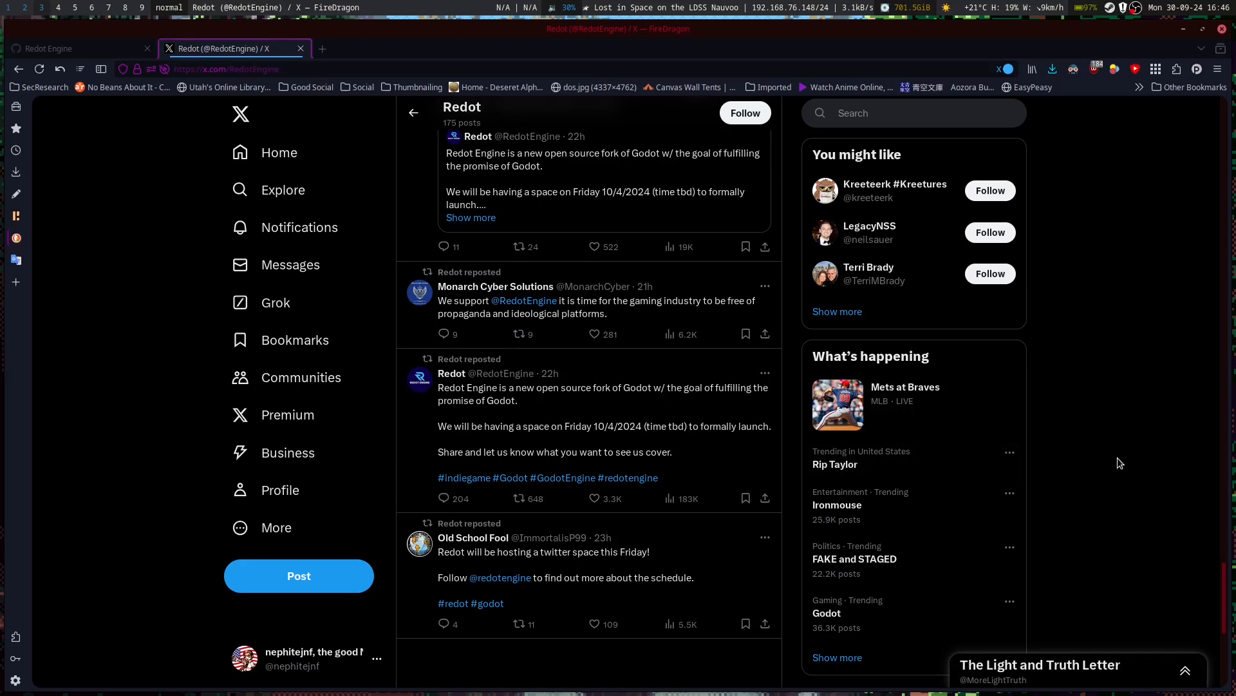
pyautogui.moveTo(1134, 425)
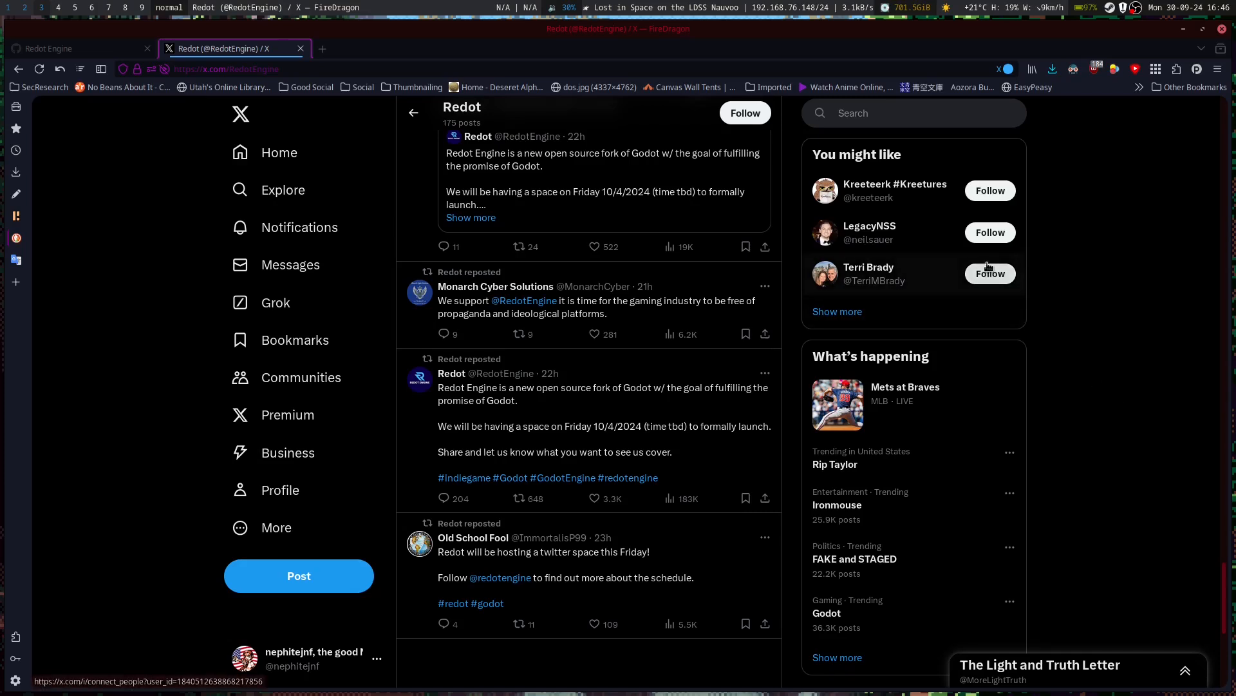
pyautogui.moveTo(1094, 351)
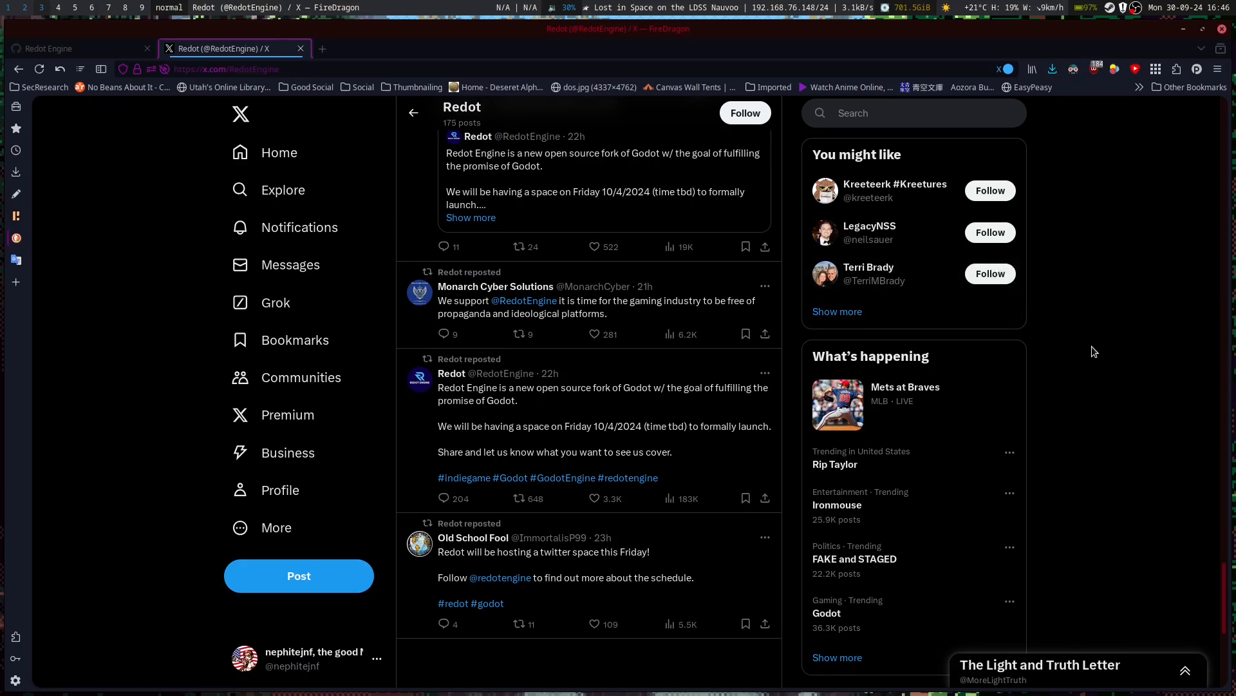